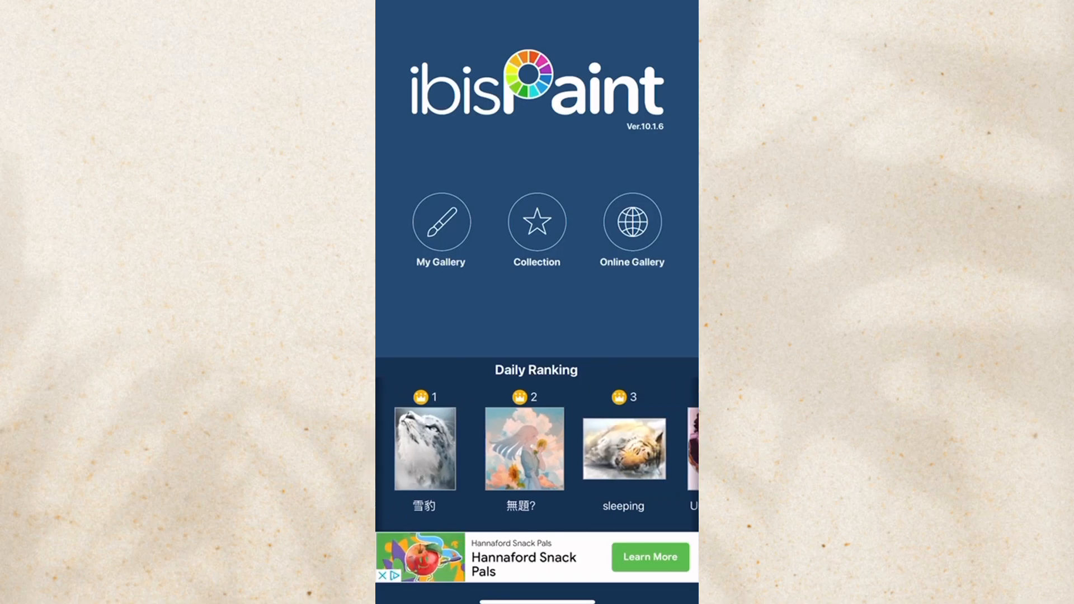
Step: From My Gallery, start a new canvas, trying the W/H sliders before choosing a preset size like 9:16 (SD)
click(440, 222)
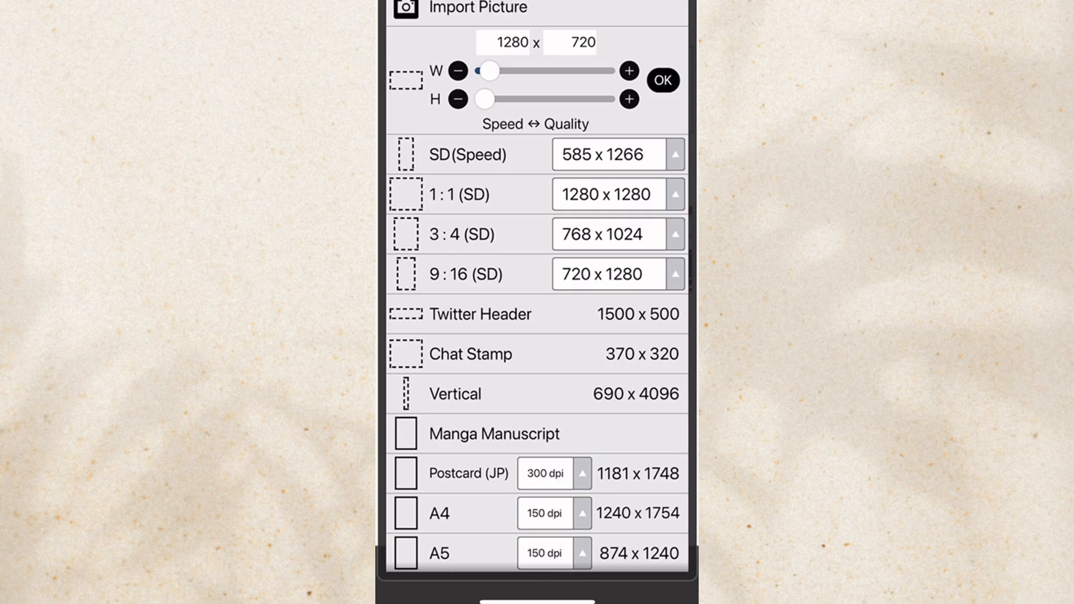
scroll(down, 3)
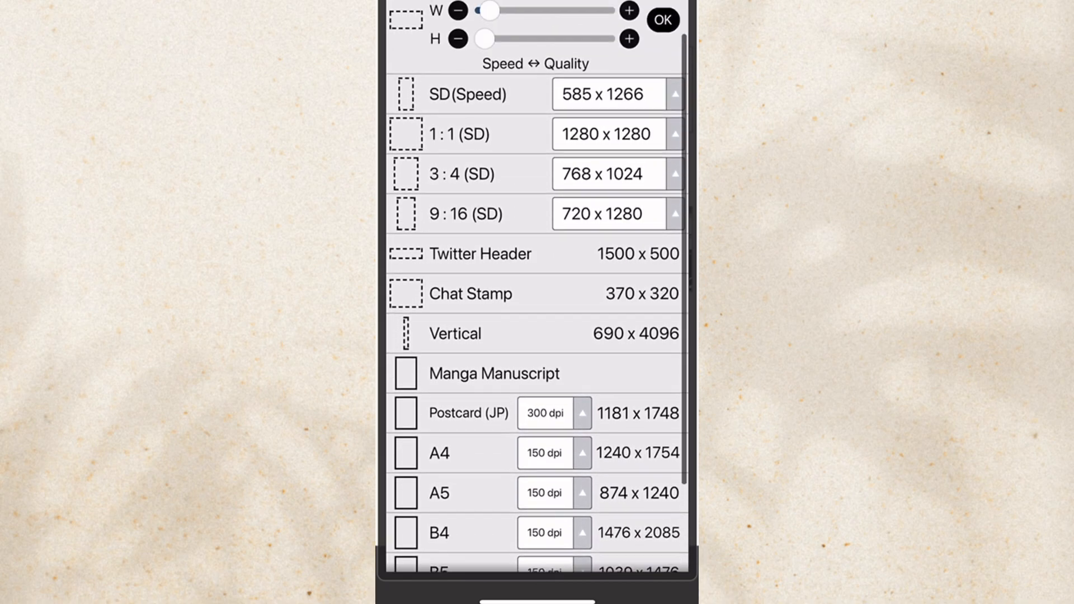
scroll(down, 3)
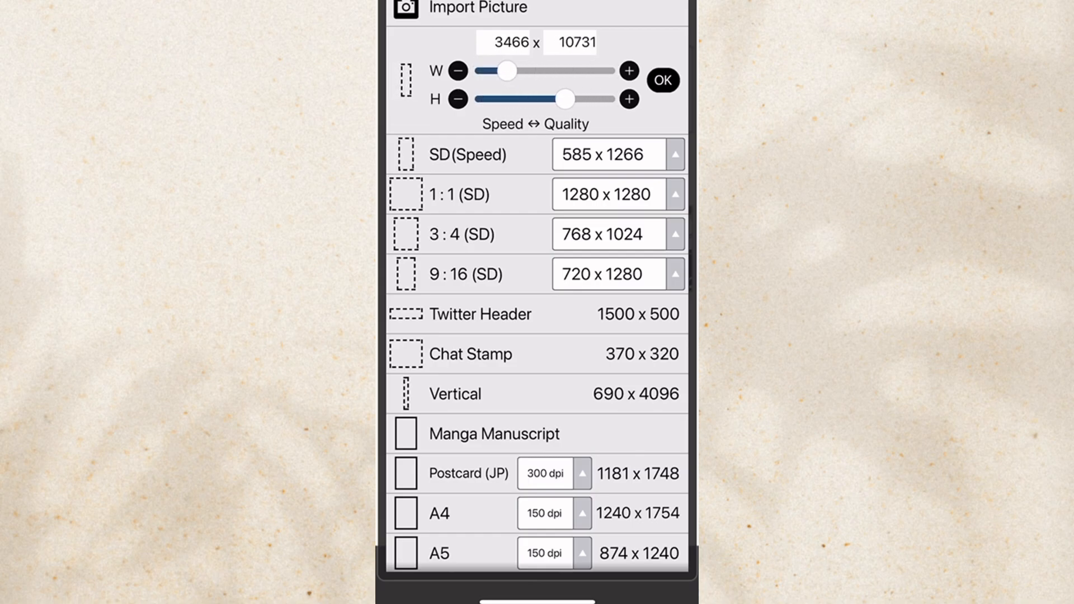
drag(504, 71, 606, 70)
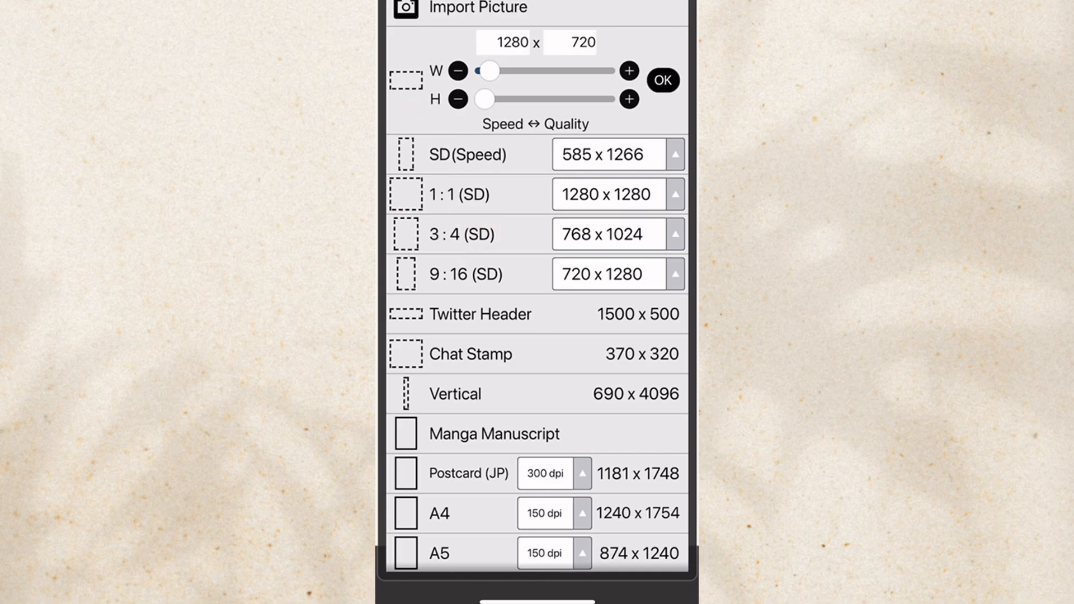
click(465, 274)
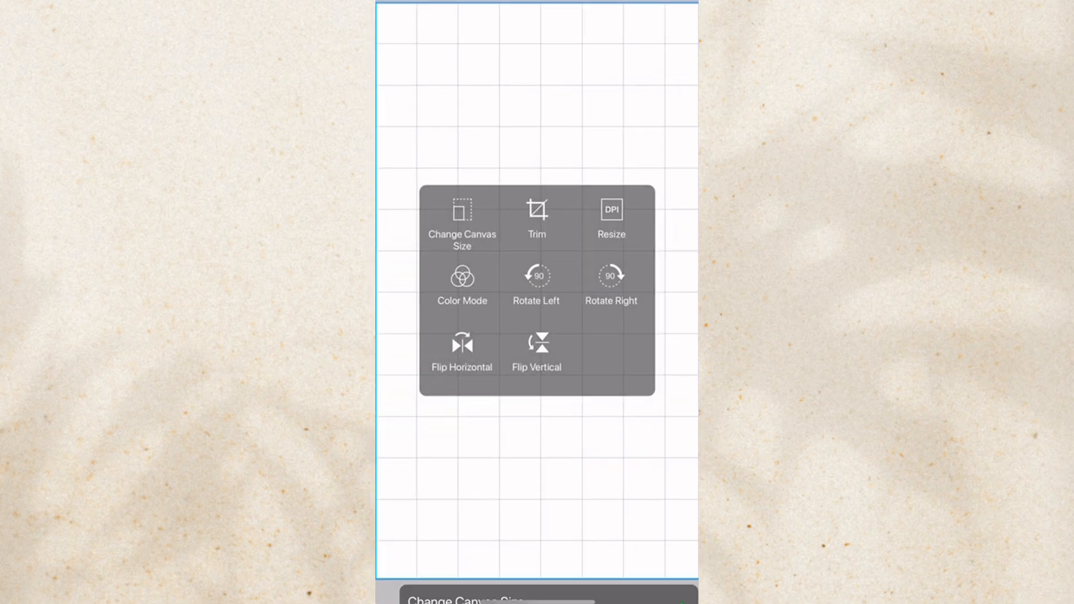
click(462, 219)
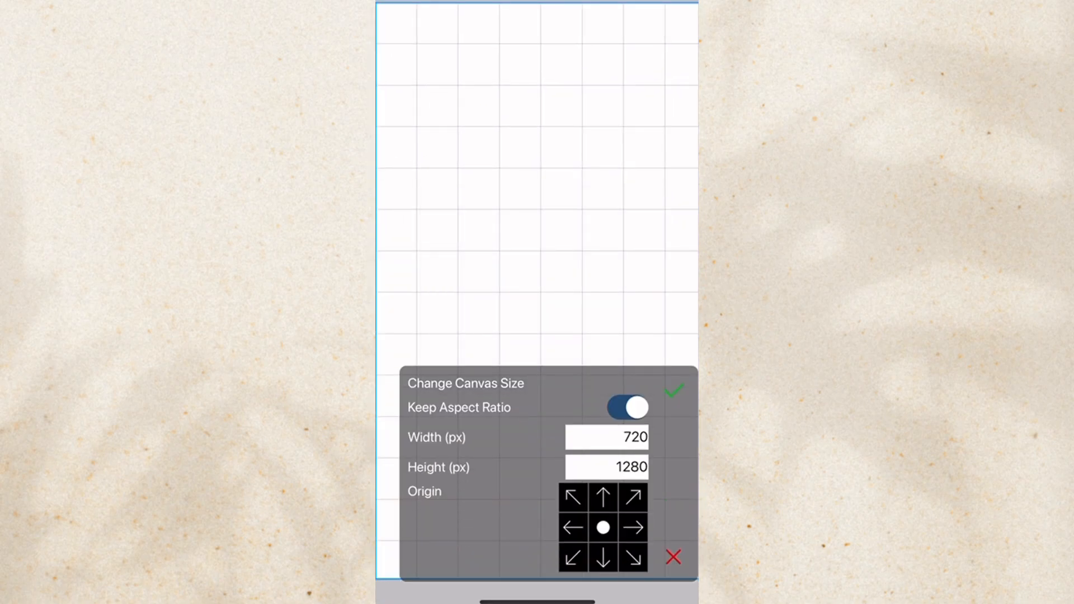
click(673, 391)
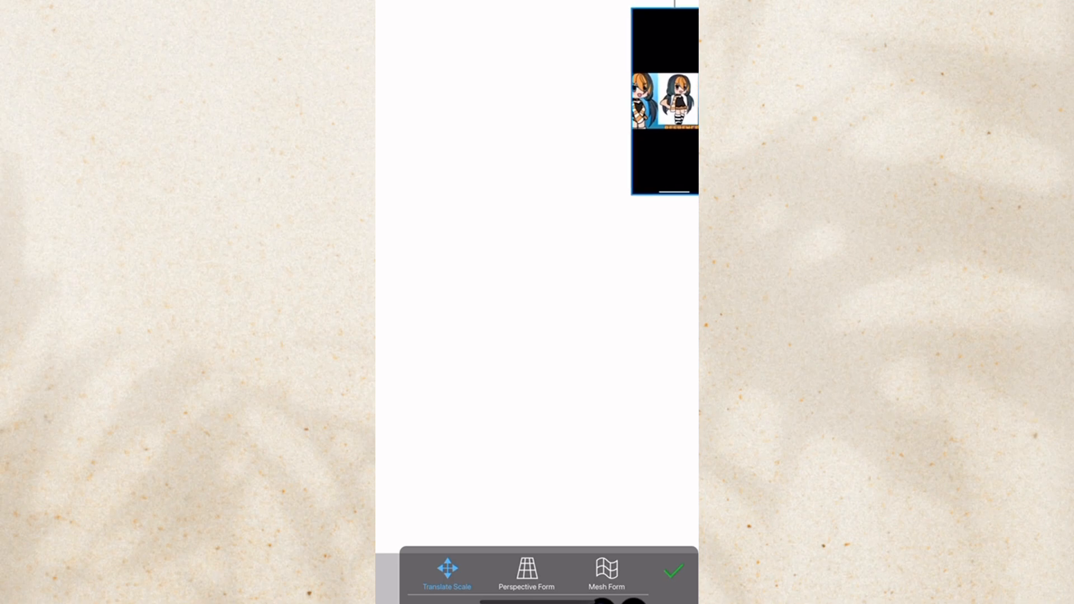
drag(664, 99, 522, 455)
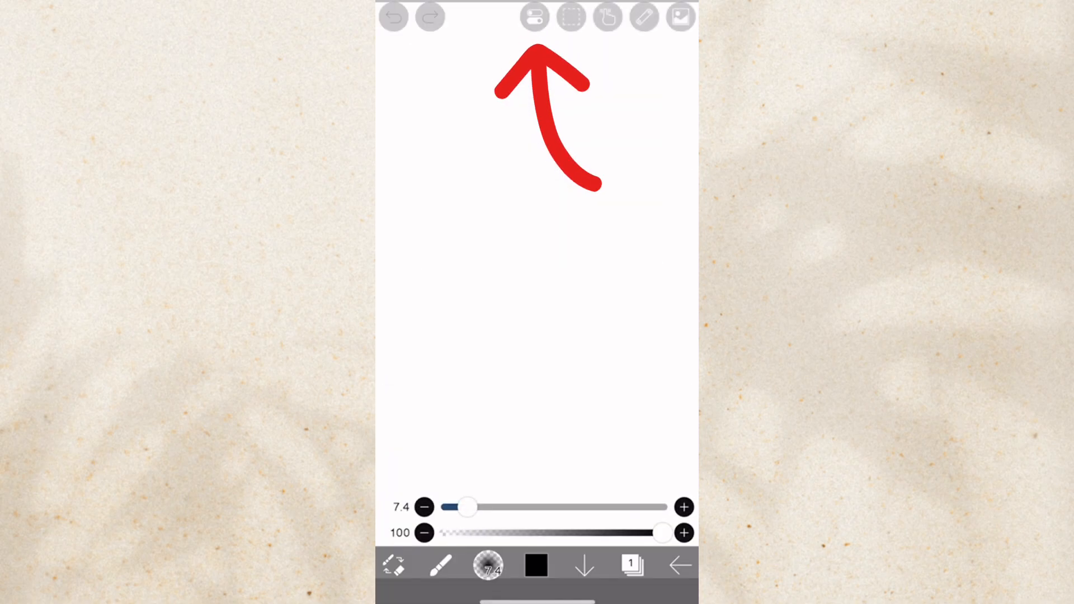
click(535, 17)
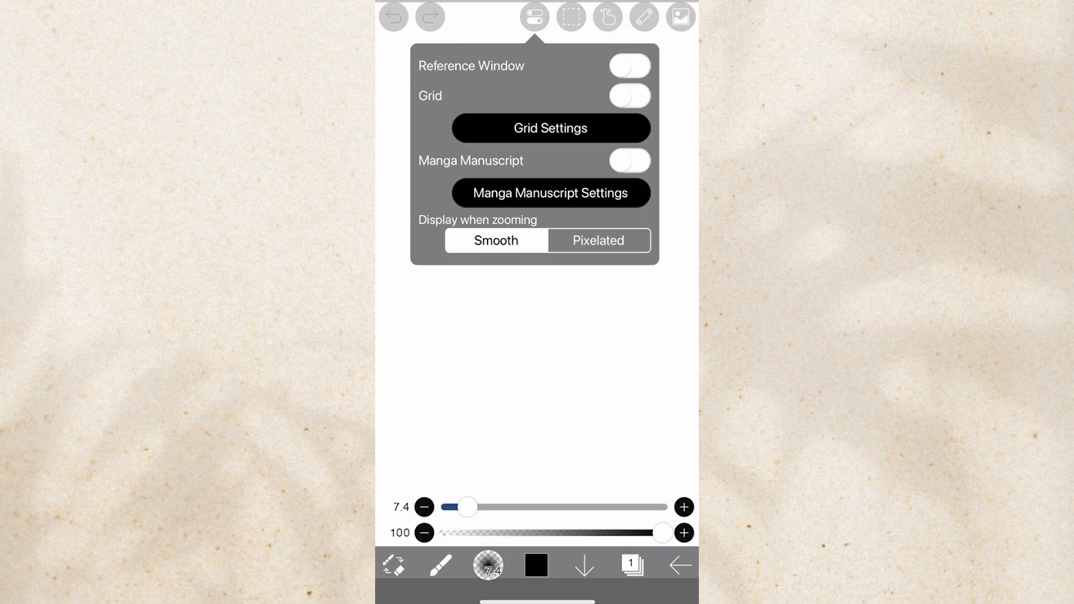
click(628, 66)
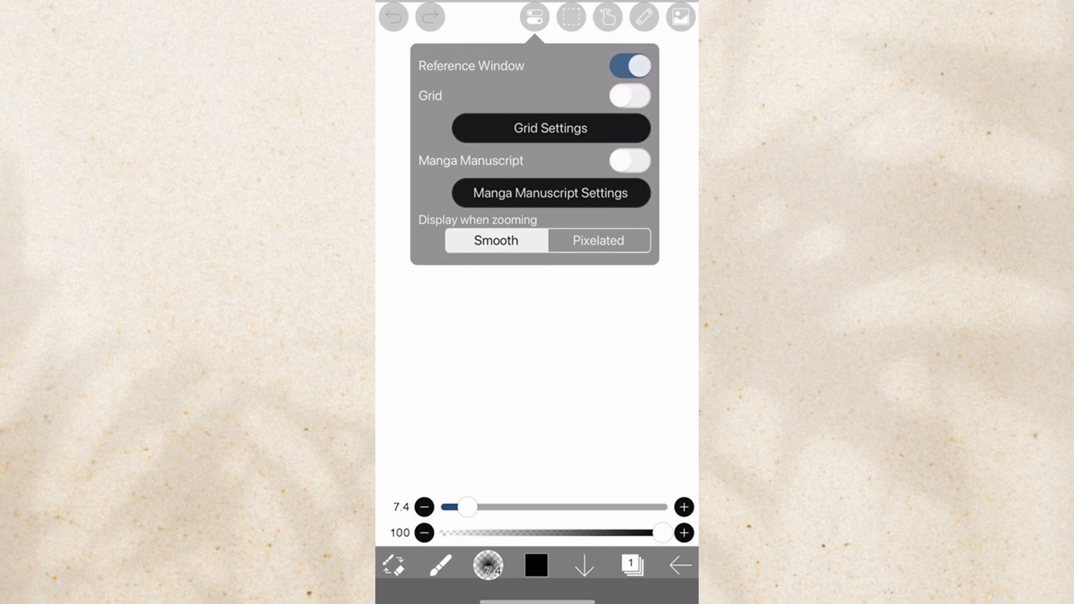
click(533, 17)
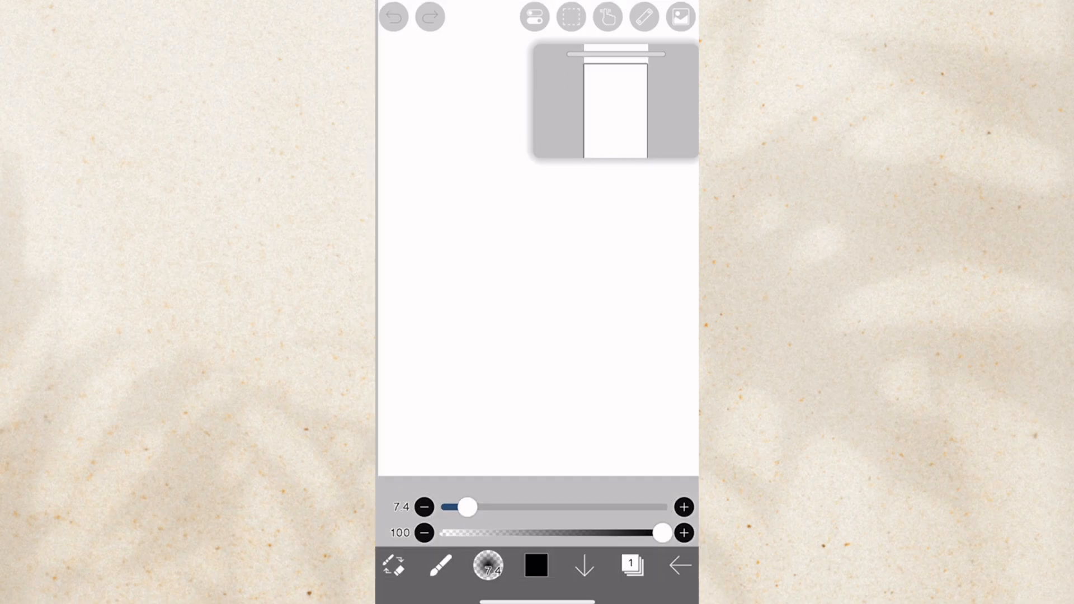
click(533, 16)
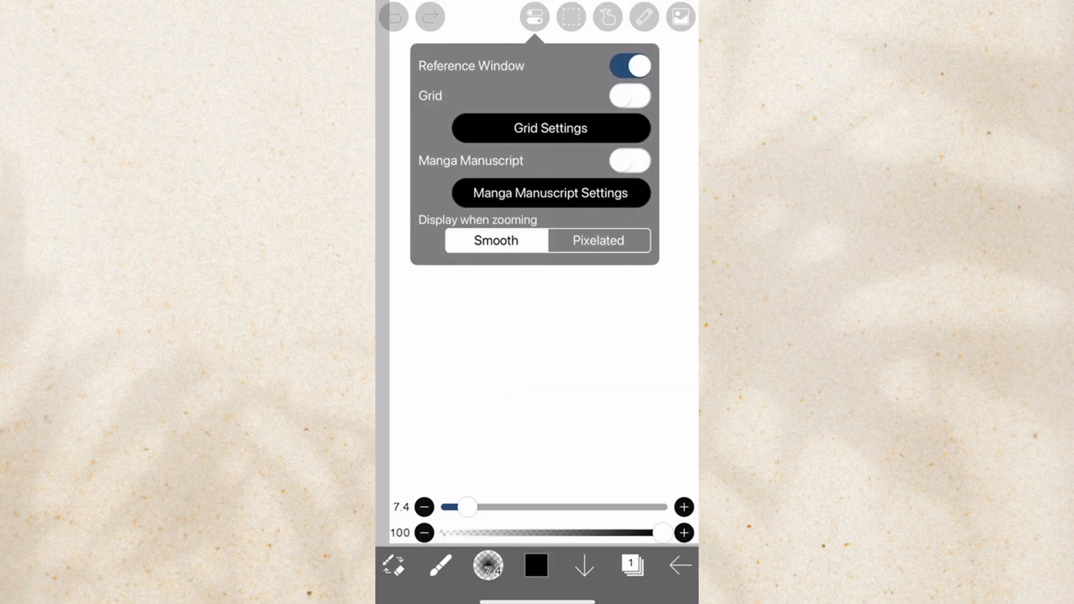
click(628, 64)
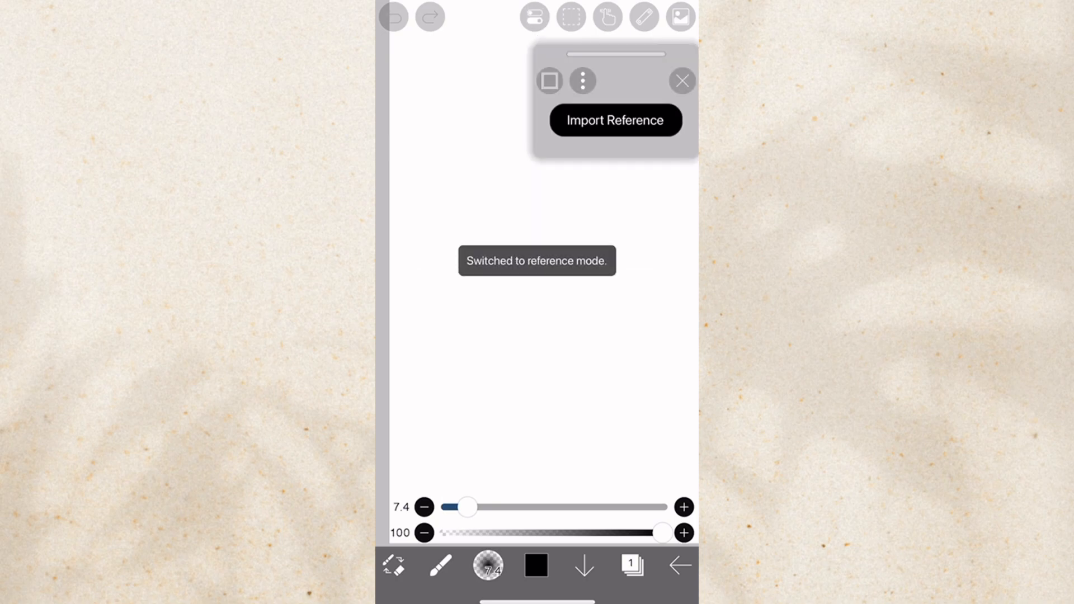
click(548, 81)
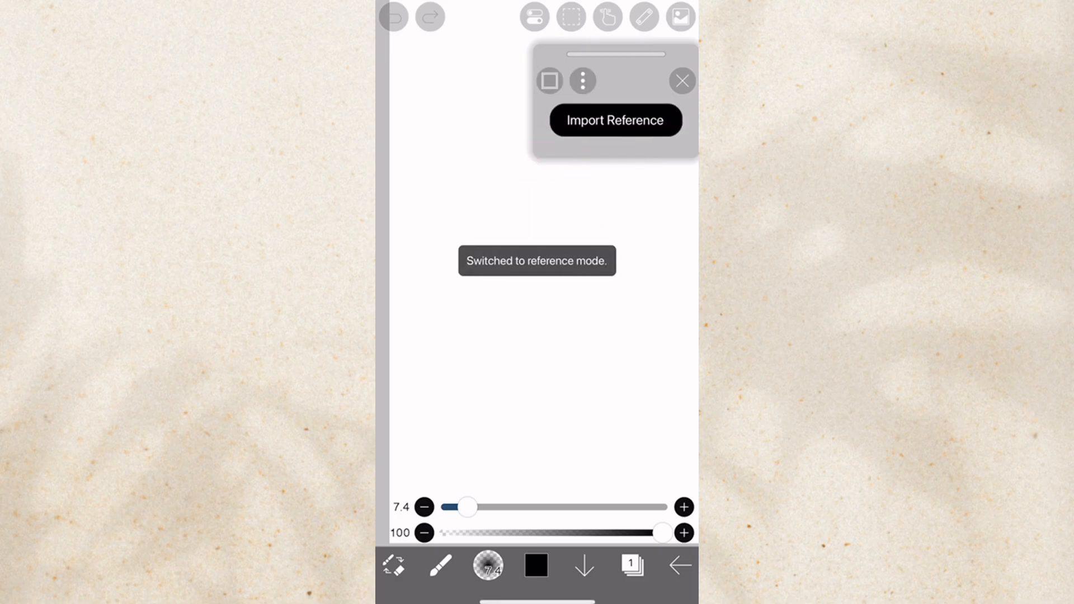
click(614, 120)
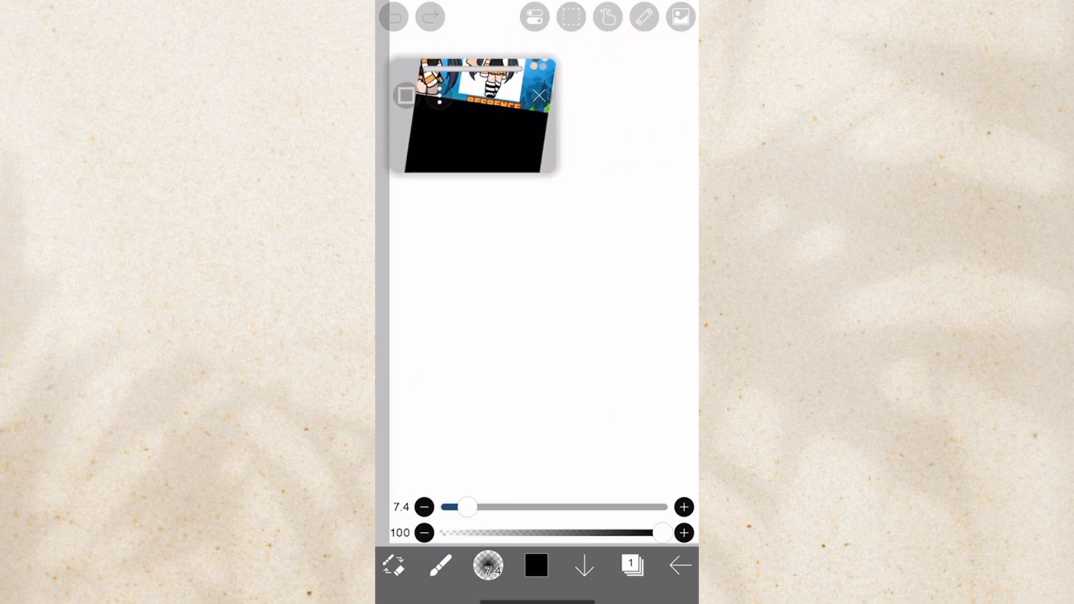
click(538, 95)
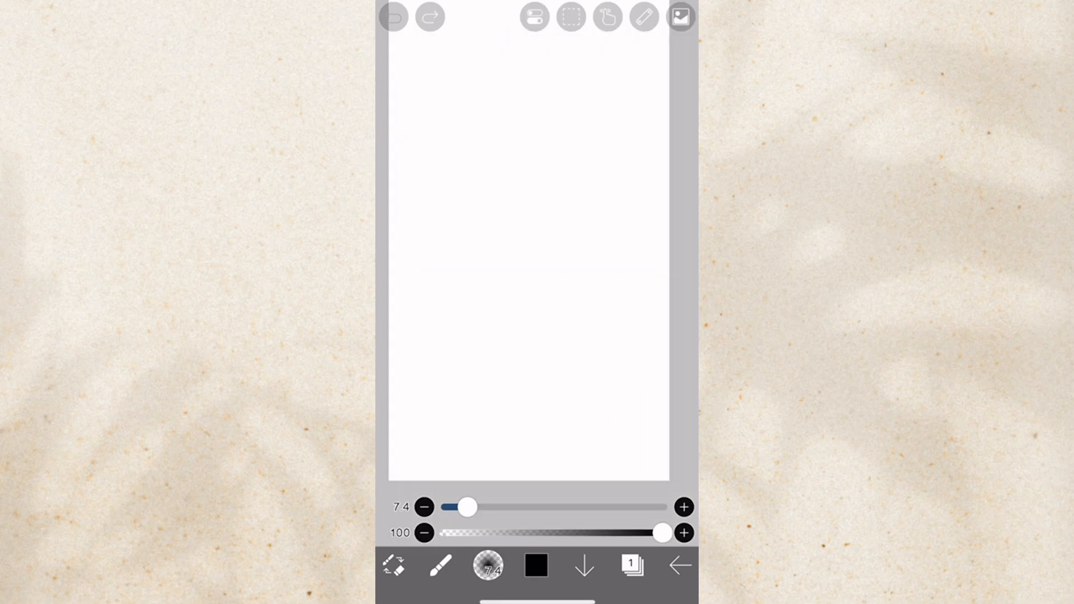
click(533, 17)
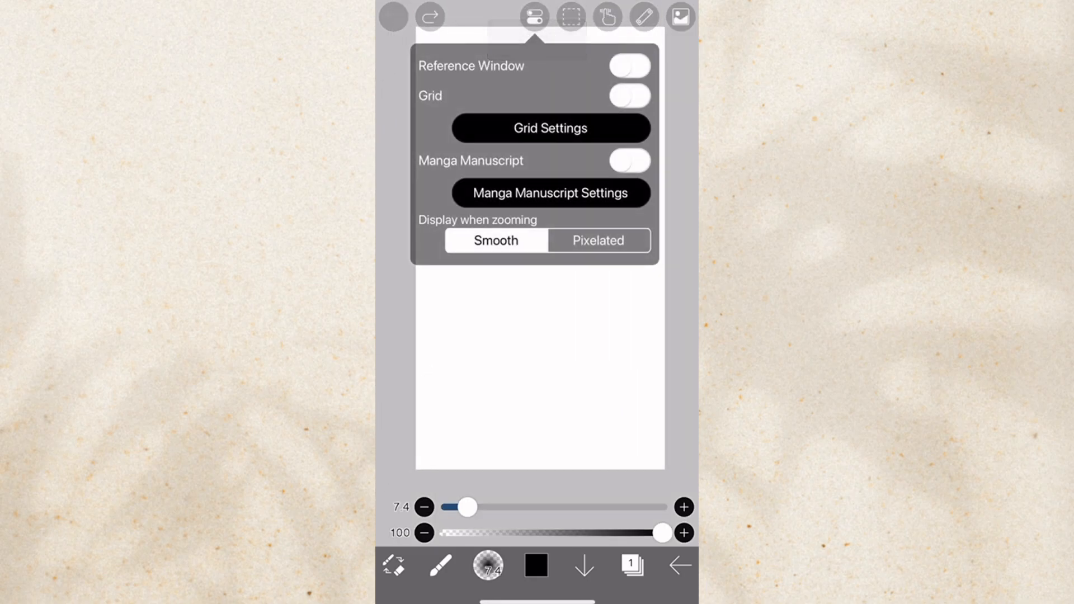
click(627, 96)
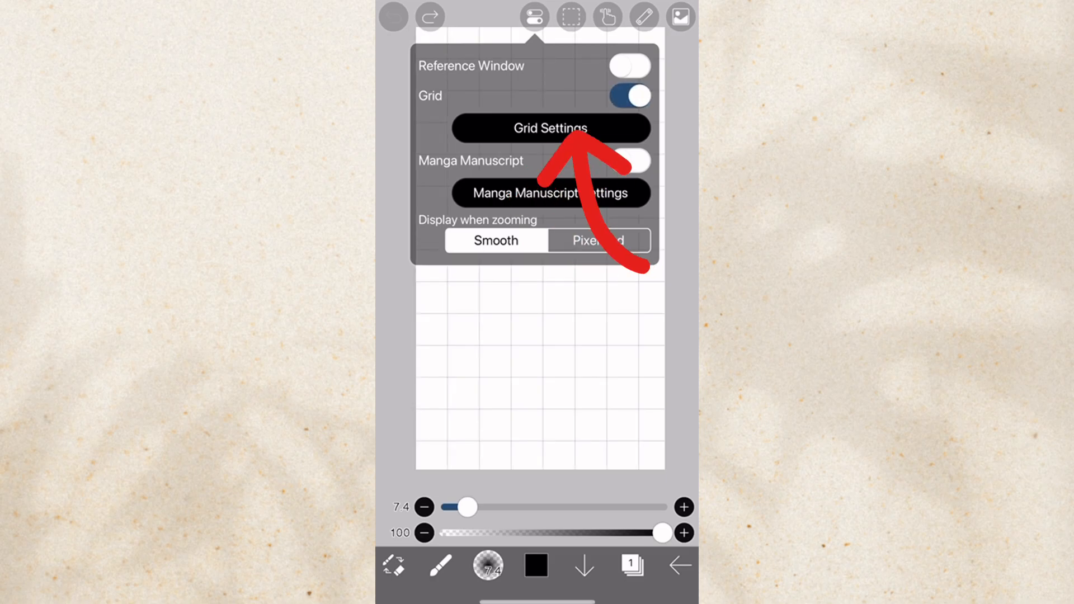
click(550, 127)
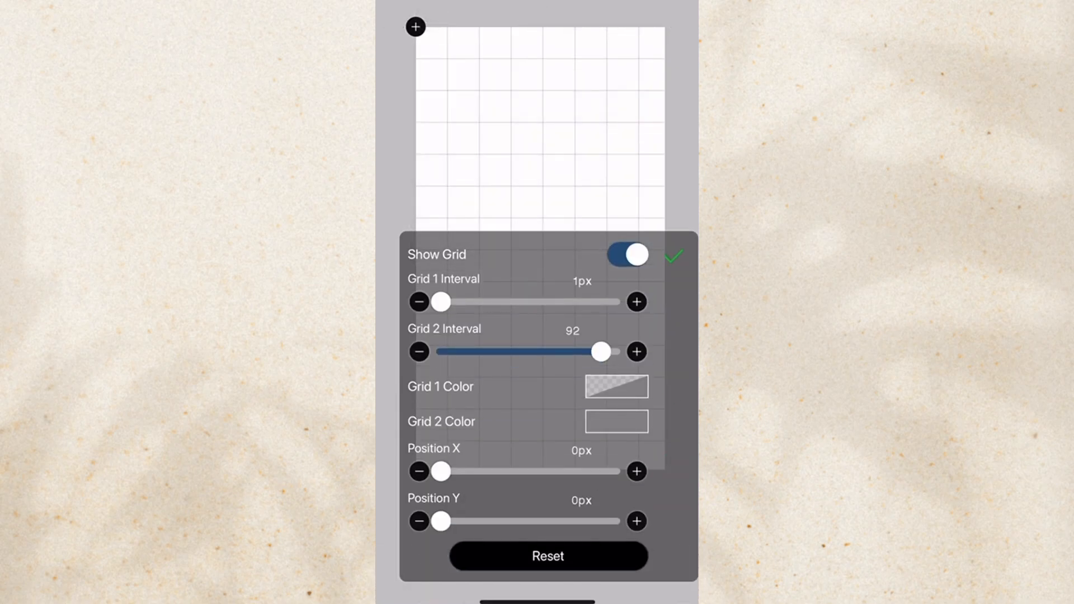
drag(442, 301, 559, 301)
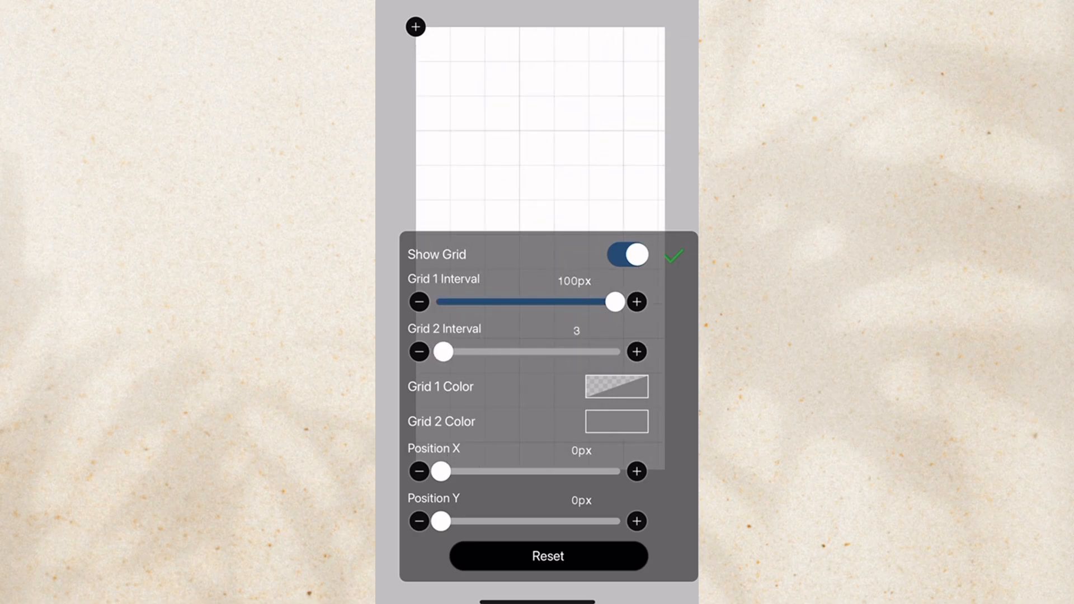
click(615, 385)
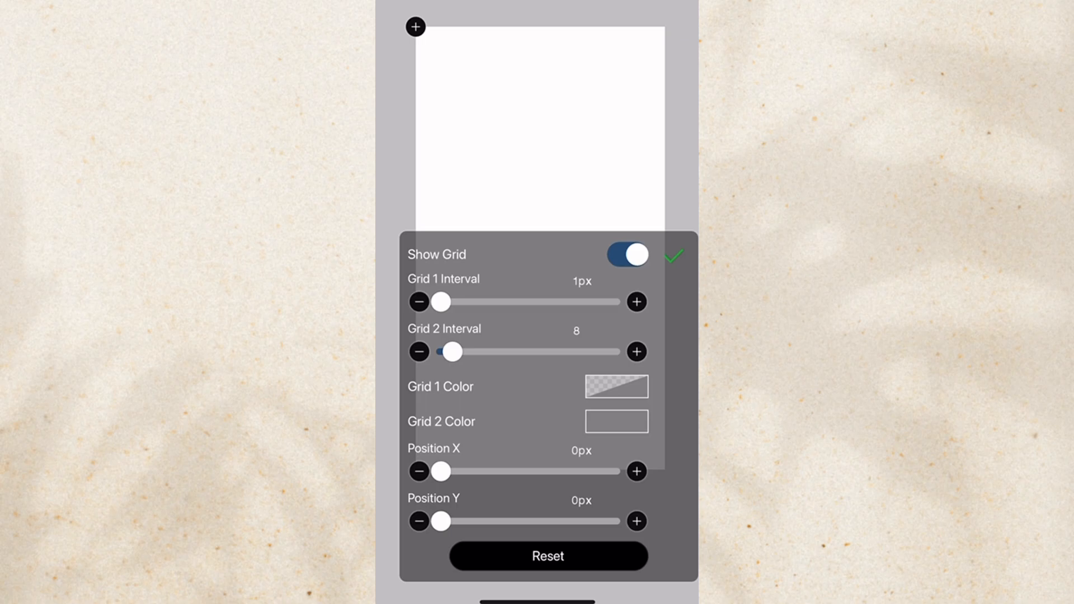
click(672, 255)
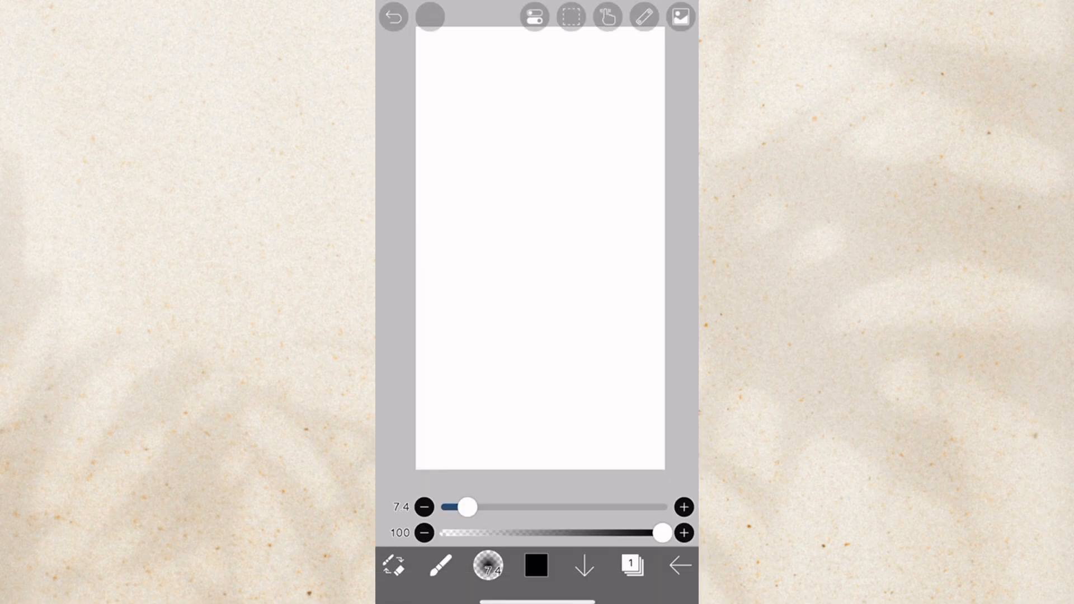
Step: Raise brush size to 30, draw a black stick figure, then undo the latest strokes
click(533, 17)
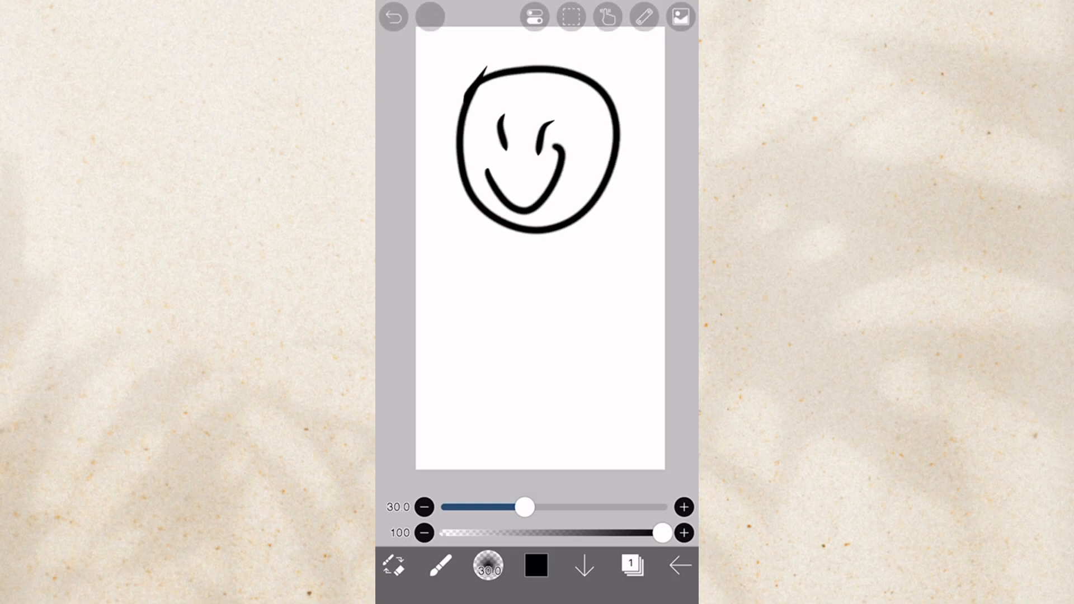
drag(465, 123, 590, 116)
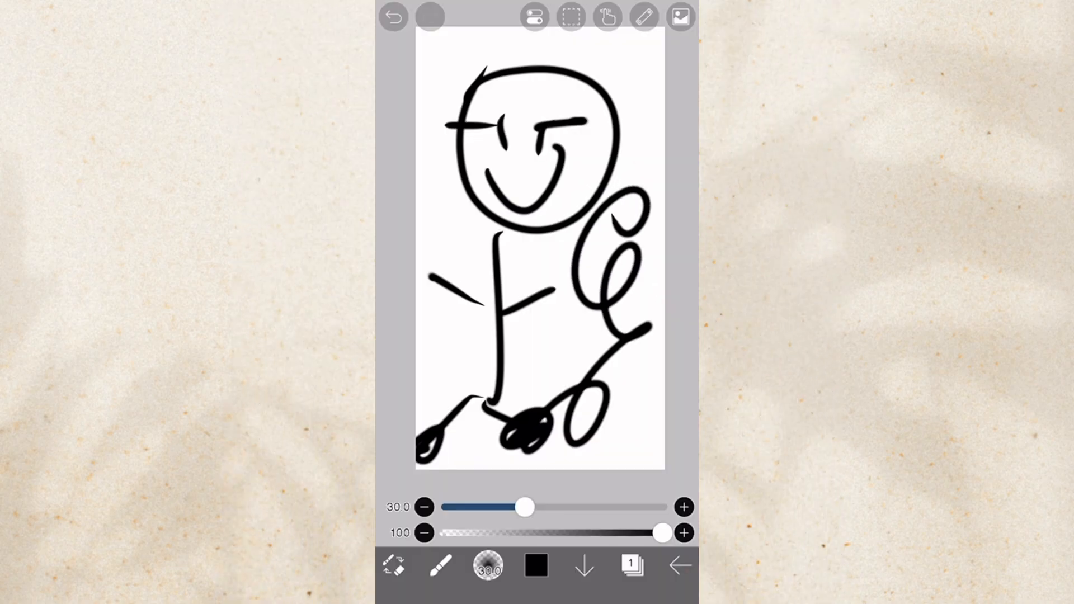
click(394, 17)
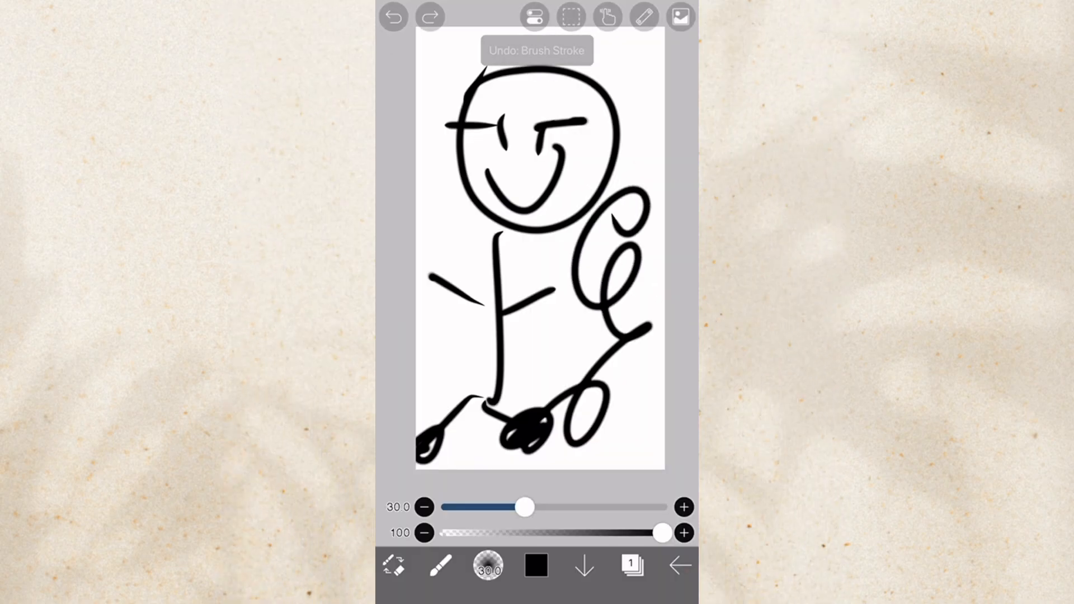
click(393, 16)
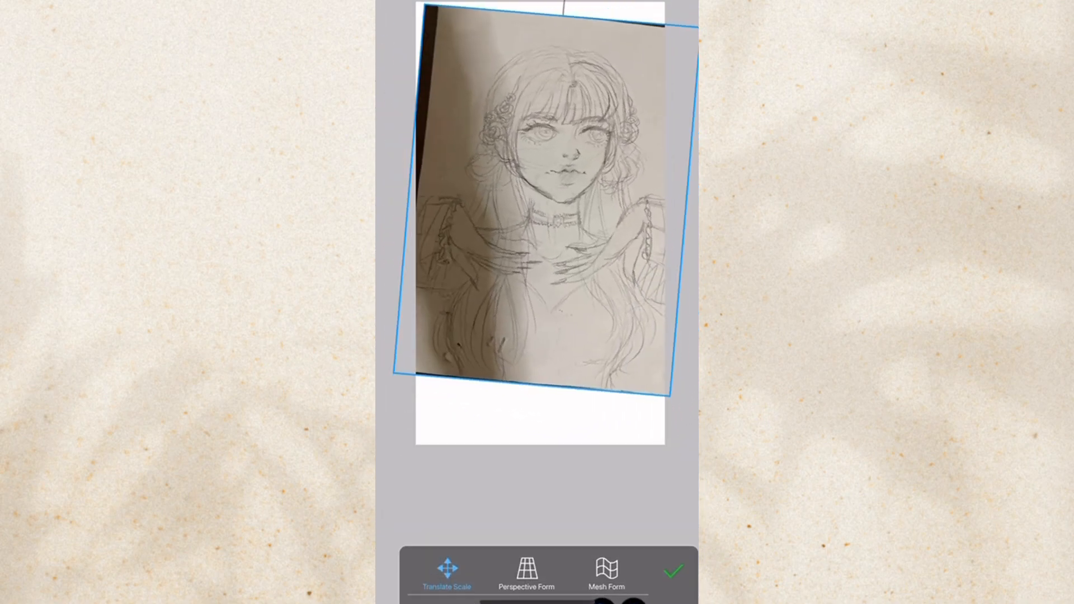
Step: Straighten the sketch photo with Transform's perspective/mesh form so it fills the canvas
click(526, 572)
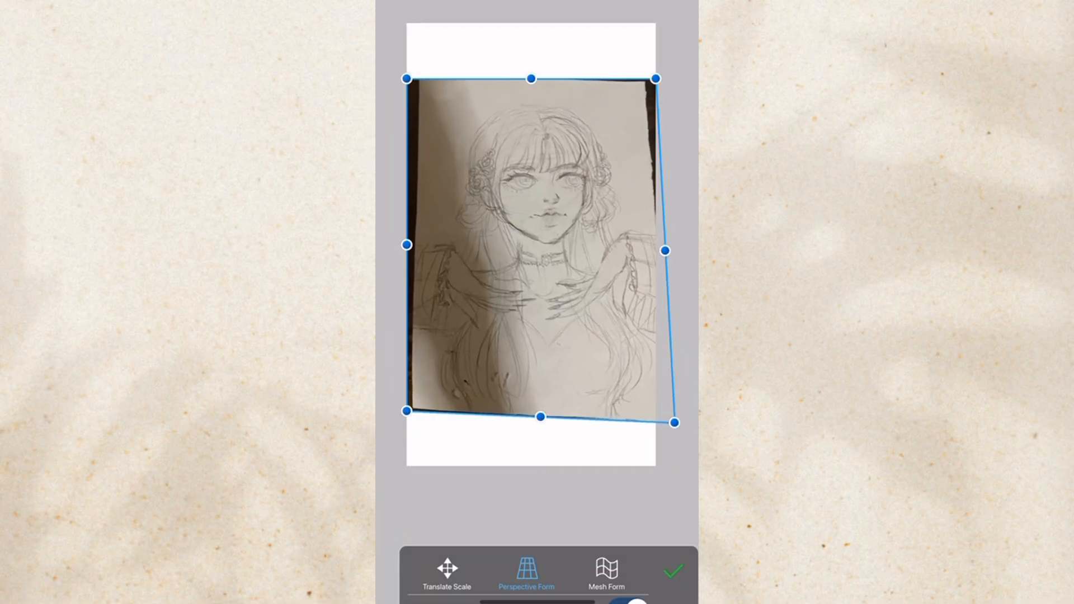
click(526, 573)
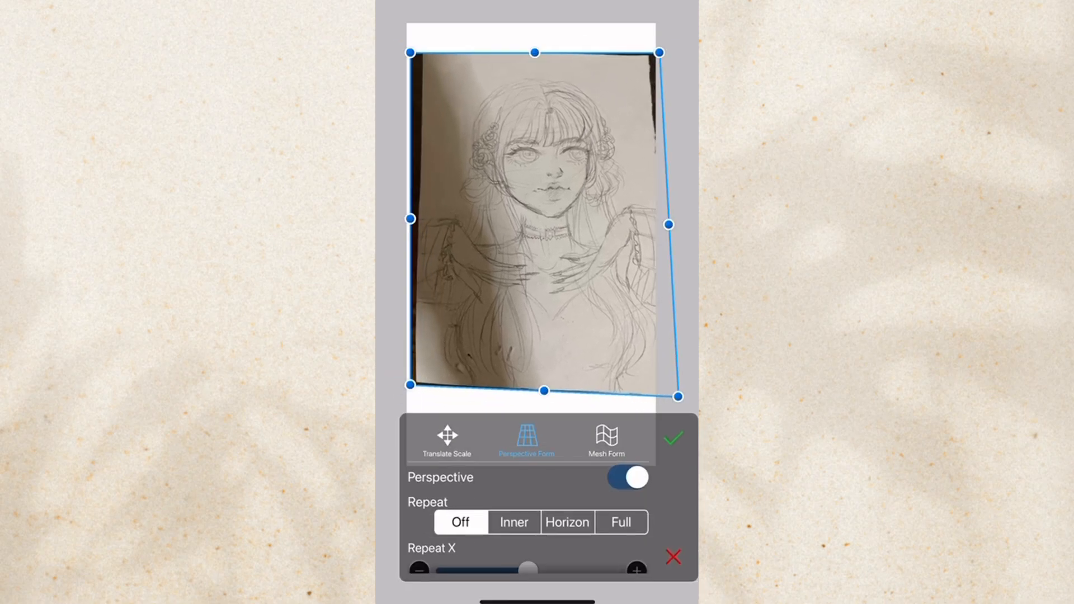
click(605, 441)
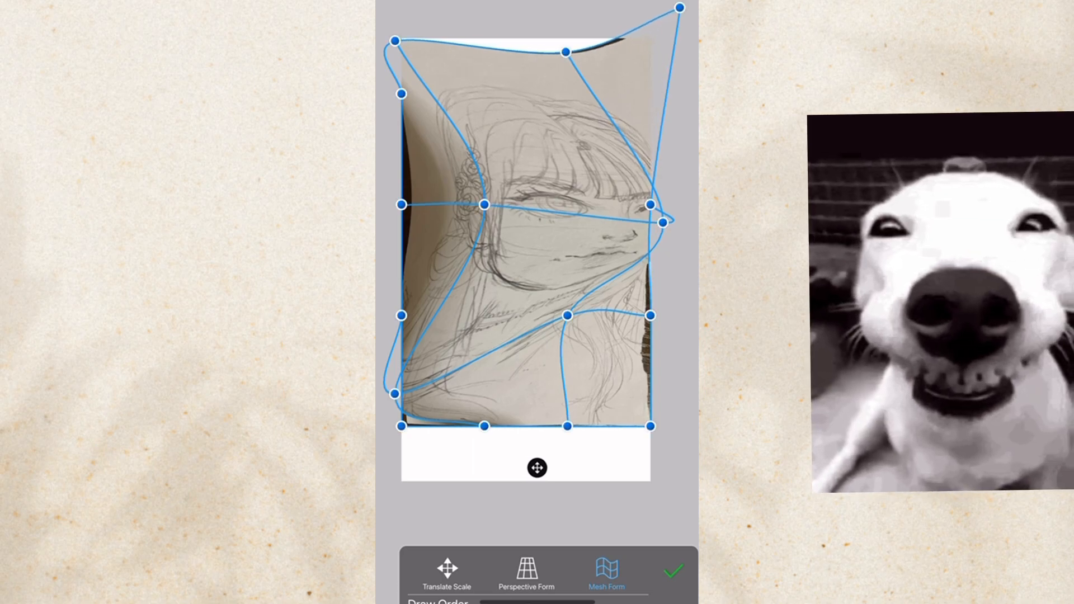
click(447, 574)
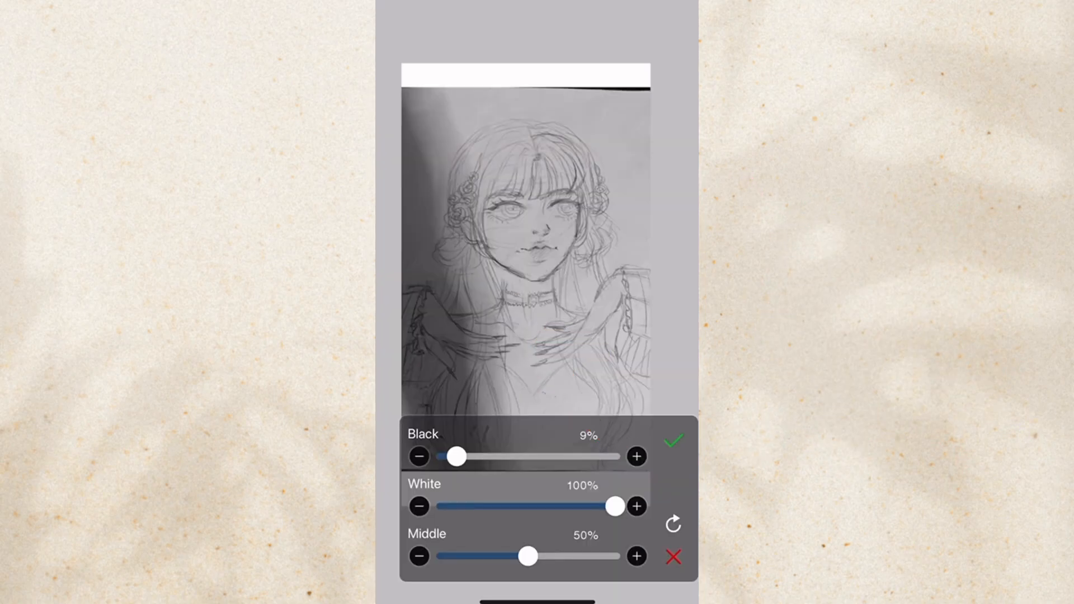
Step: Apply Levels with White lowered to 80% so the paper looks whiter
drag(613, 505, 581, 505)
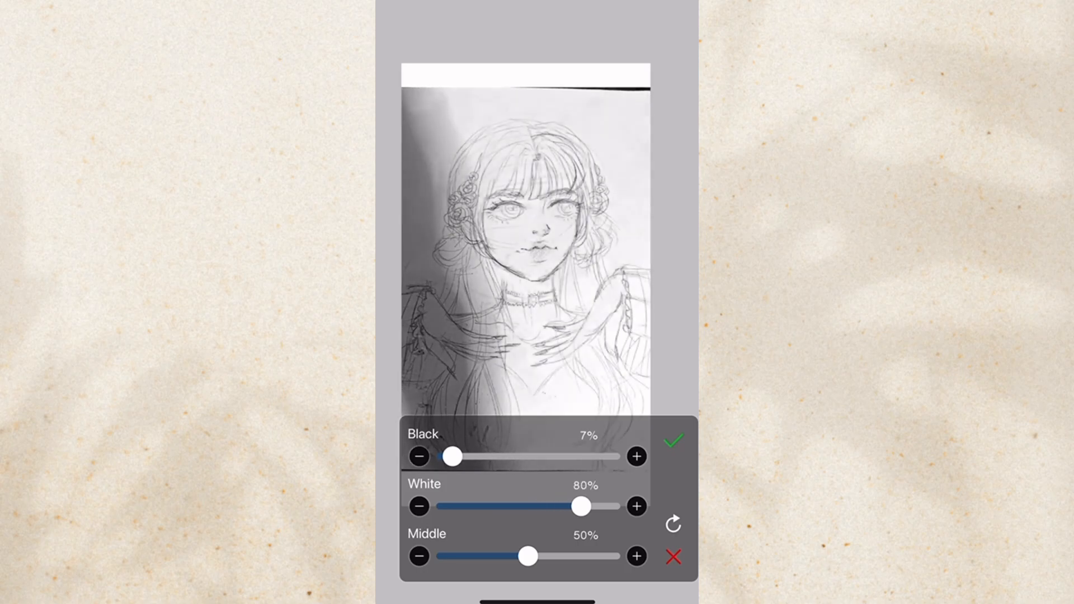
click(673, 439)
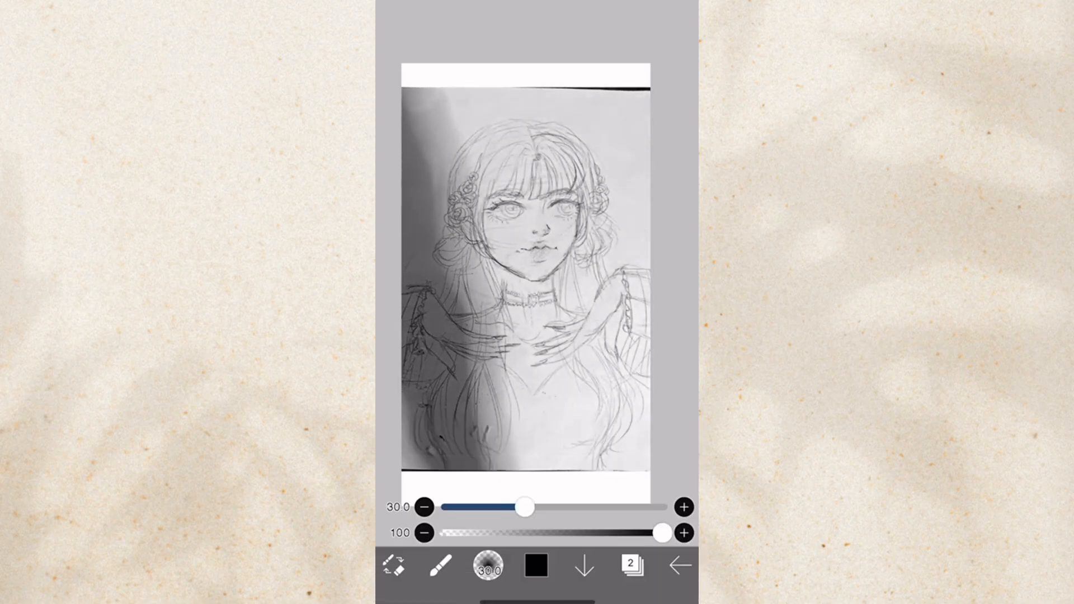
Step: Confirm the Transform and bring up the Layer window showing the sketch above an empty layer
click(631, 564)
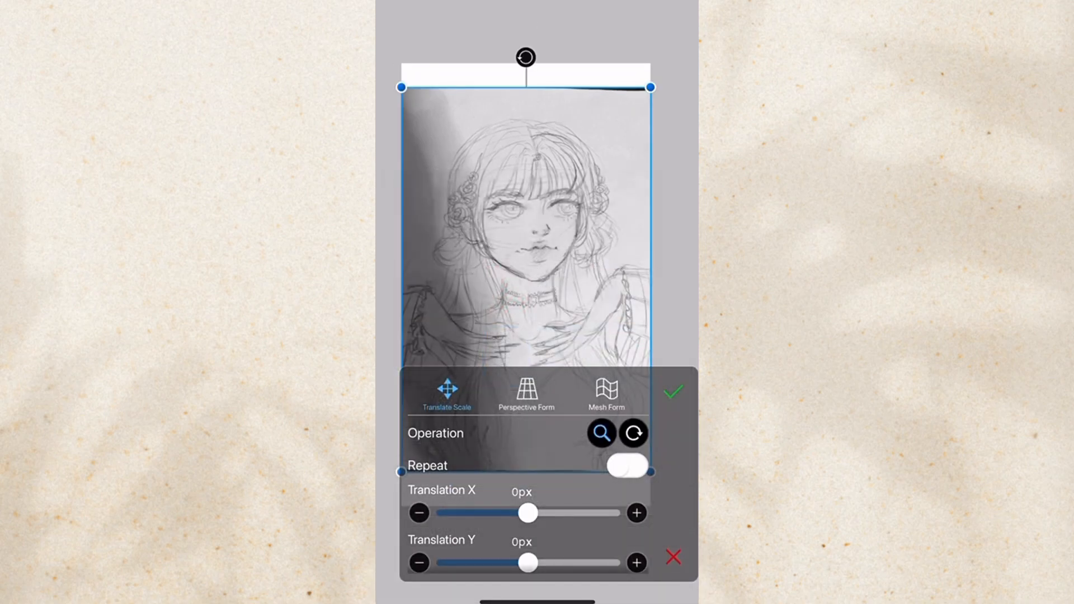
click(632, 432)
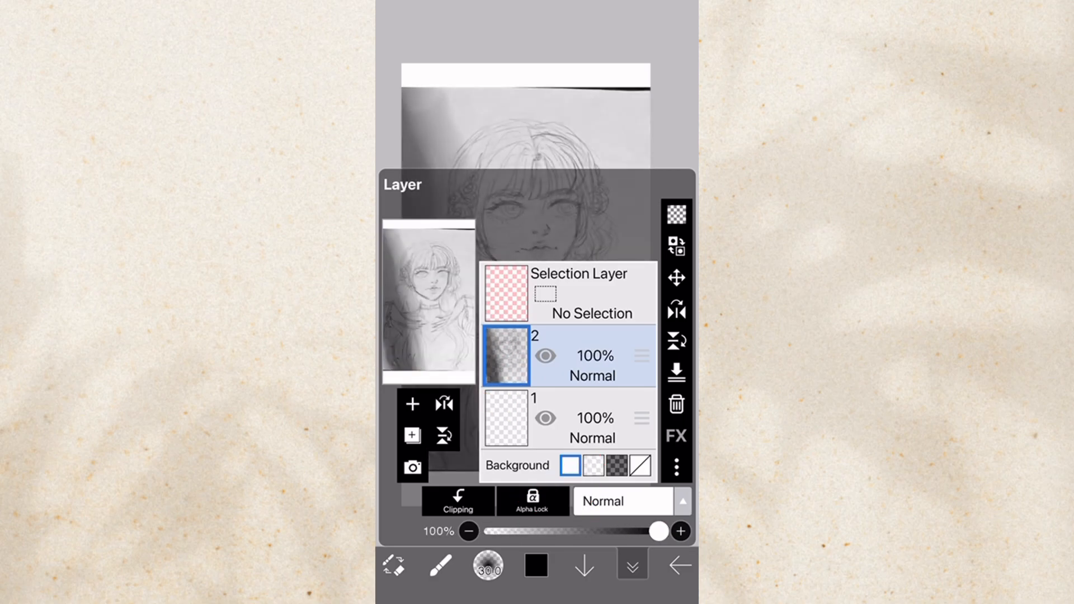
Step: Fade the sketch photo layer to 40% opacity and undo an accidental layer delete
drag(654, 531, 551, 531)
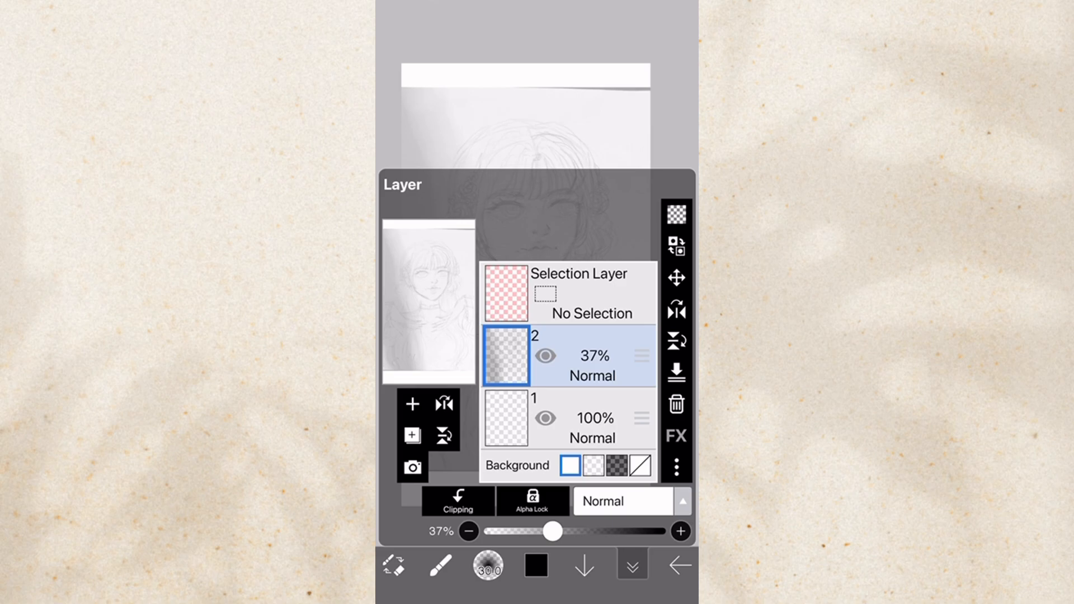
drag(552, 530, 558, 531)
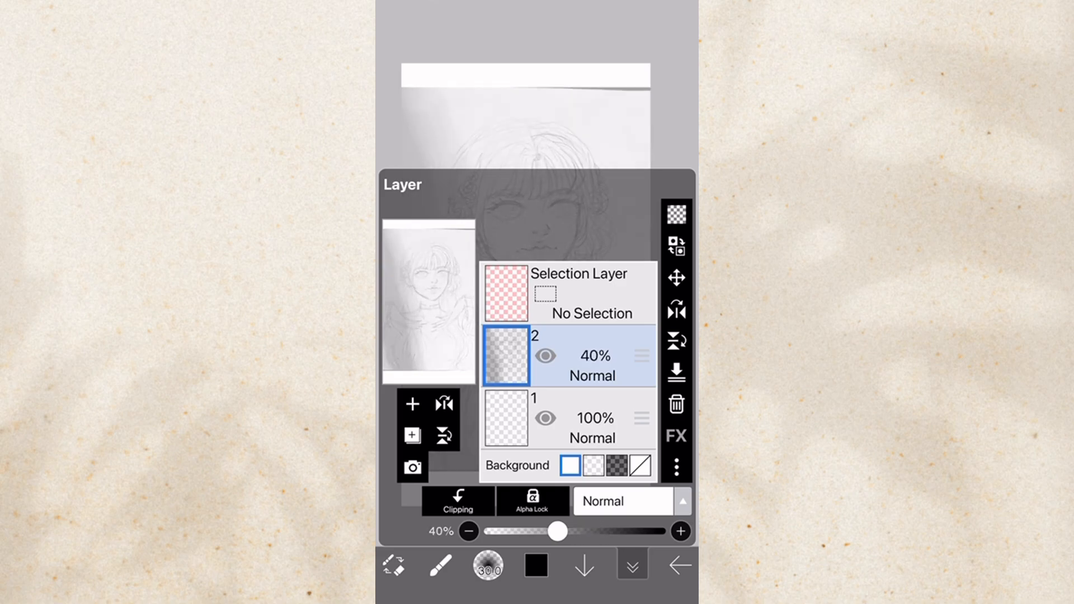
click(413, 404)
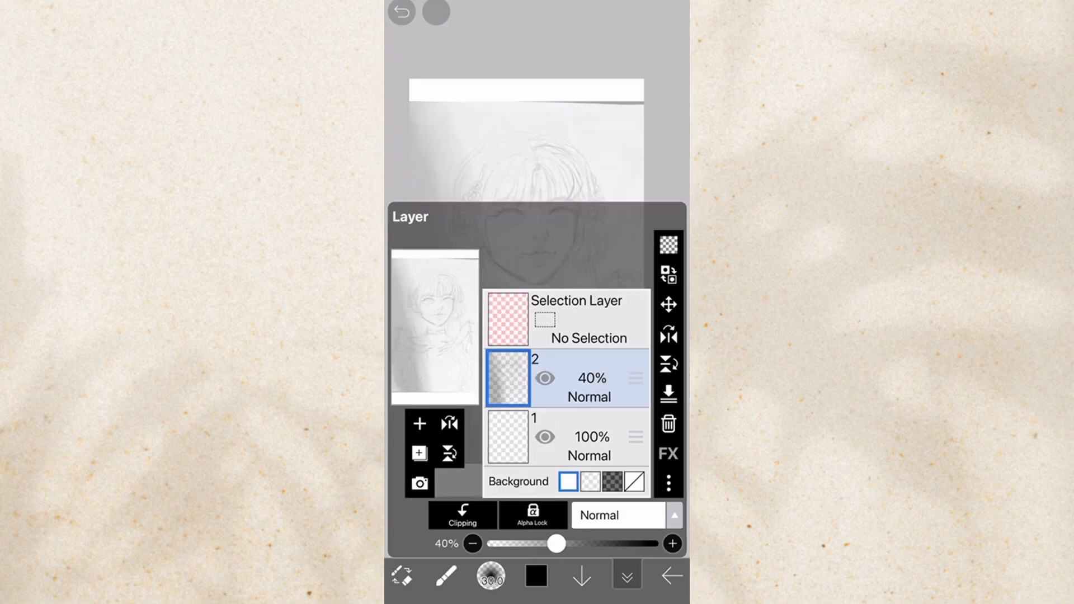
click(667, 424)
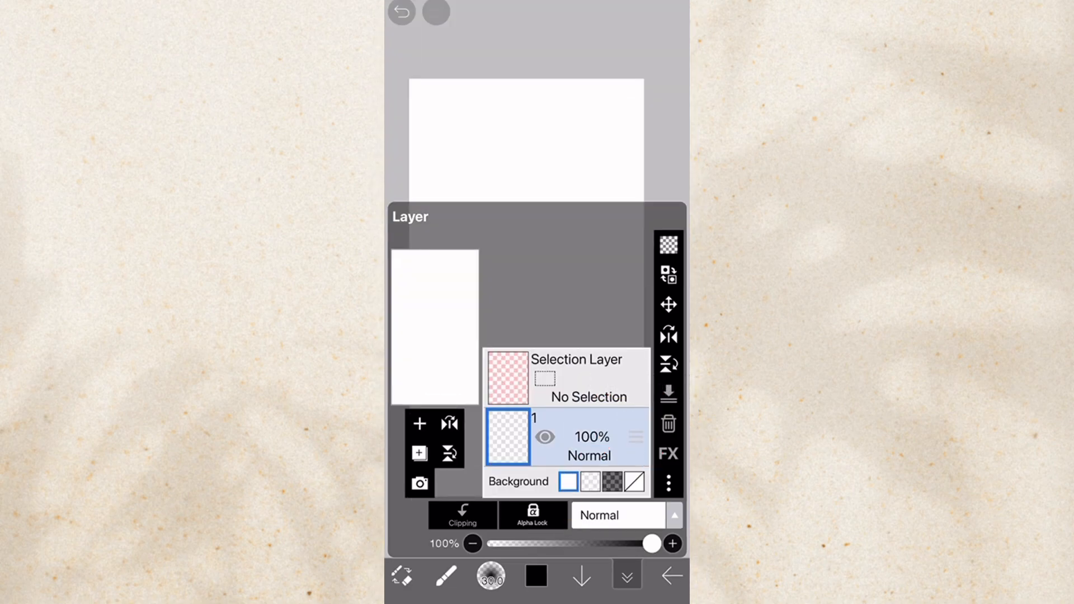
click(401, 13)
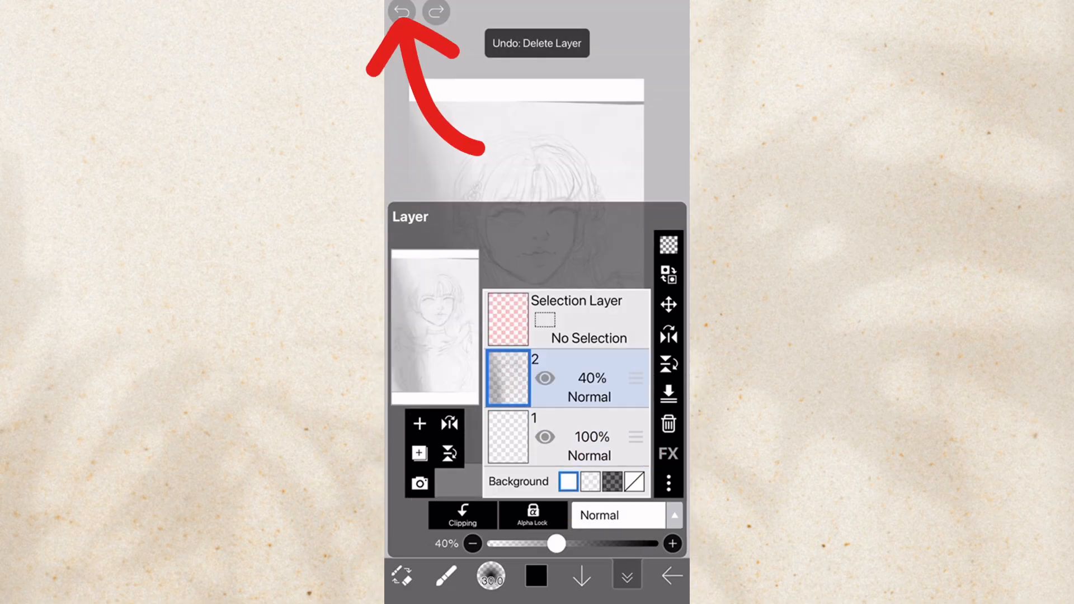
click(401, 12)
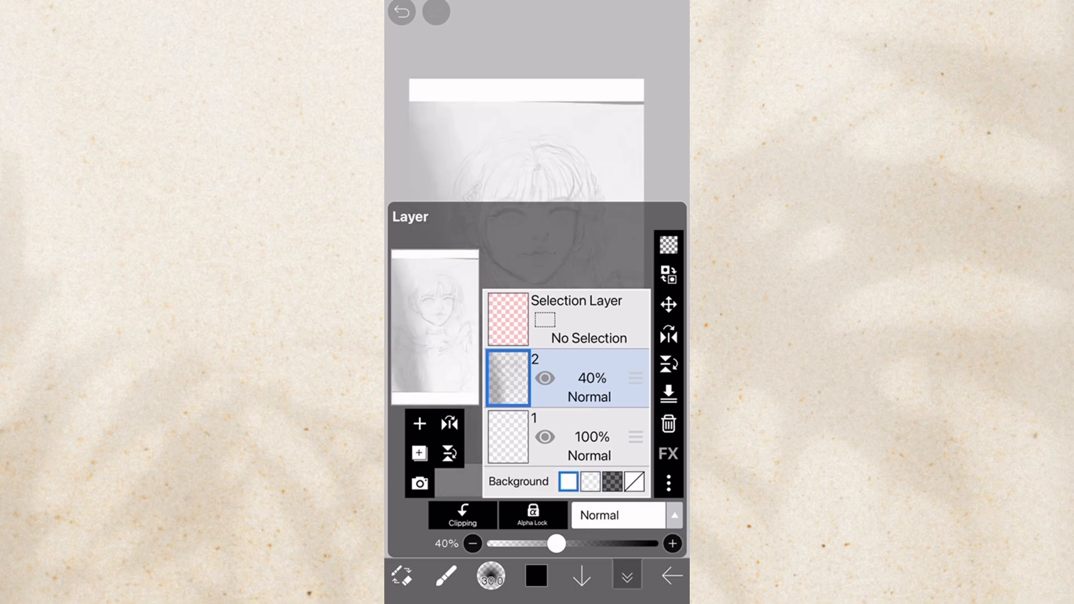
Step: Keep the plain white background, add a fresh empty layer above the sketch and remove the extra one
click(610, 481)
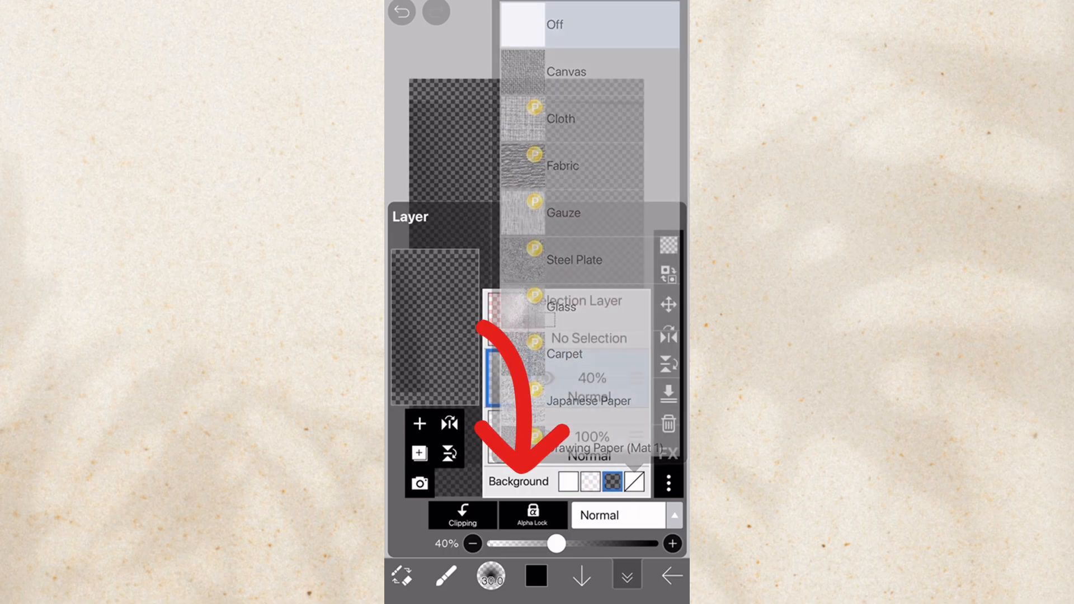
click(589, 25)
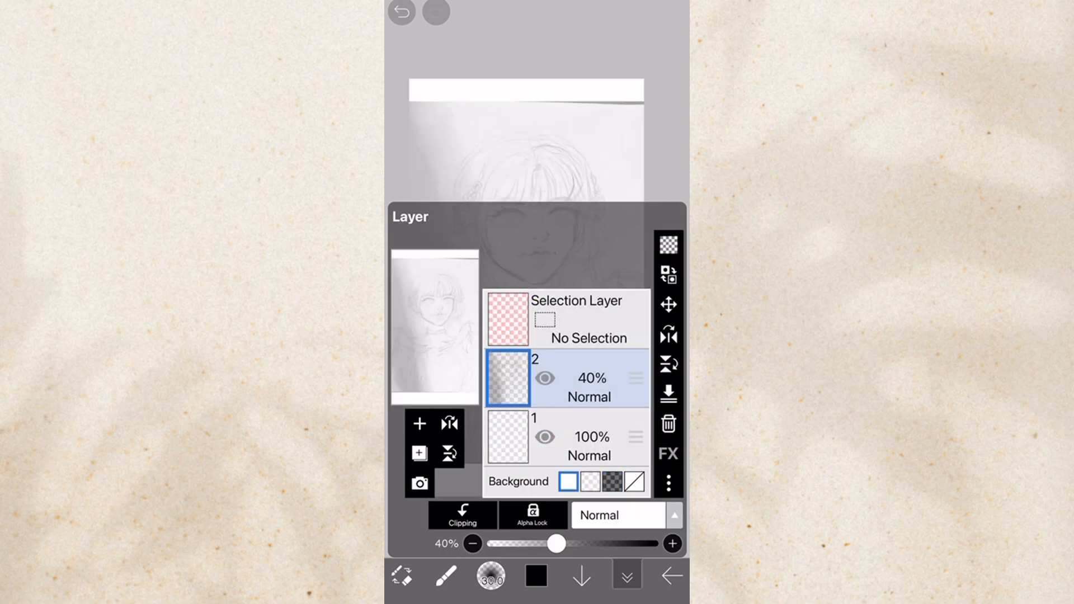
click(420, 423)
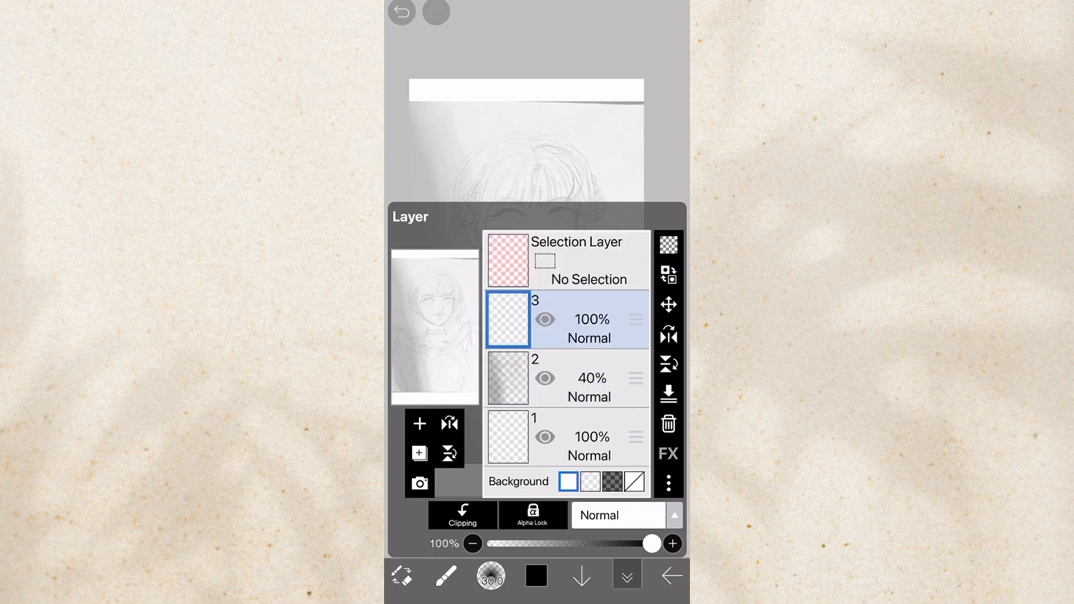
click(667, 423)
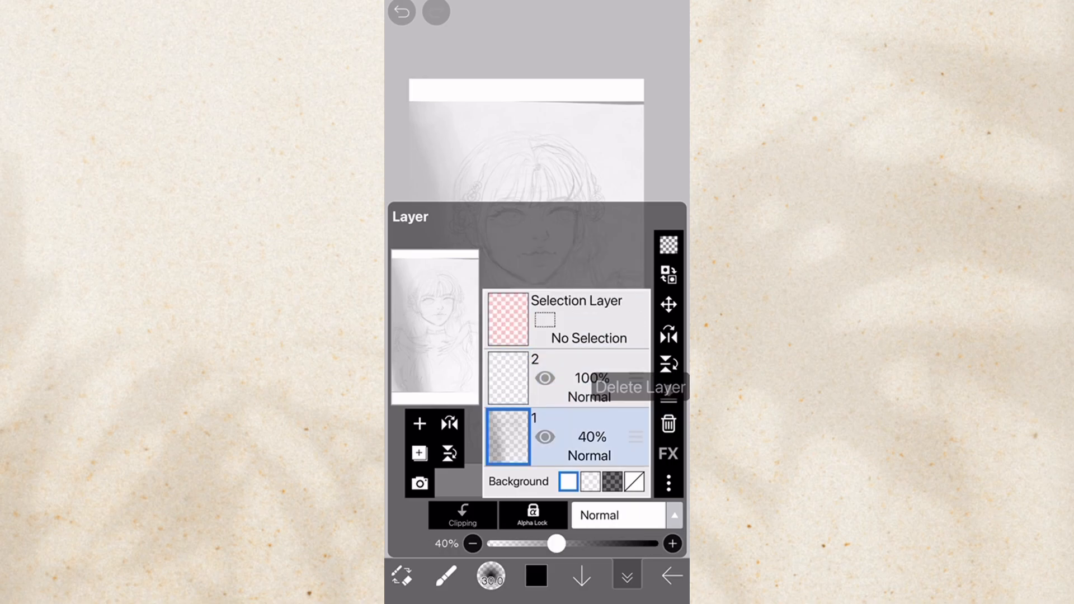
click(568, 377)
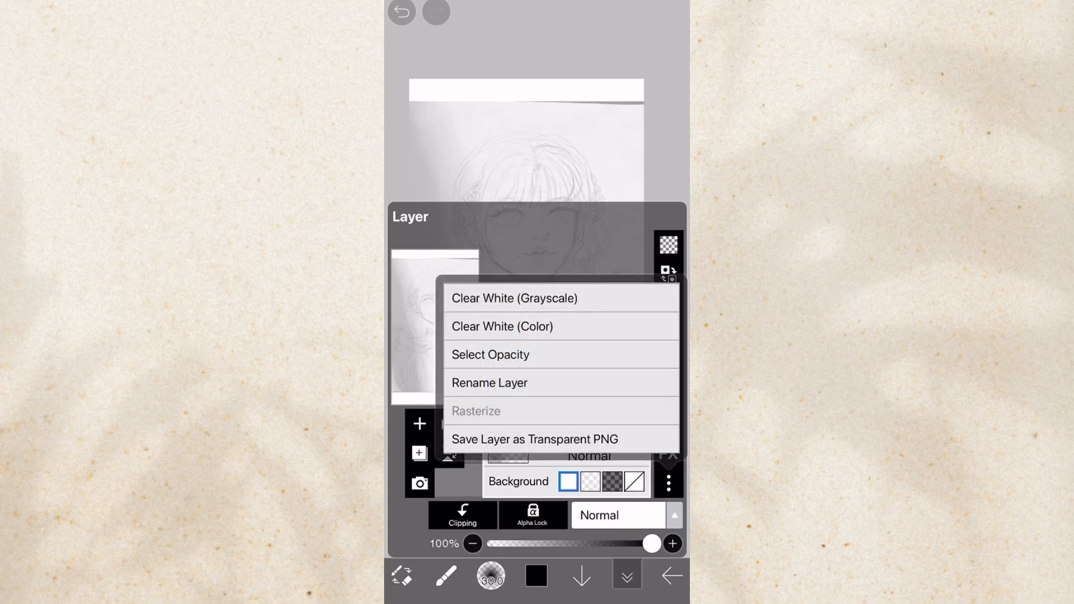
Step: Rename the empty top layer to 'outline' and close the Layer window
click(489, 383)
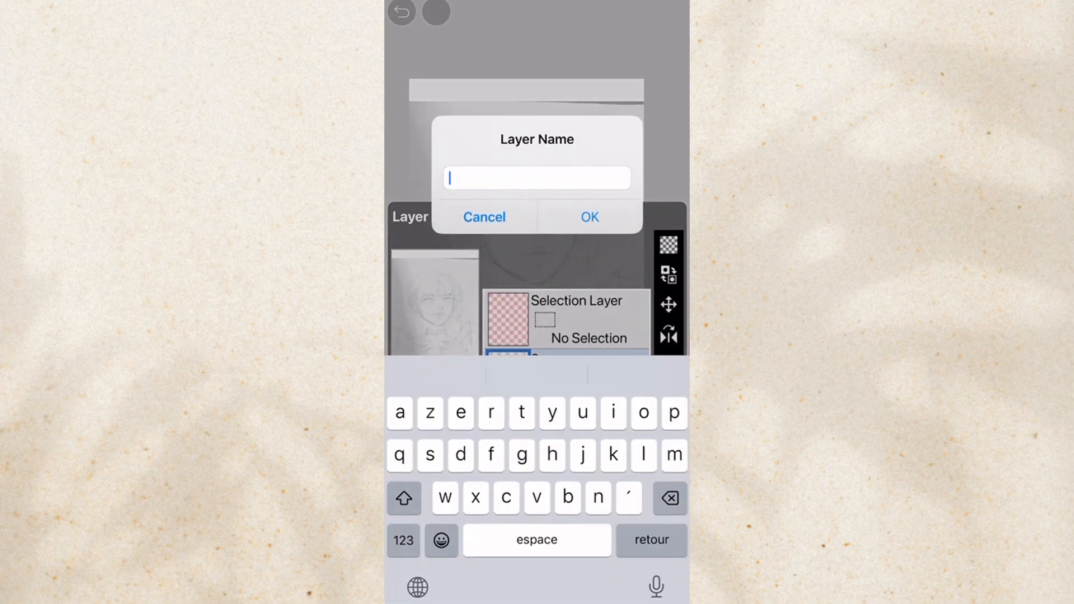
text(outline)
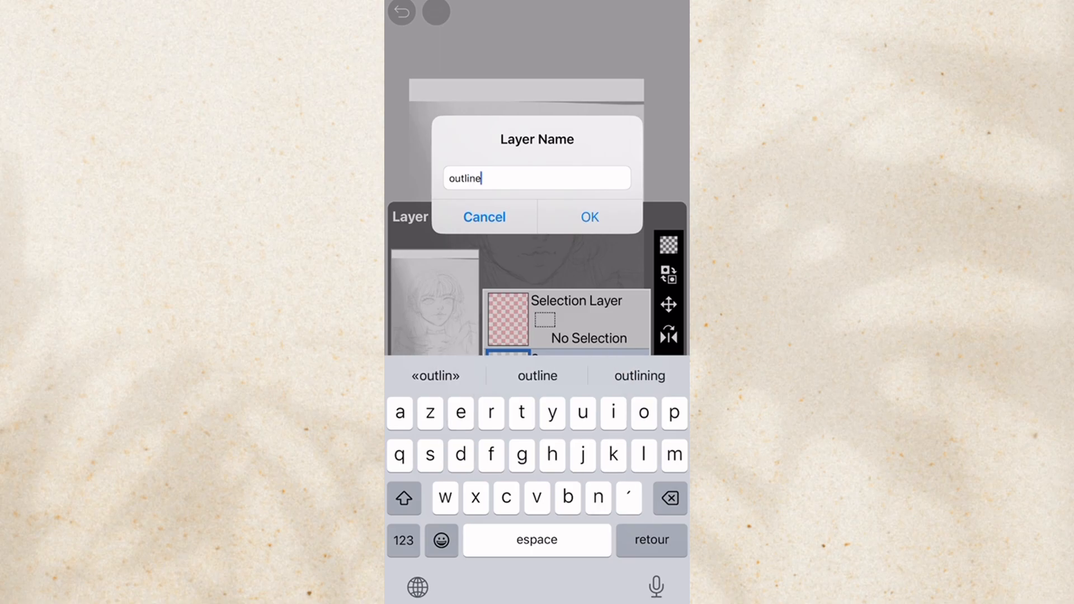
click(588, 217)
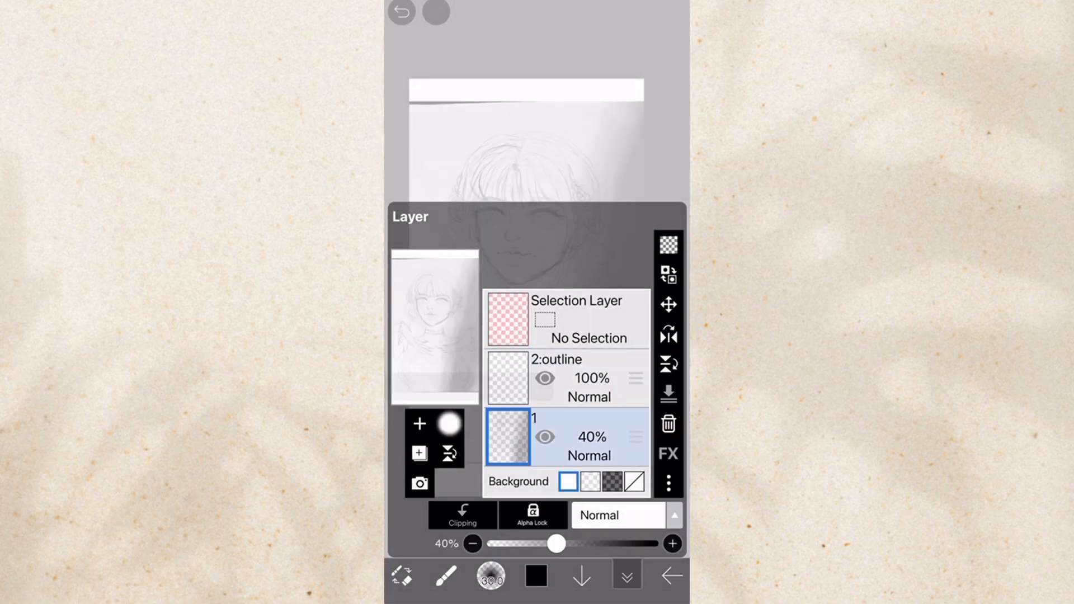
click(450, 422)
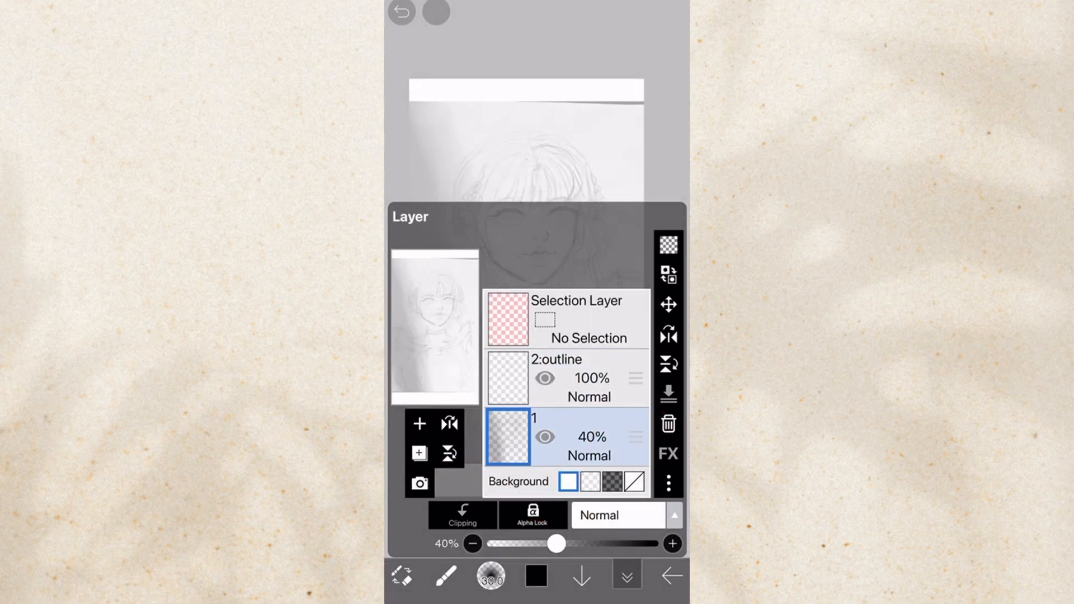
click(449, 422)
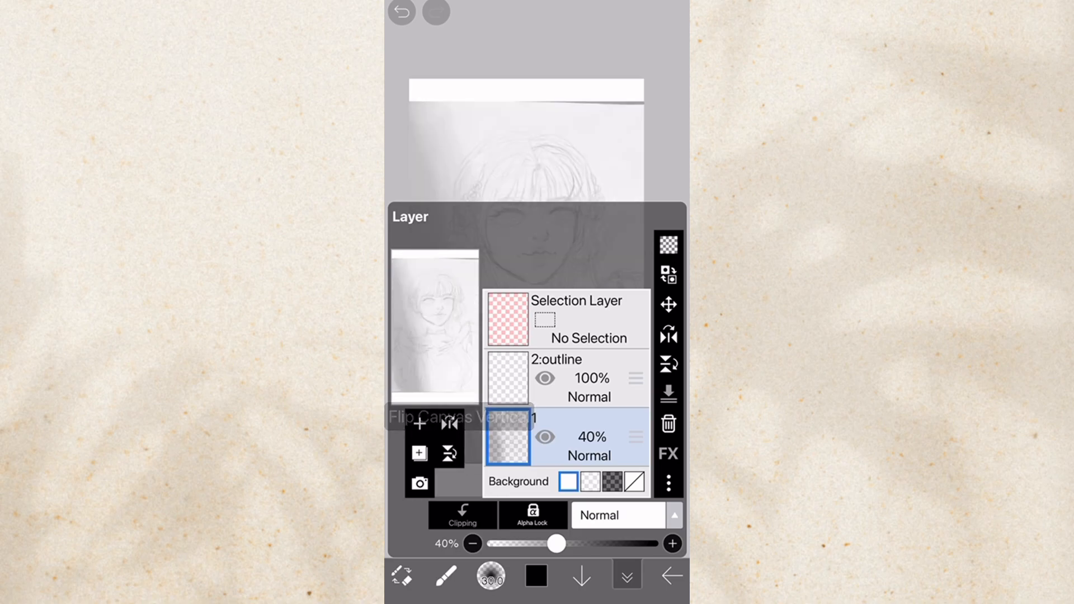
click(449, 425)
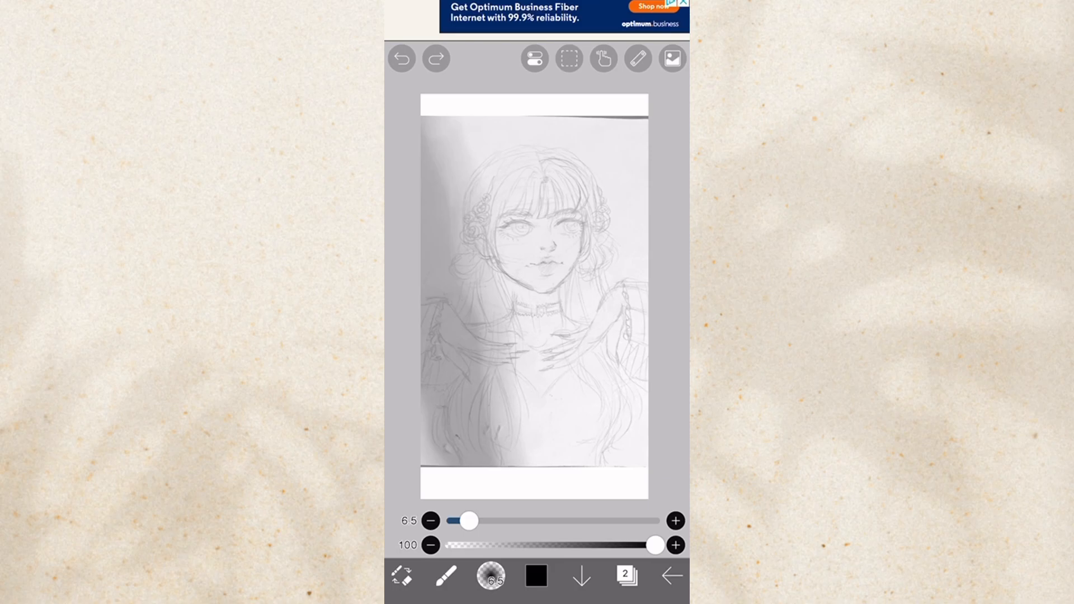
Step: Browse the brush list down to the Dip Pen (Soft) settings
click(488, 575)
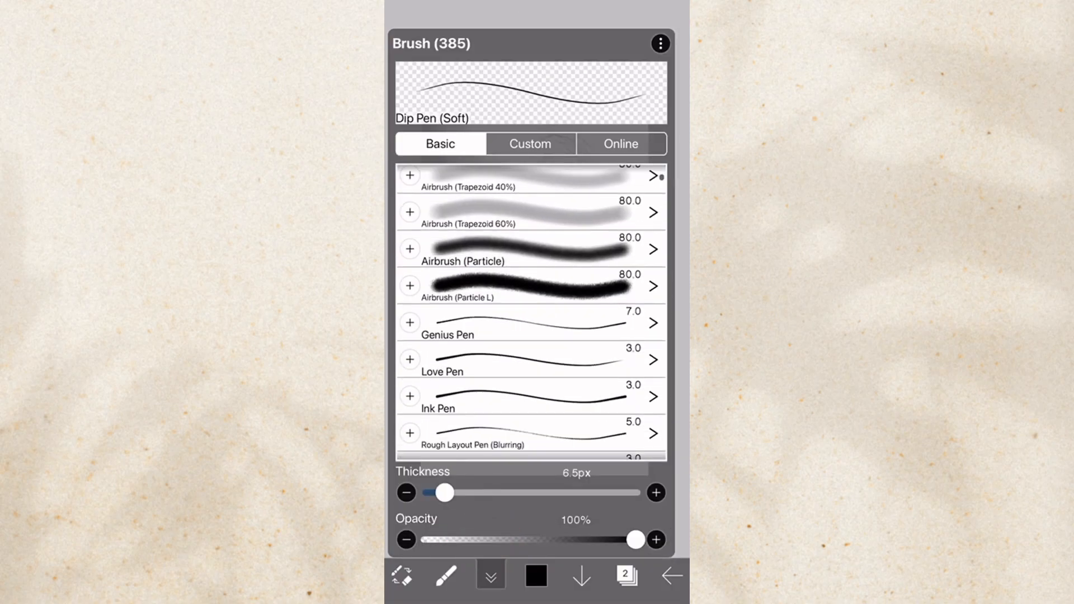
scroll(down, 3)
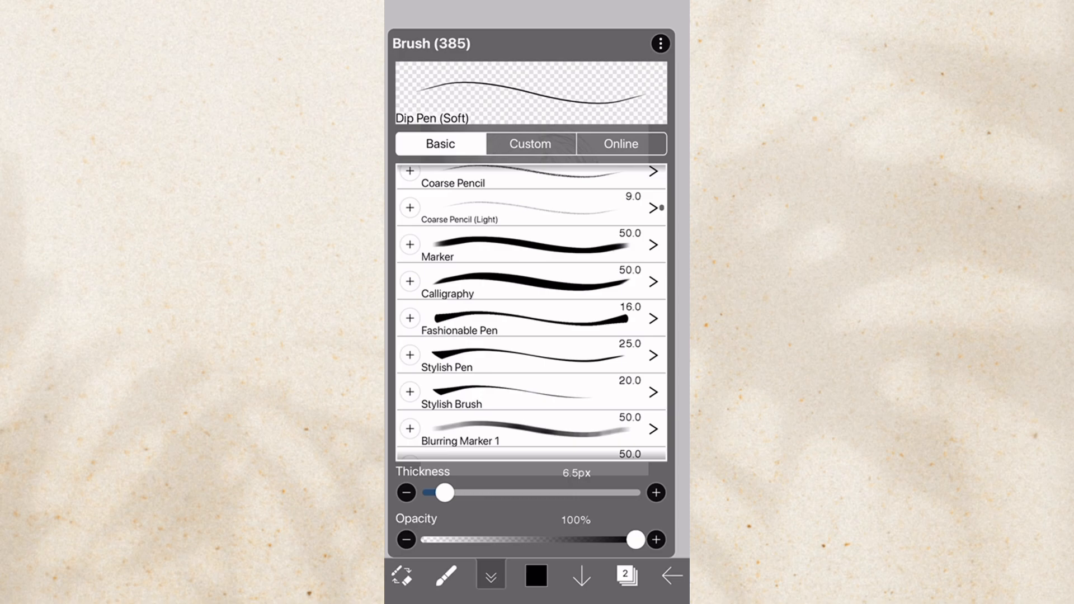
scroll(down, 3)
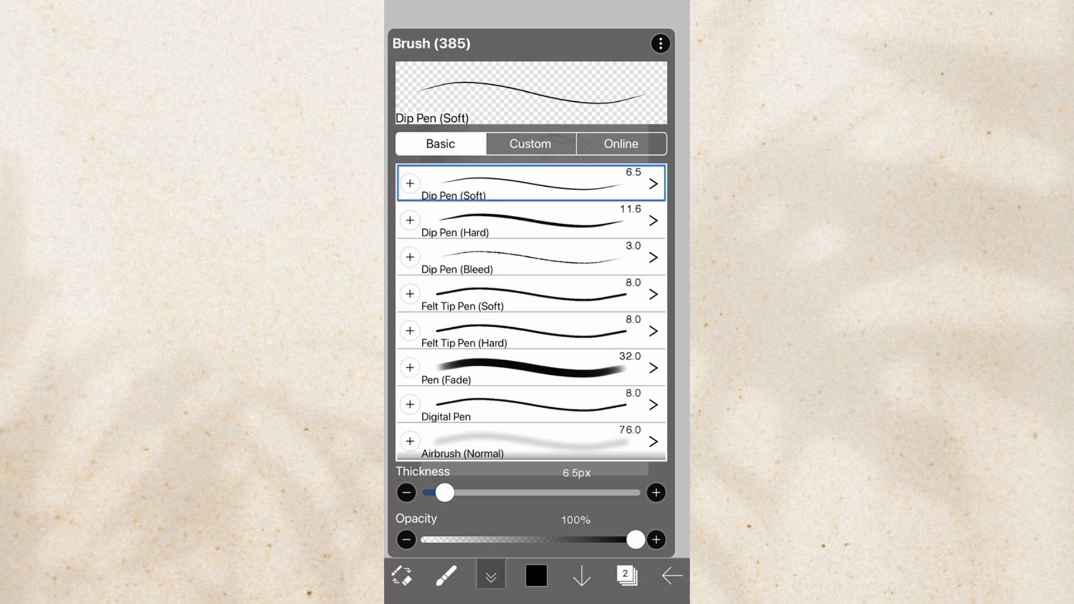
scroll(down, 3)
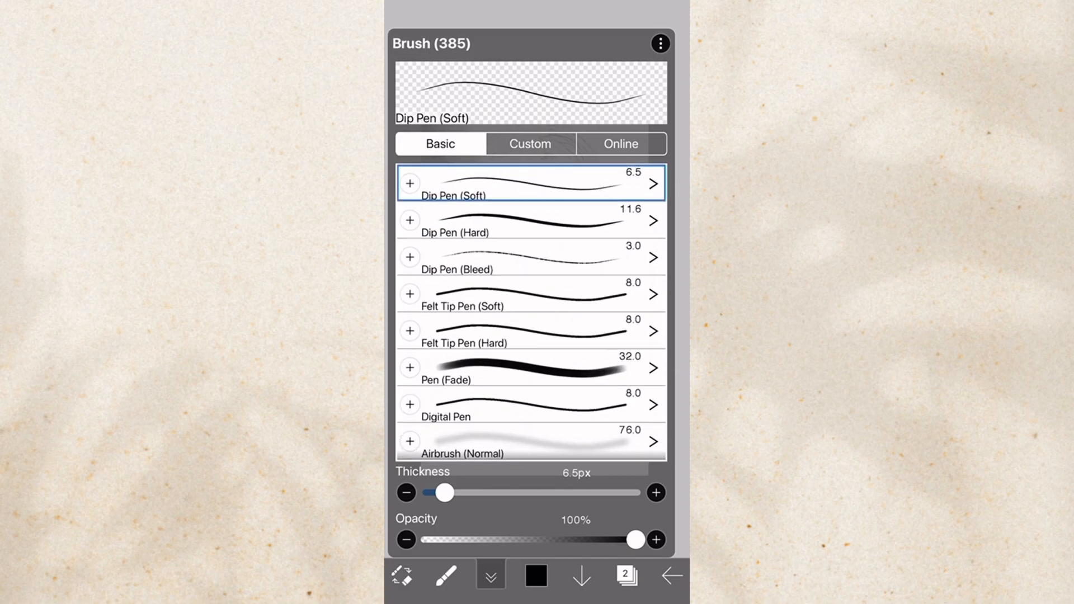
scroll(down, 3)
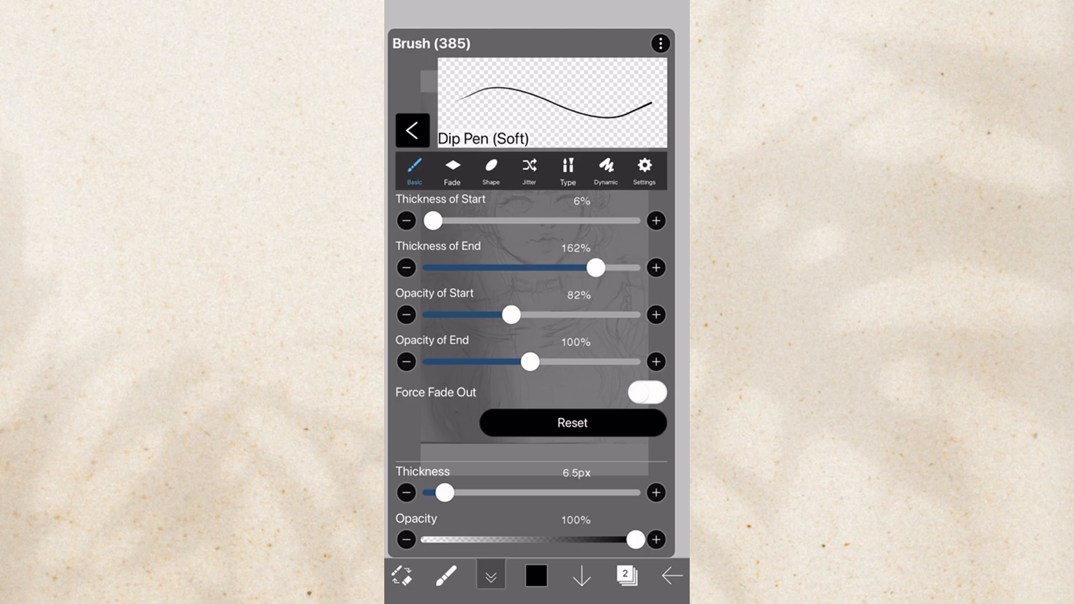
Step: Reset Dip Pen (Soft)'s start/end thickness and opacity to defaults and return to the Custom brush list
drag(510, 314, 603, 314)
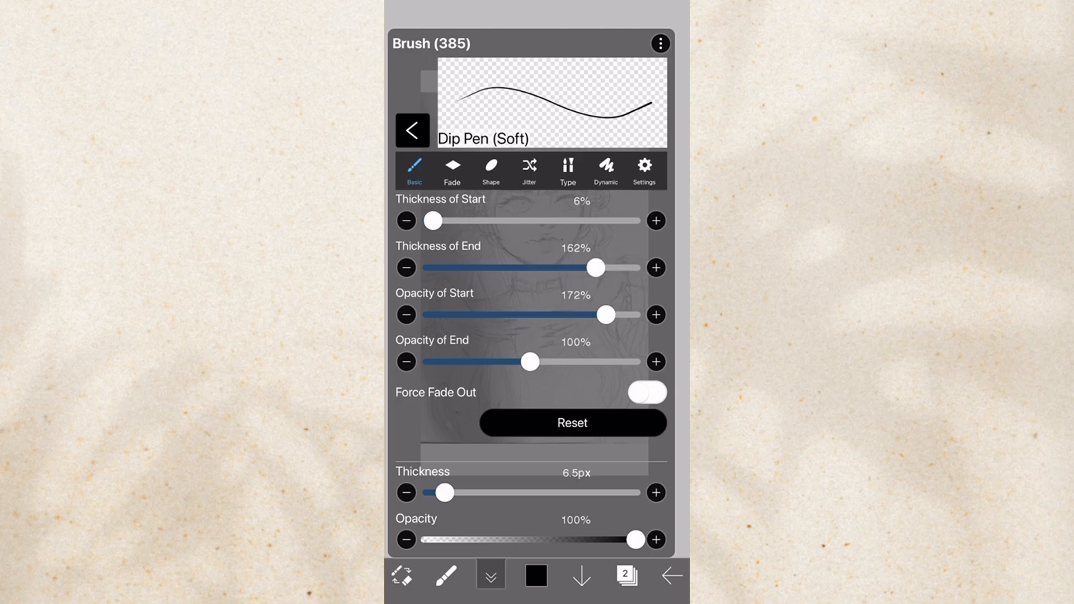
click(490, 168)
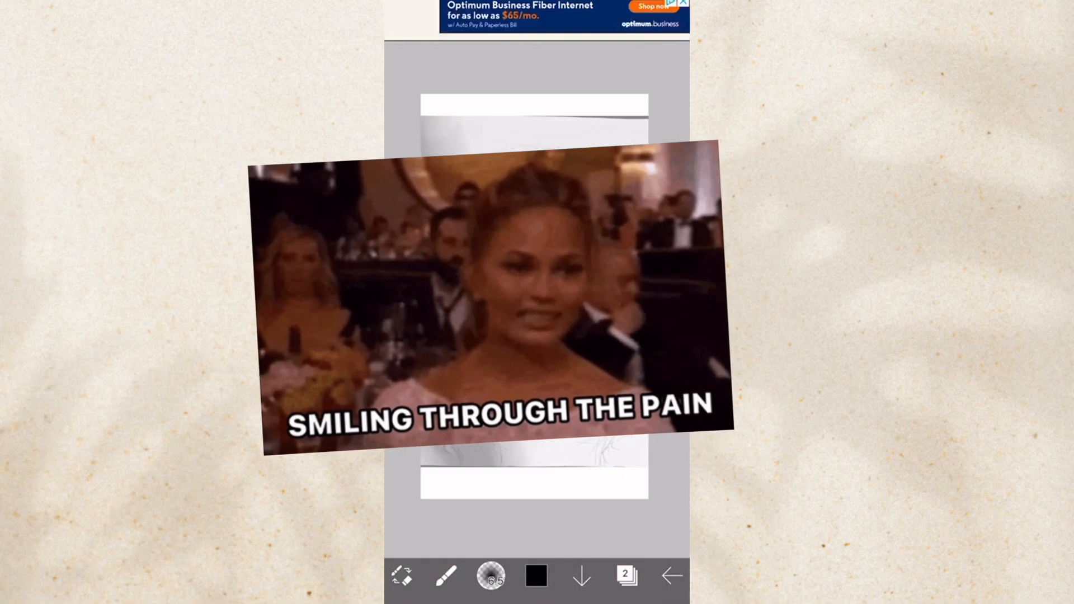
click(489, 575)
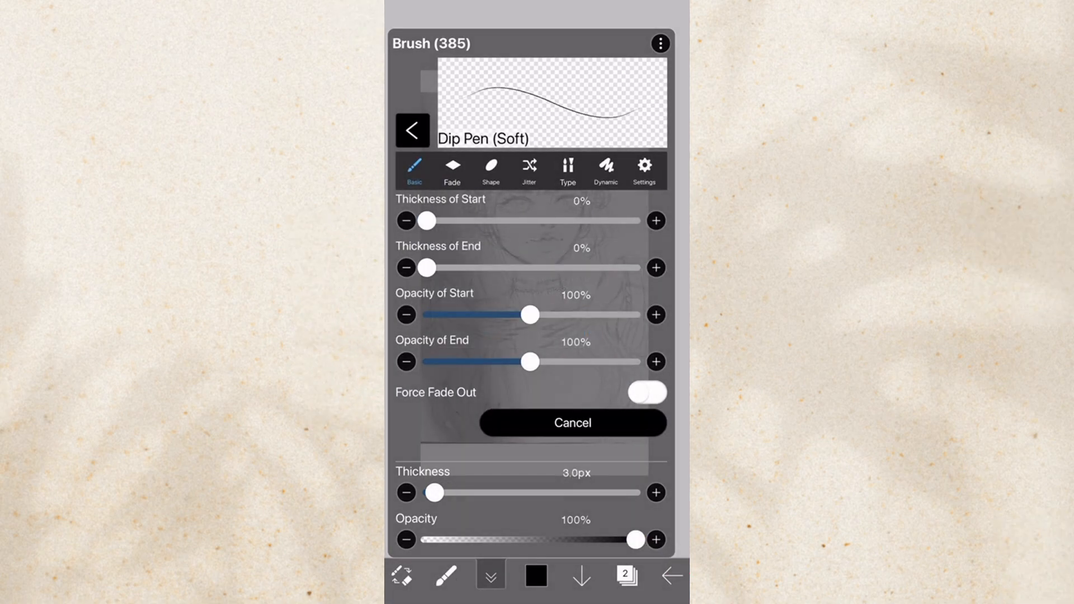
click(412, 130)
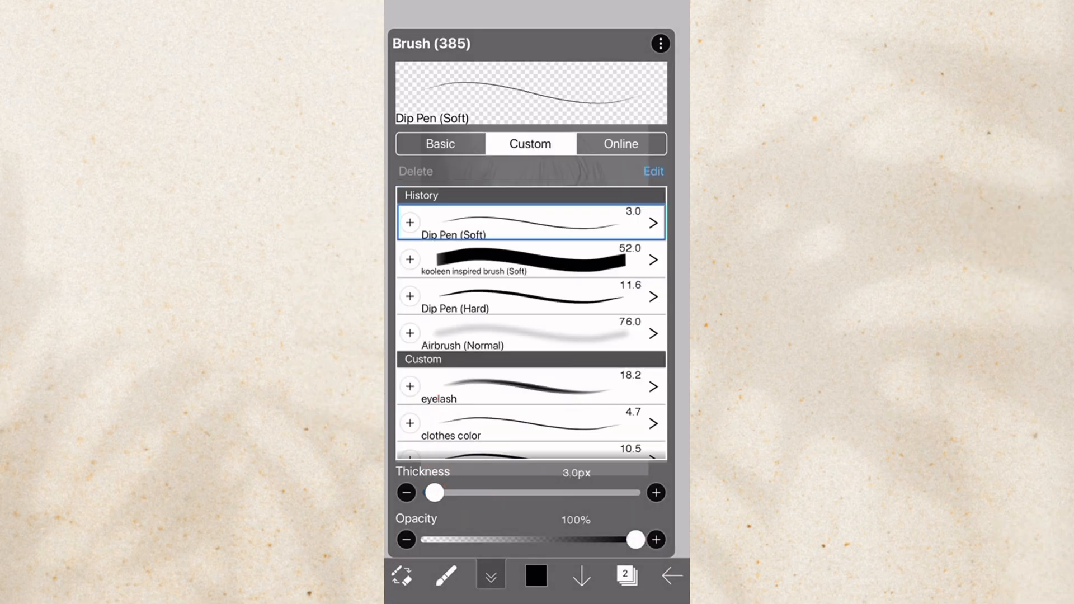
Step: Dismiss the storage error and import the Sketcheee pen brush via Import Brush QR Code
scroll(down, 3)
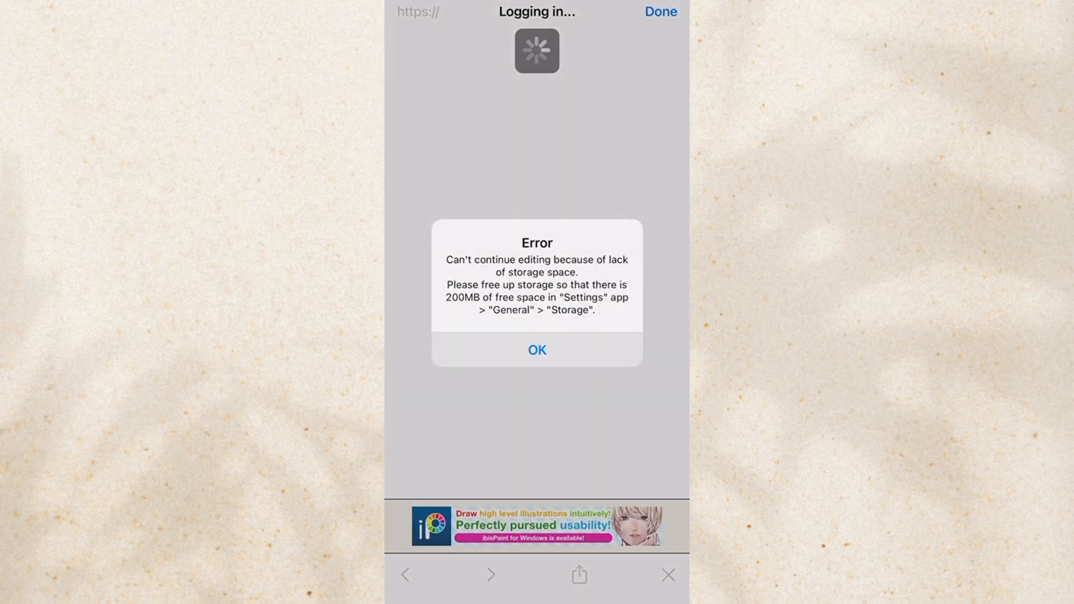
click(536, 349)
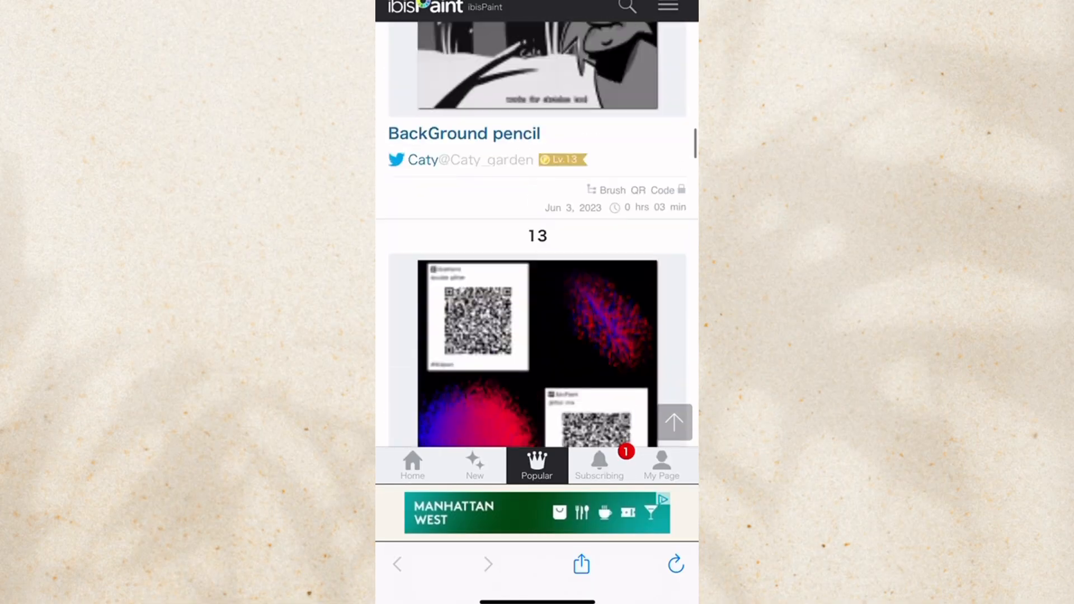
scroll(down, 3)
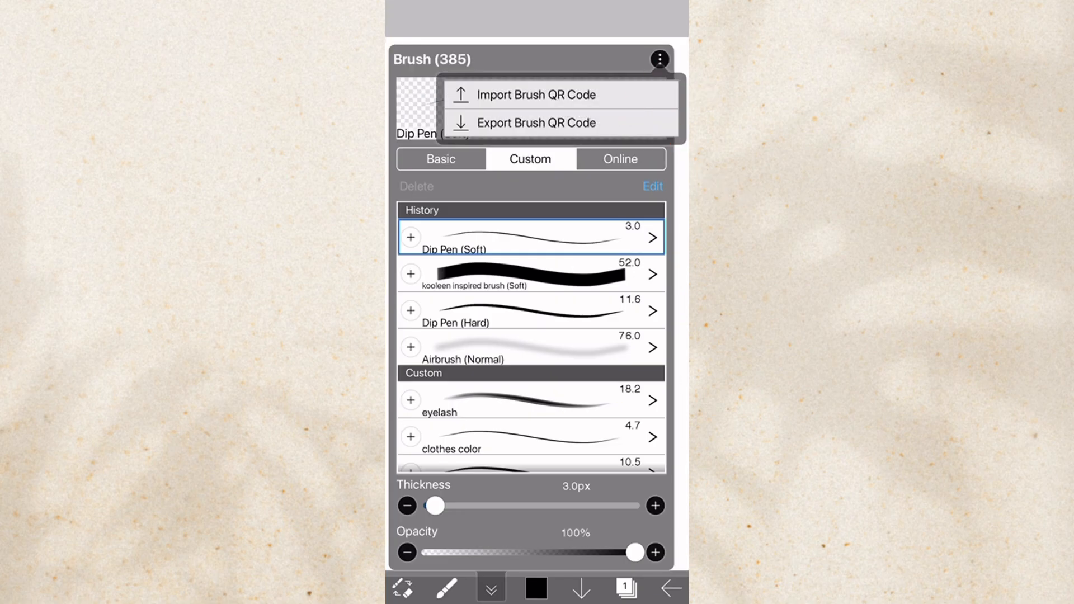
click(536, 94)
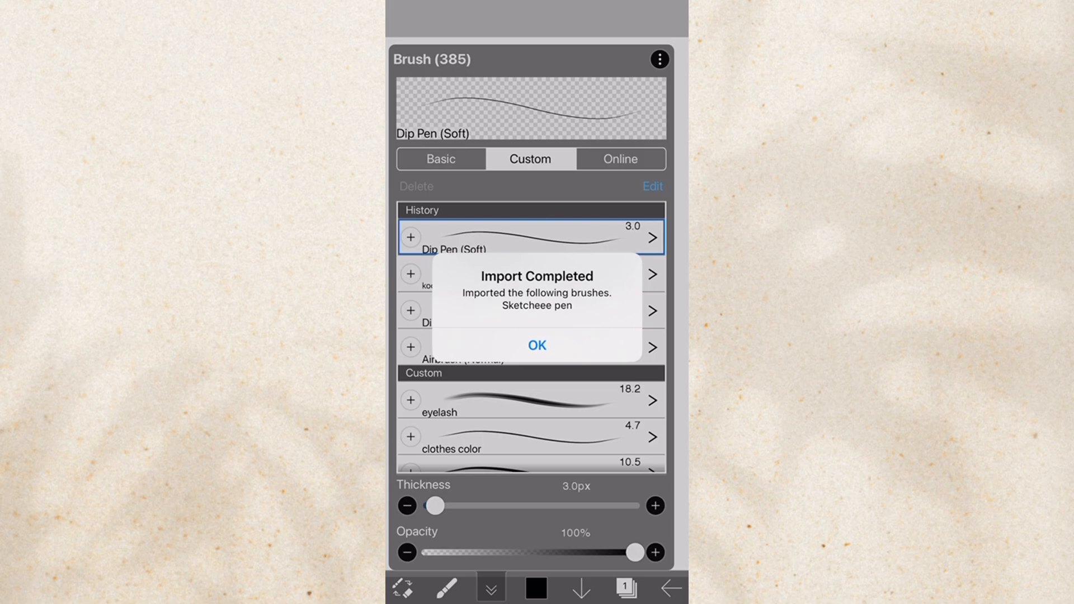
Step: Acknowledge the import, select the new kooleen-inspired brush and return to the canvas
click(535, 346)
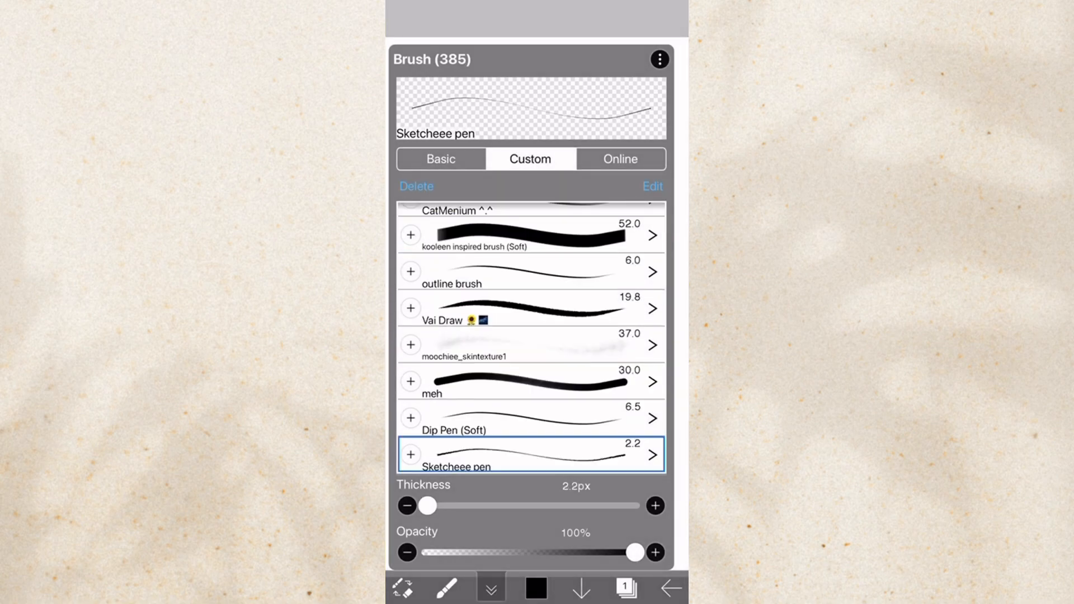
click(530, 235)
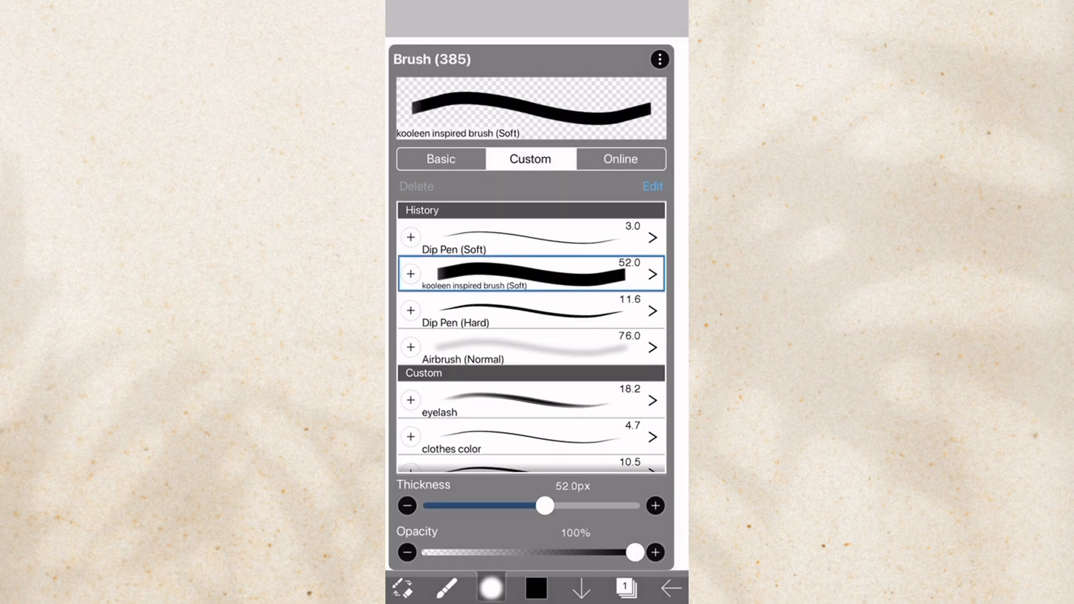
click(490, 587)
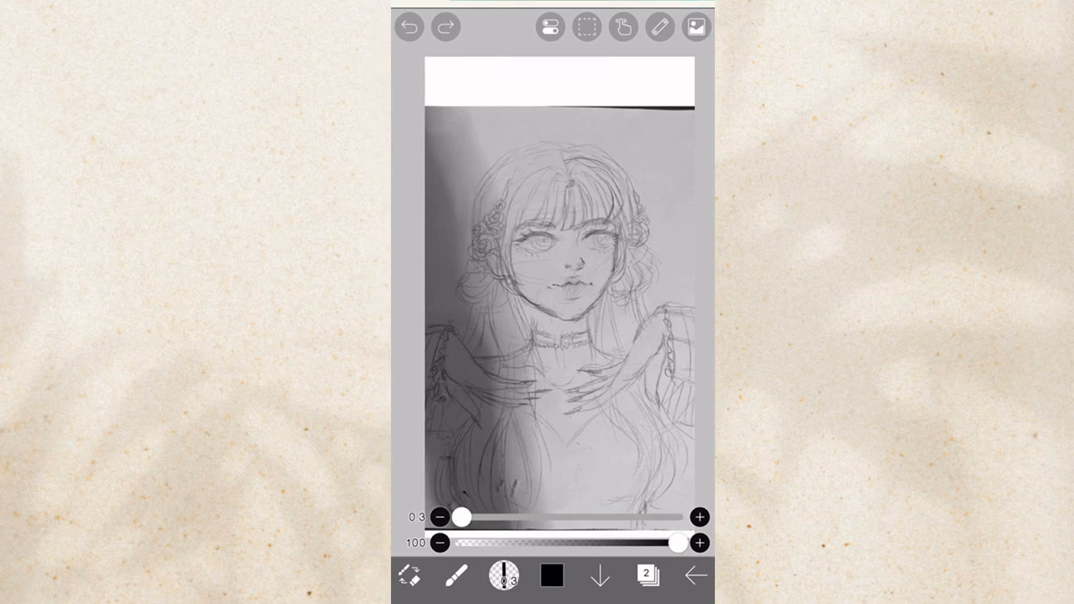
Step: Set the Stabilizer to OFF and test the pen with strokes on the white strip, undoing one
click(610, 25)
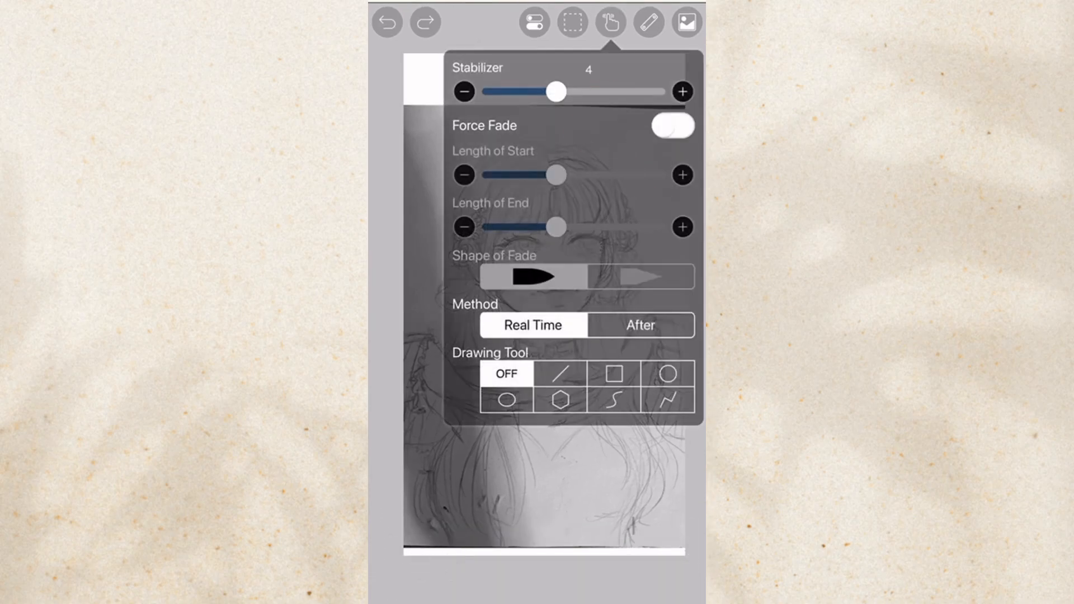
drag(555, 90, 487, 91)
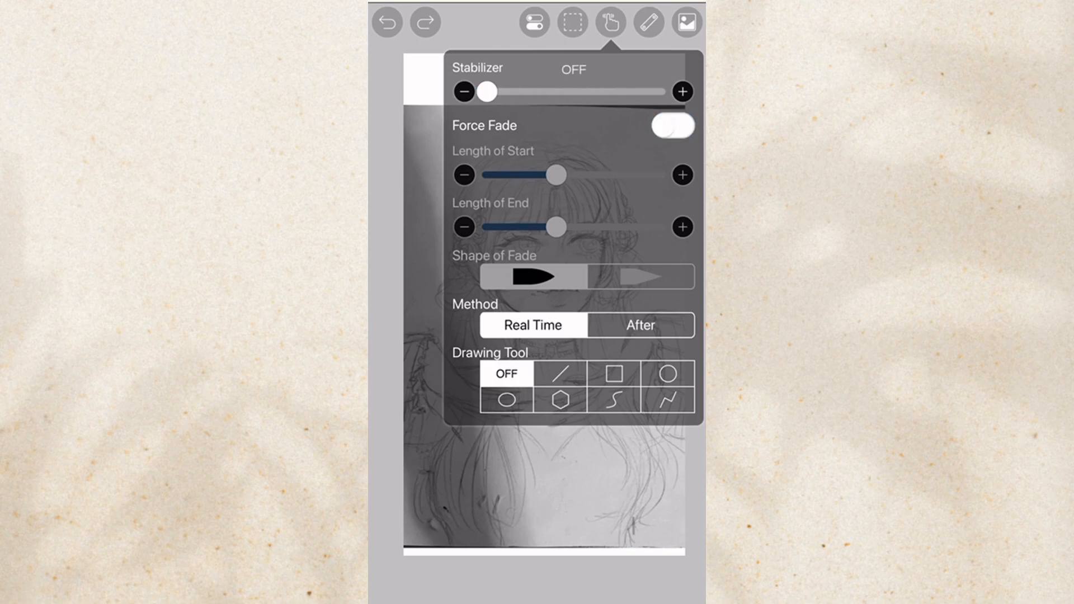
drag(485, 91, 573, 91)
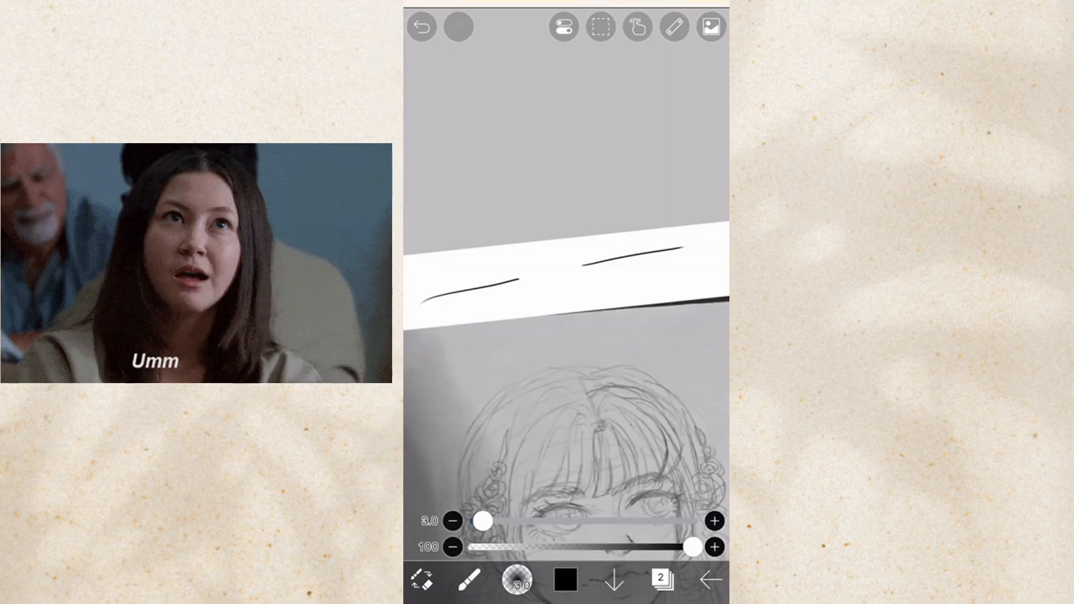
click(605, 25)
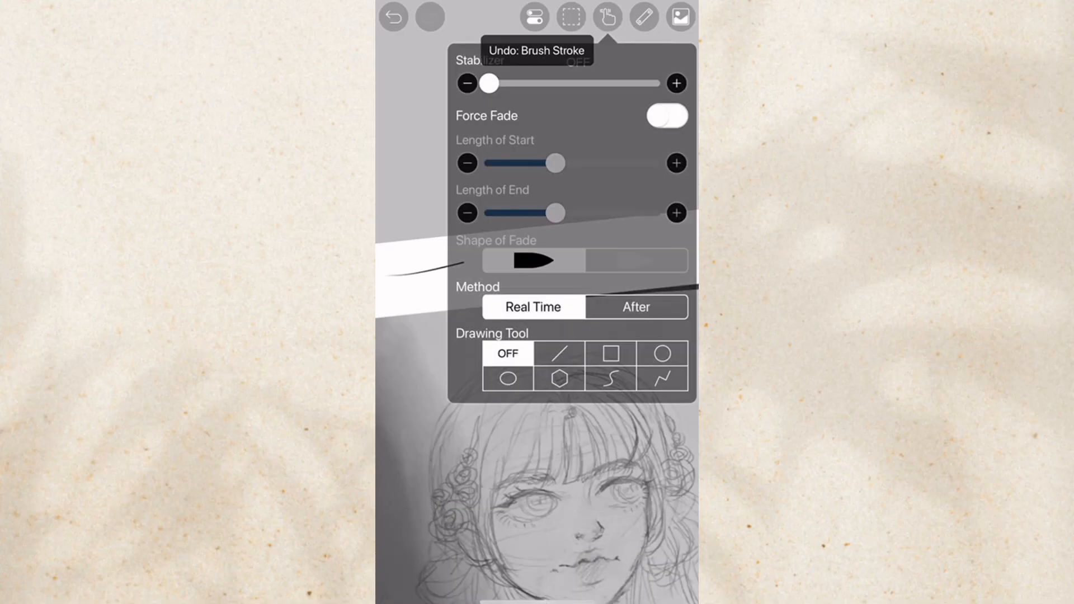
click(664, 115)
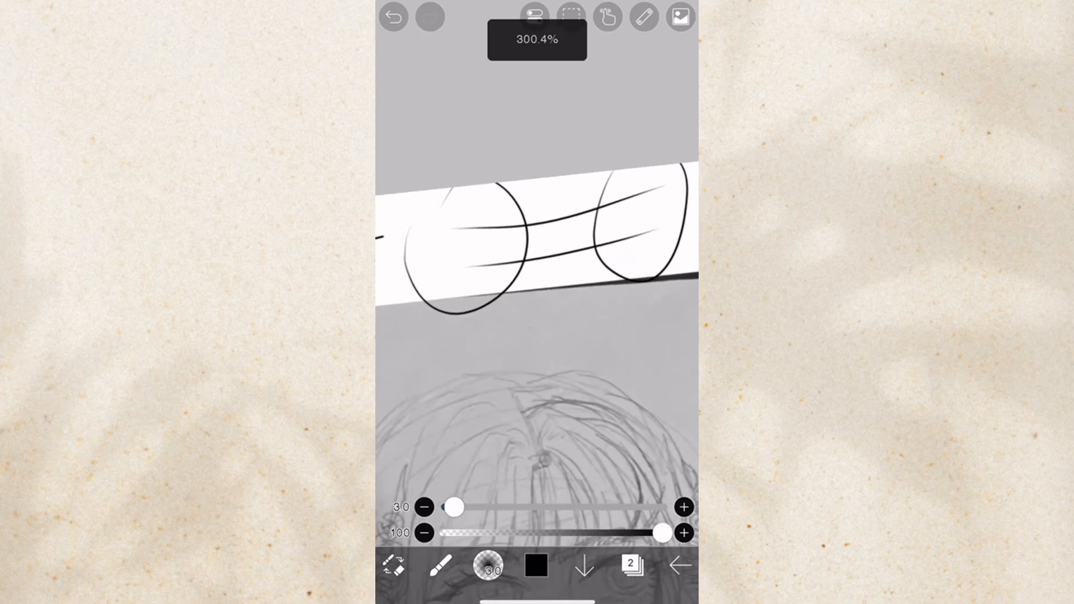
click(605, 17)
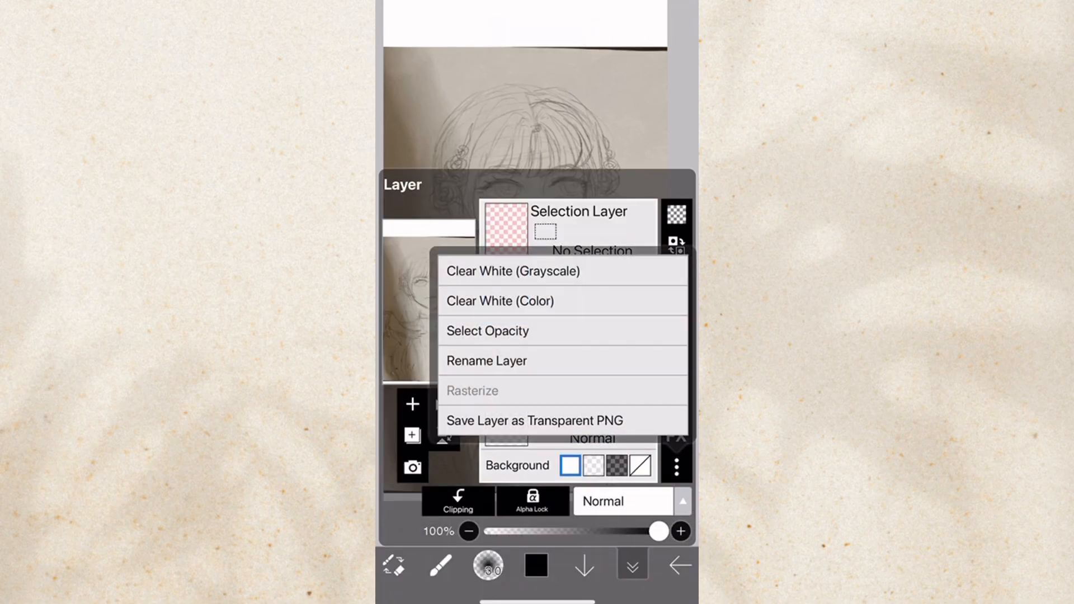
Step: Add a third layer above the sketch and set the drawing colour to red #FF1111
click(485, 362)
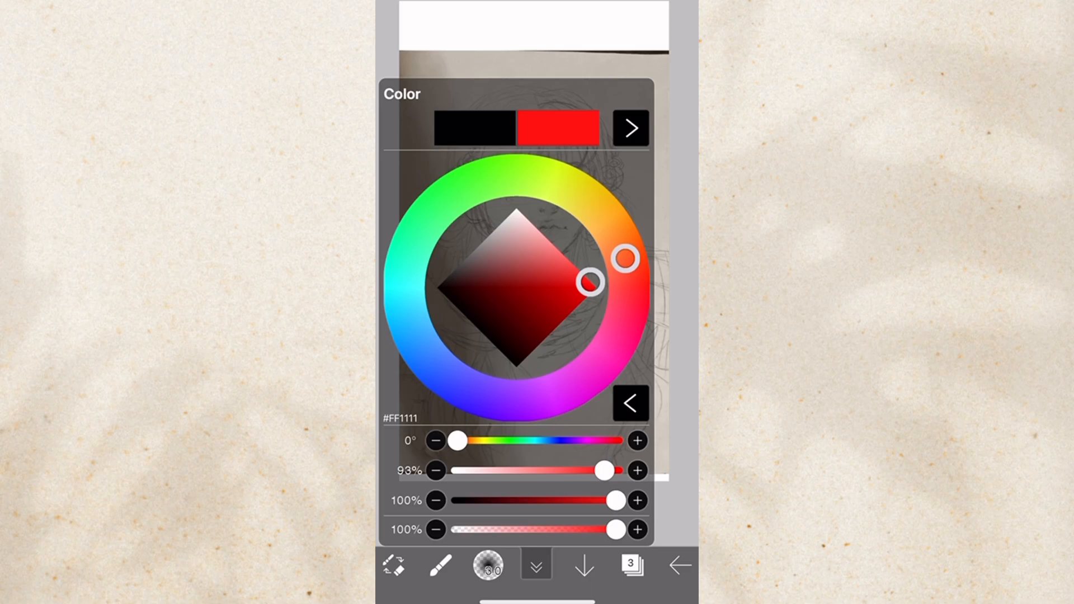
Step: Adjust a dark brown swatch into a vivid red via hex entry and save it as a new palette swatch
click(630, 128)
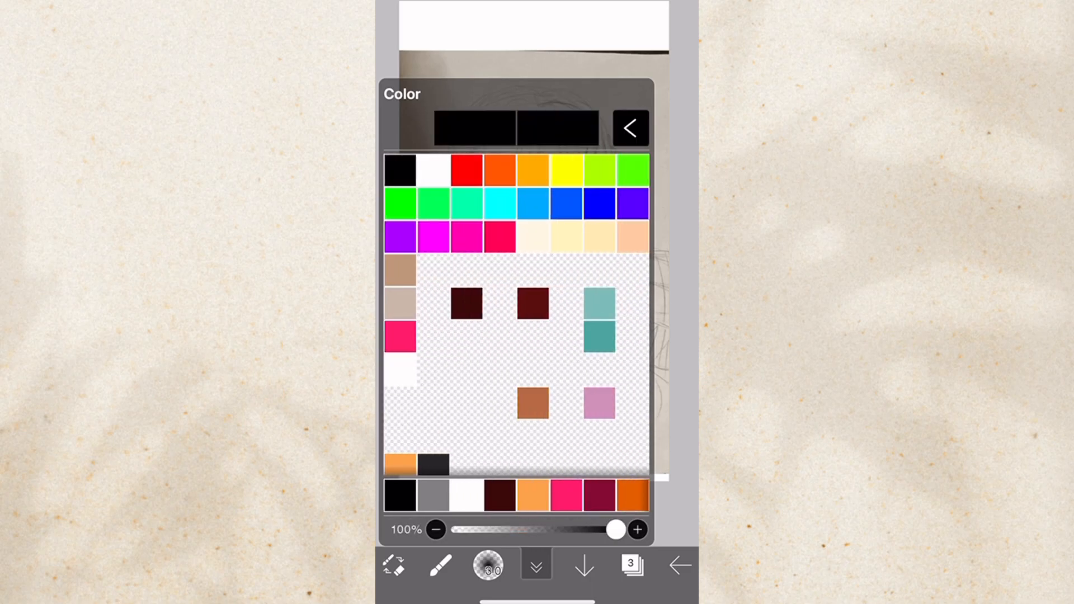
click(628, 128)
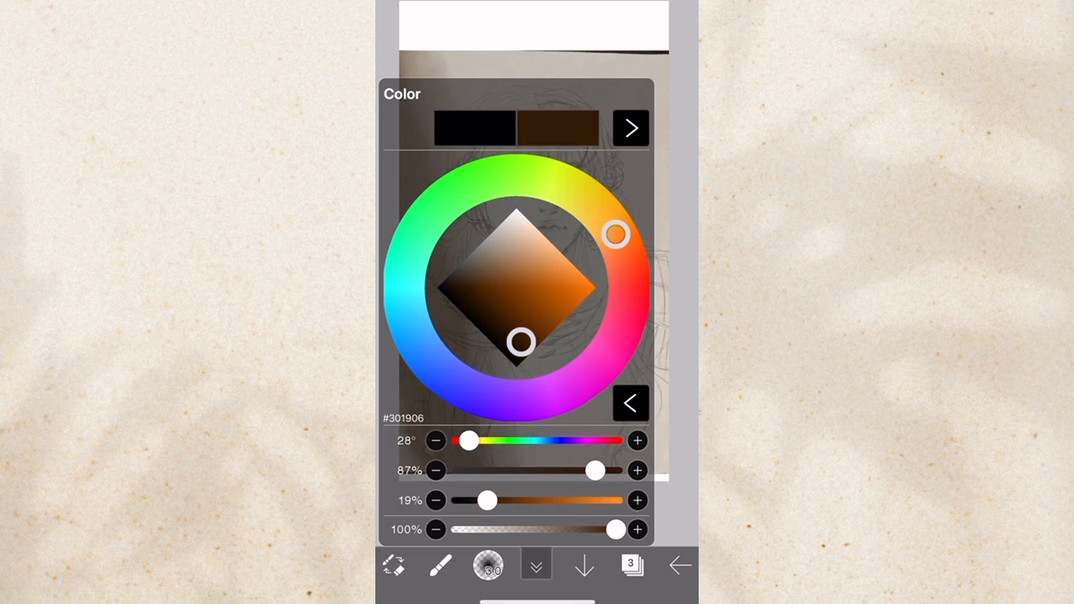
drag(523, 343, 595, 285)
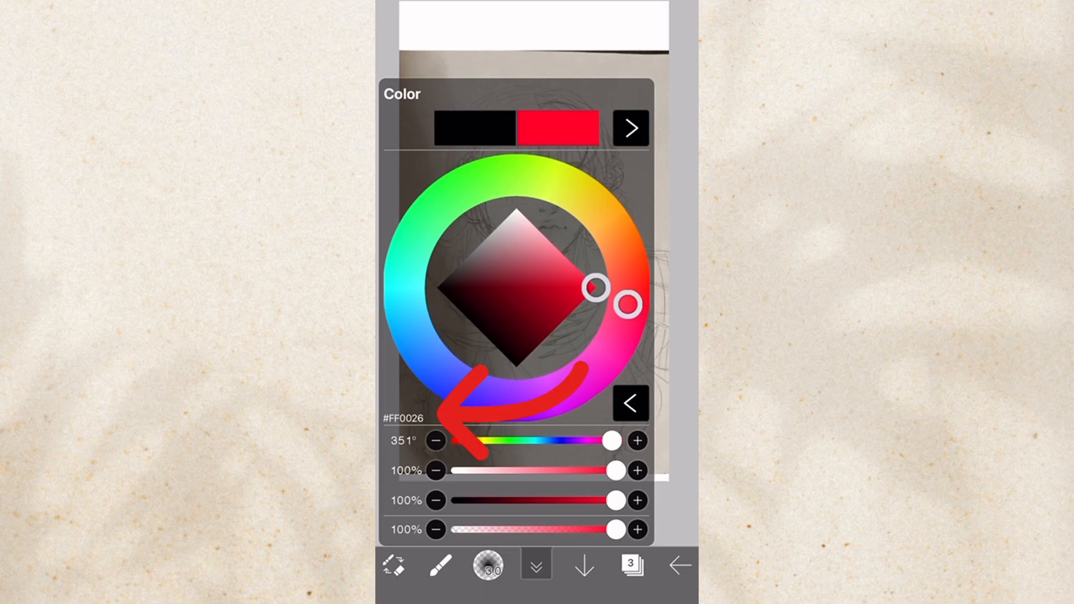
click(404, 418)
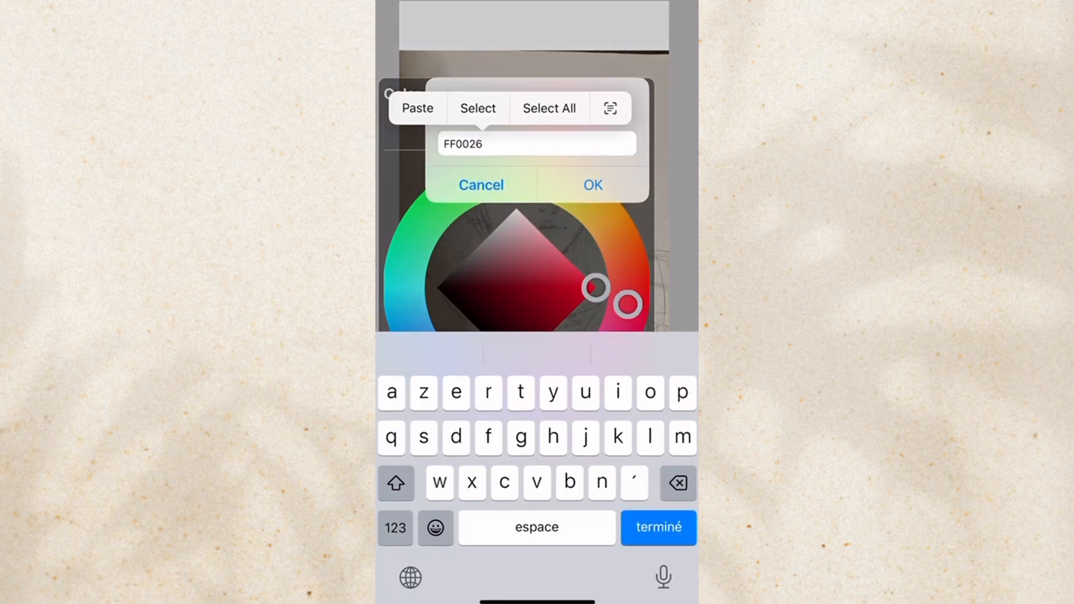
click(590, 185)
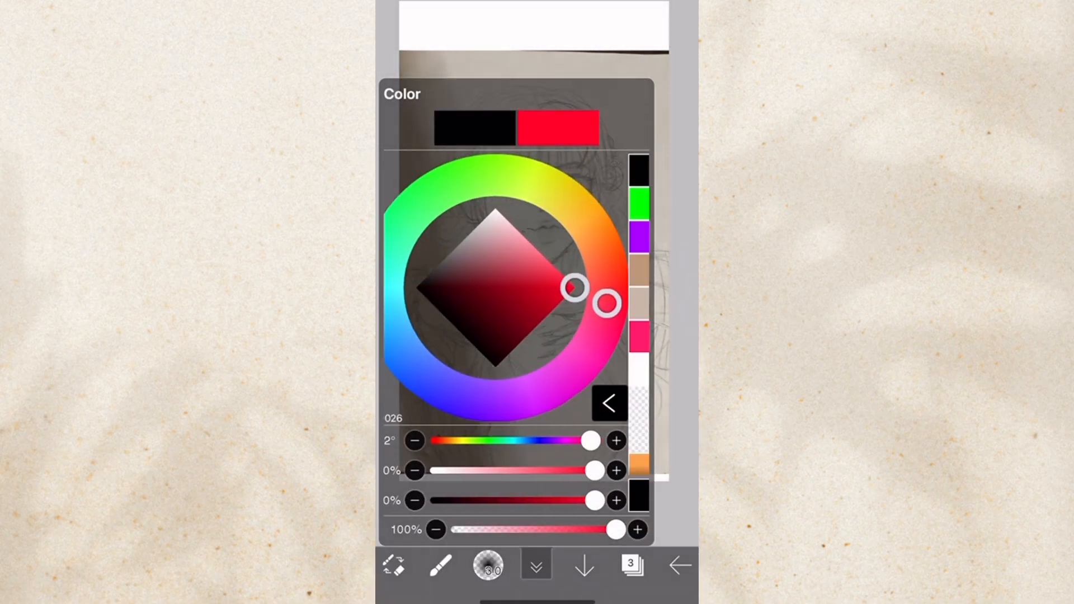
click(609, 403)
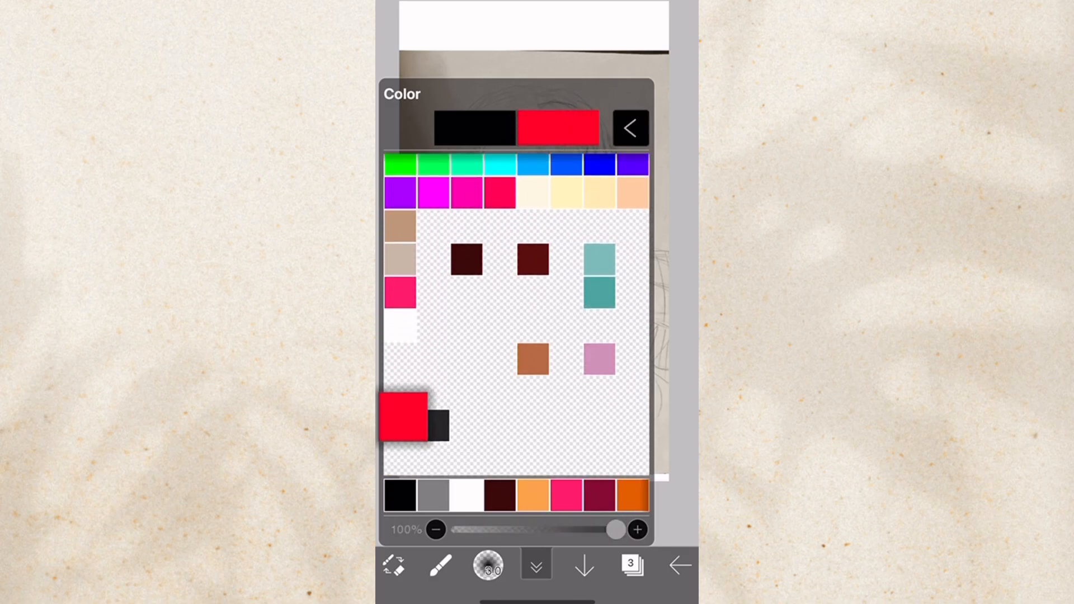
Step: Bring up the layer list with the empty '3:outline' layer active on top
scroll(down, 3)
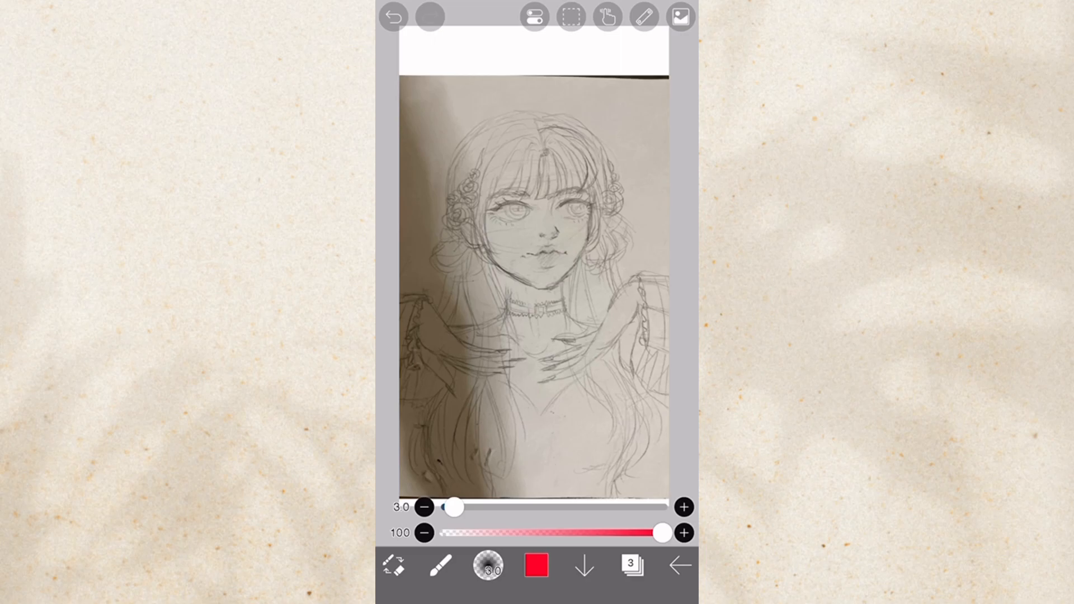
click(631, 564)
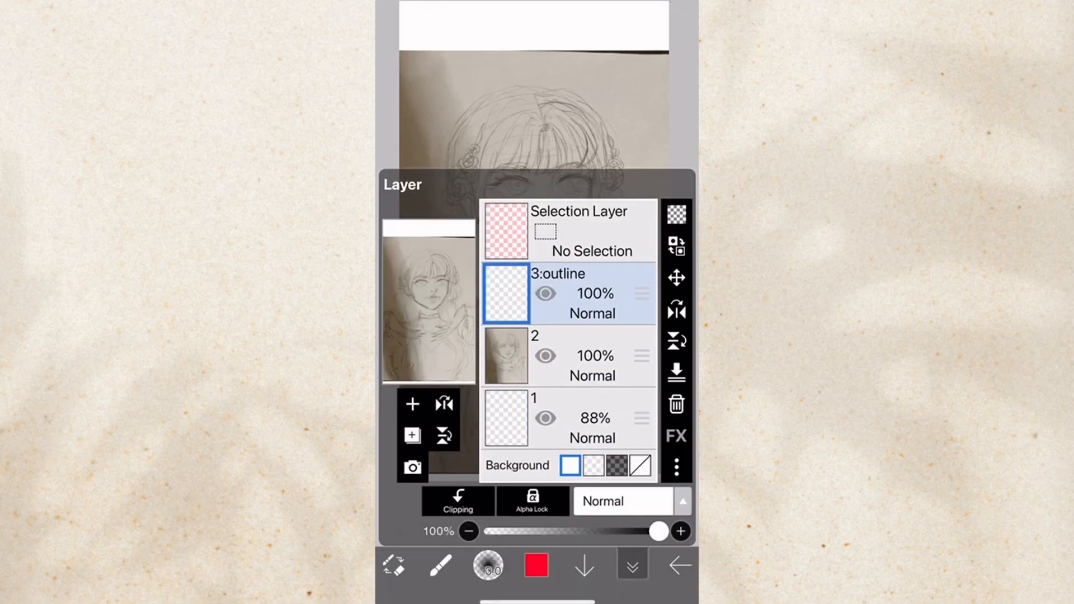
Step: Add a colour palette image as a new layer and eyedrop the orange from it
click(413, 404)
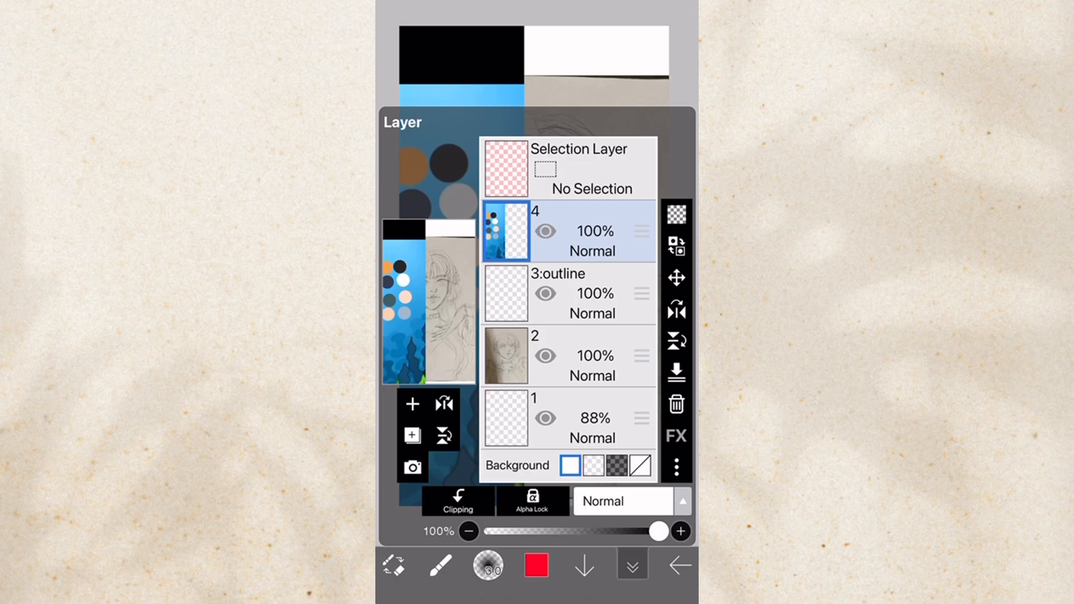
click(631, 567)
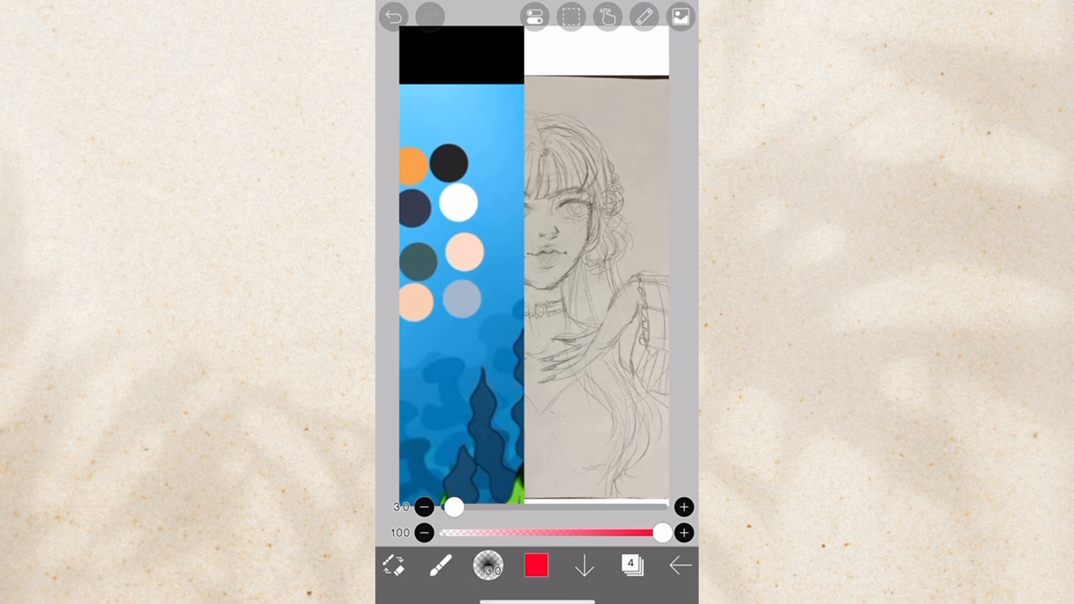
click(413, 163)
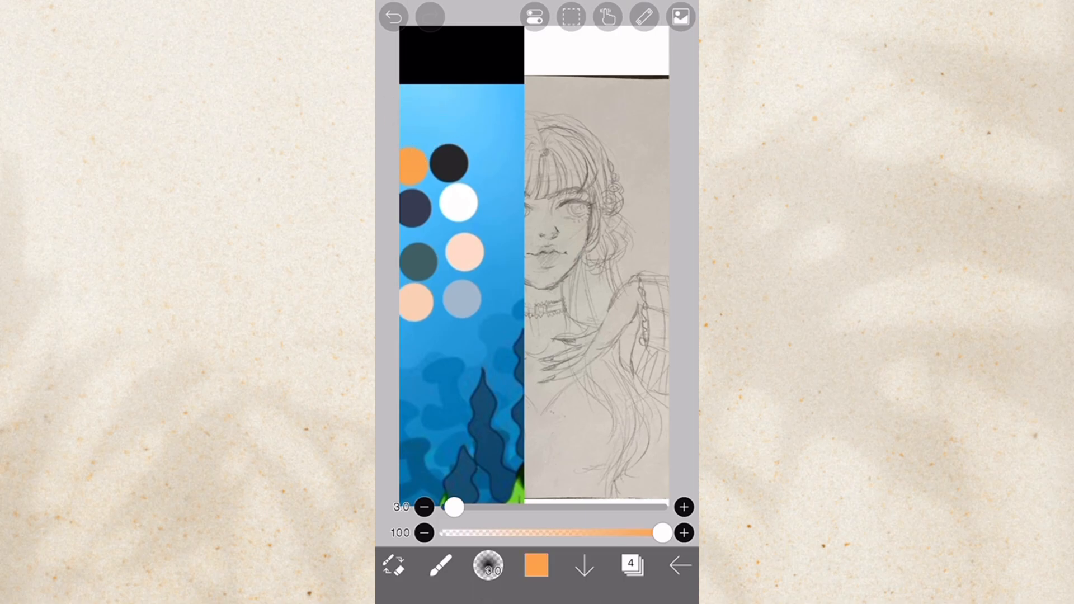
Step: Make a dark maroon at 75% opacity the drawing colour from the Color window
click(439, 563)
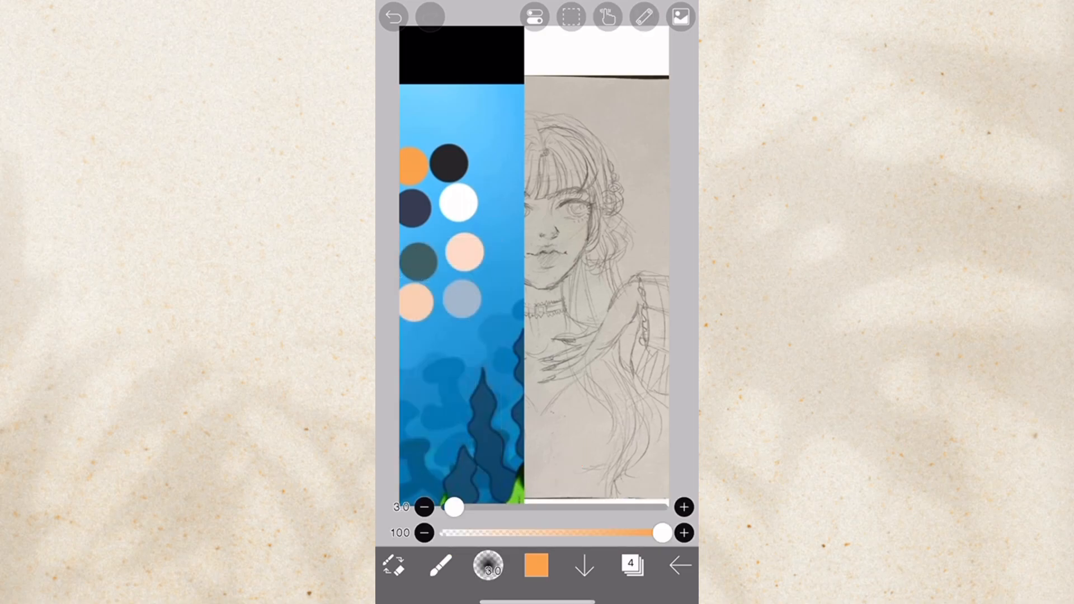
click(536, 565)
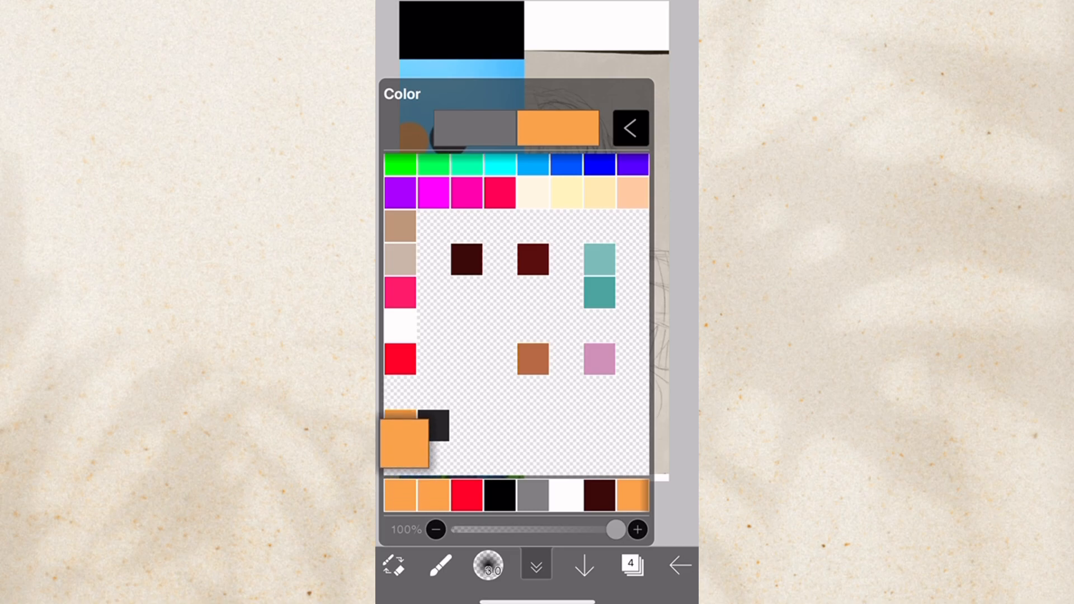
click(628, 127)
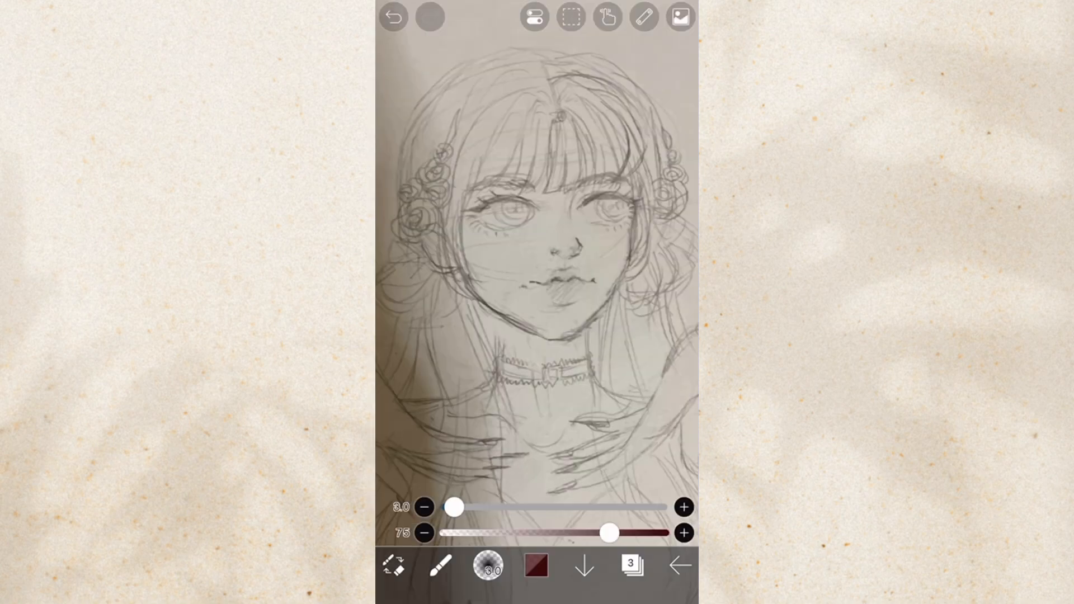
Step: Draw practice strokes along the circular guide, then the parallel straight-line guide
click(642, 17)
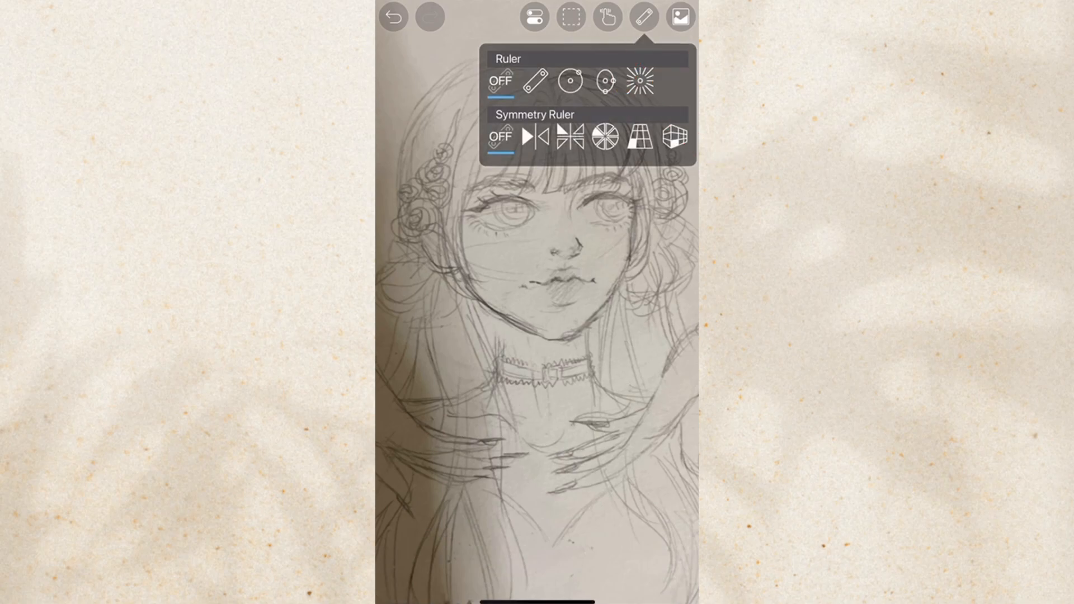
click(570, 80)
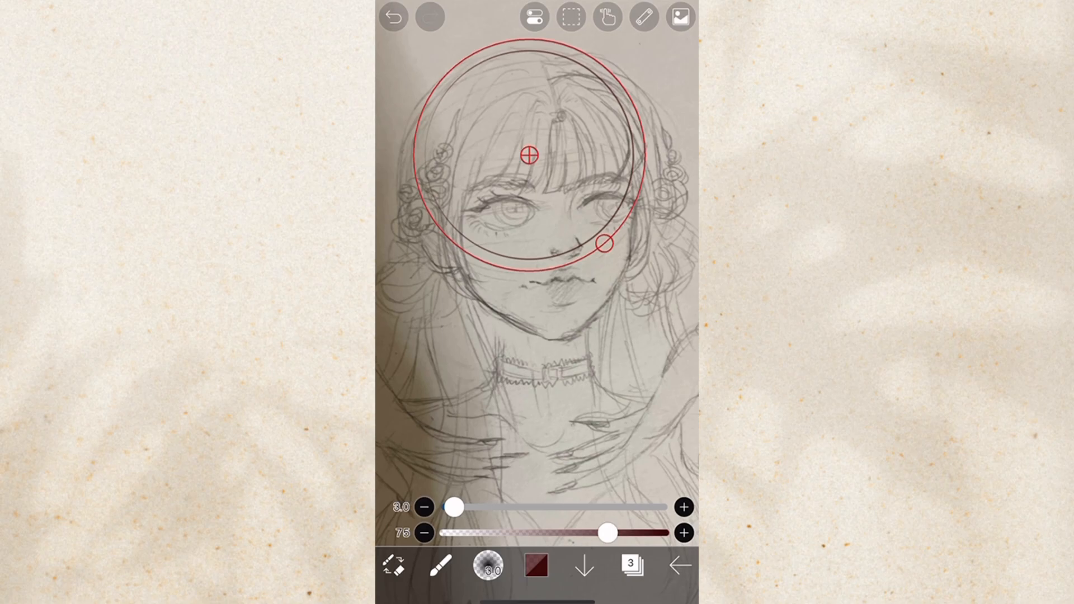
click(643, 17)
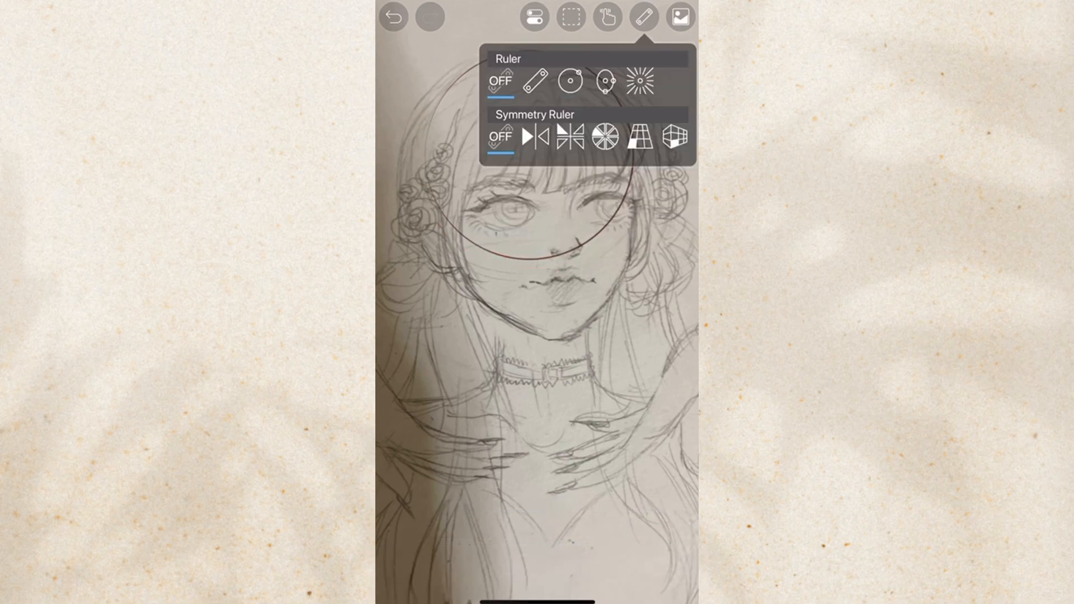
click(536, 82)
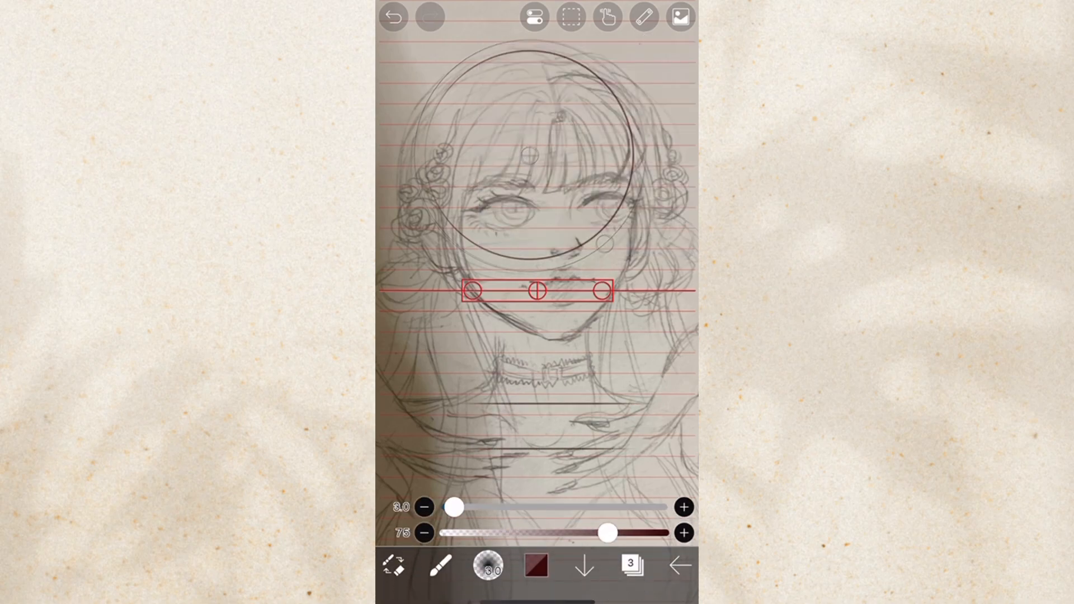
Step: Enable mirror symmetry drawing over the face and undo a stray stroke
click(642, 16)
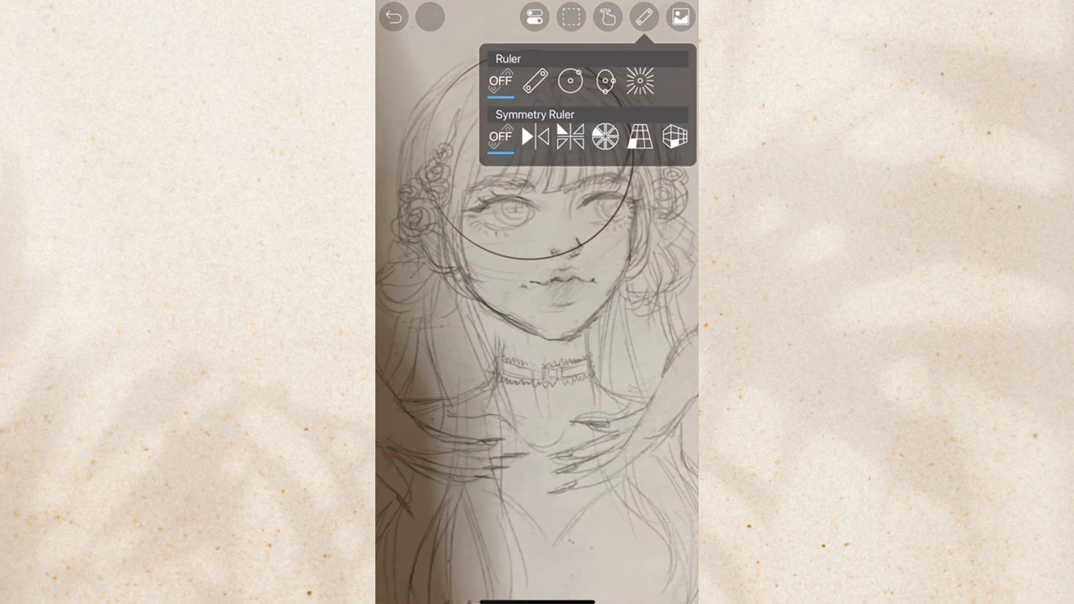
click(536, 136)
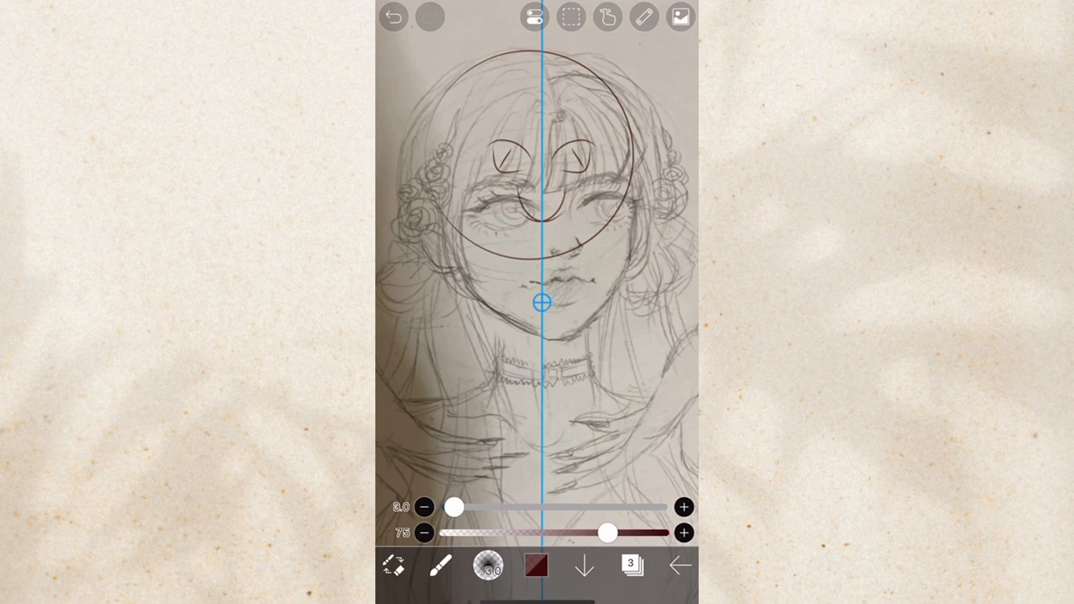
click(642, 17)
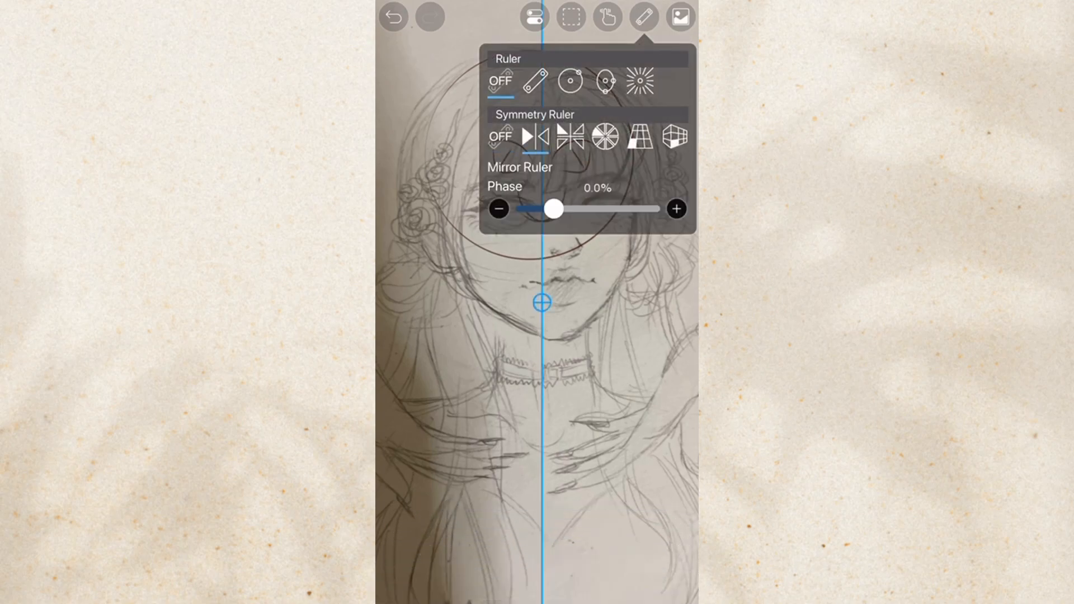
click(568, 81)
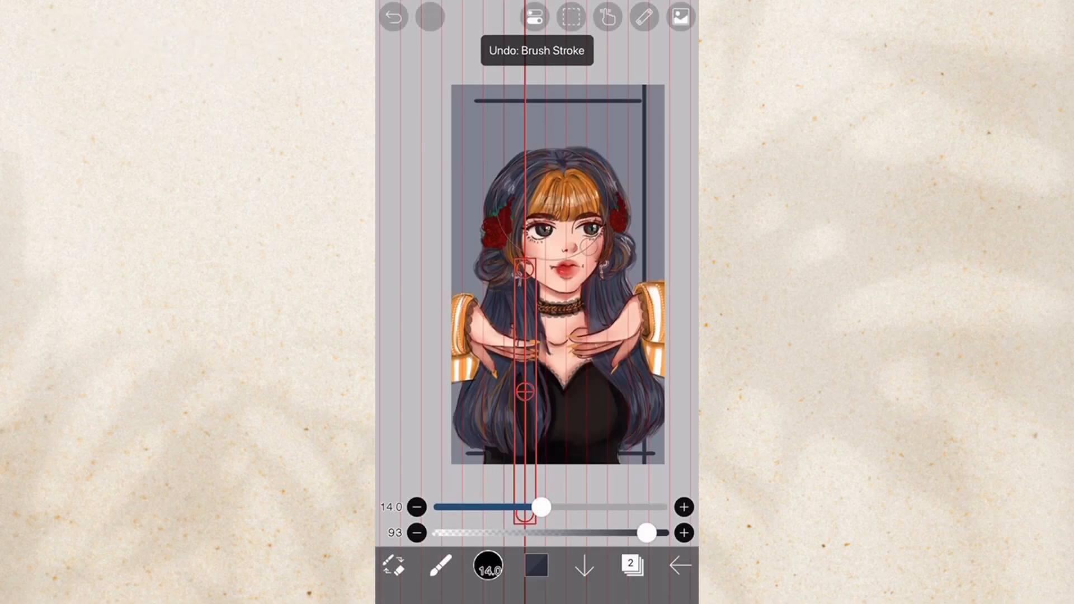
click(392, 17)
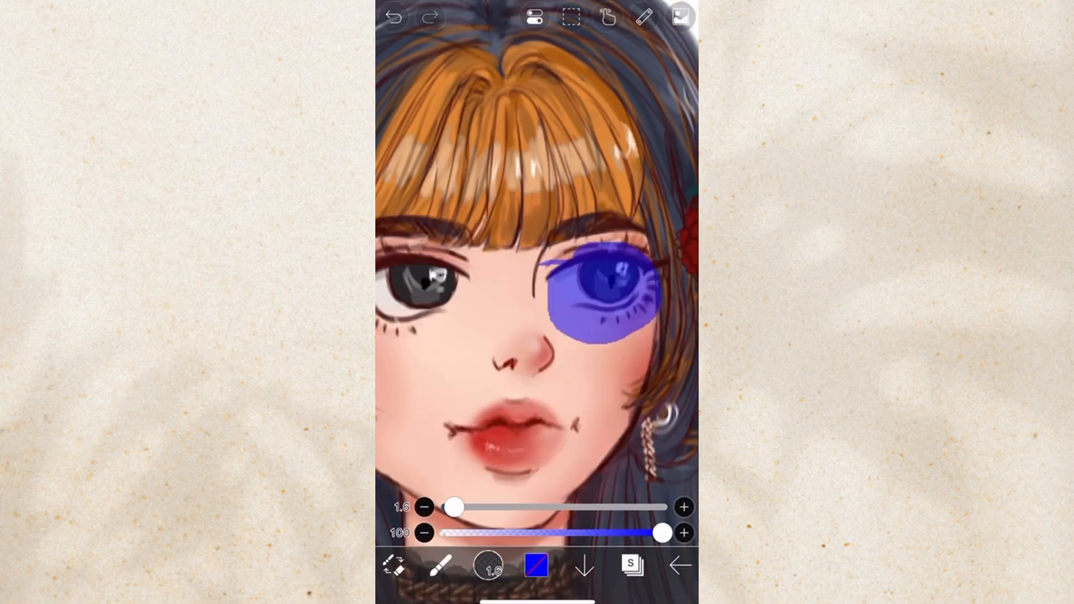
Step: Paint more translucent blue over the eye with a smaller brush, undo a stroke, and switch to lasso selection
drag(603, 322, 596, 438)
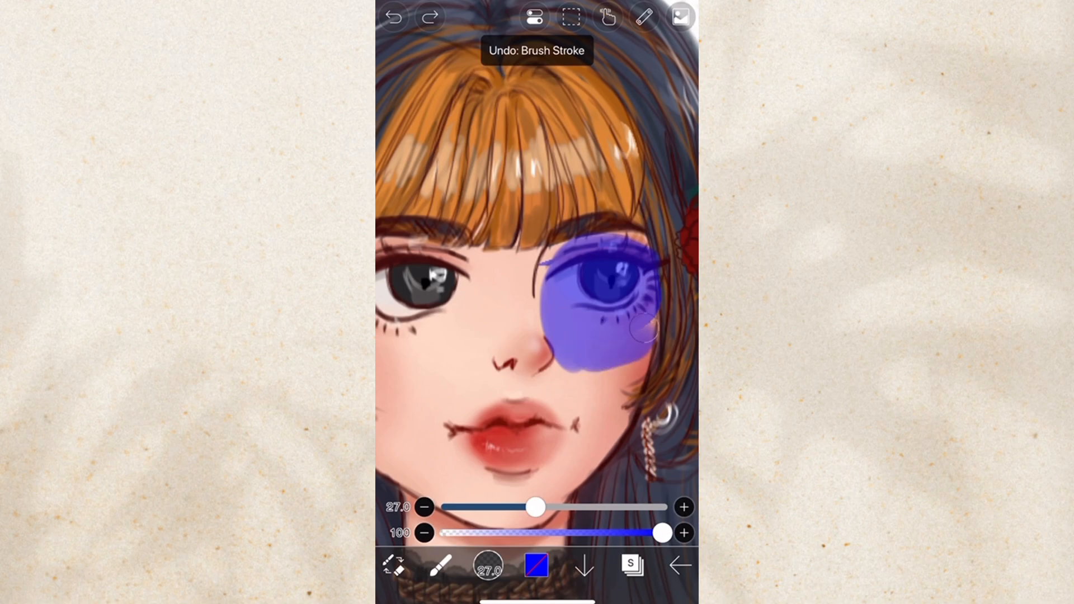
drag(536, 506, 471, 505)
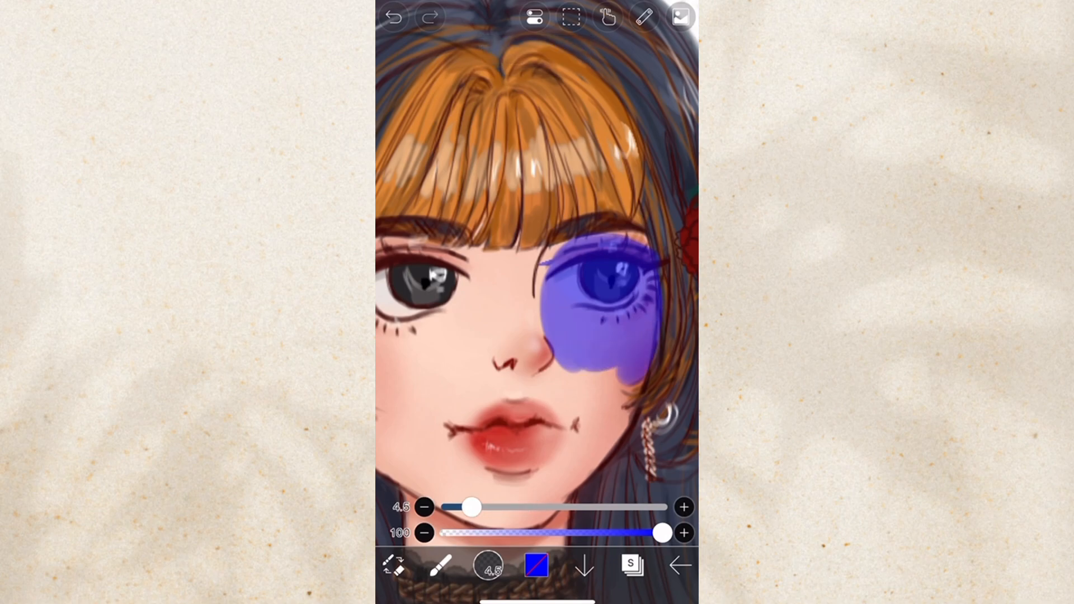
click(394, 17)
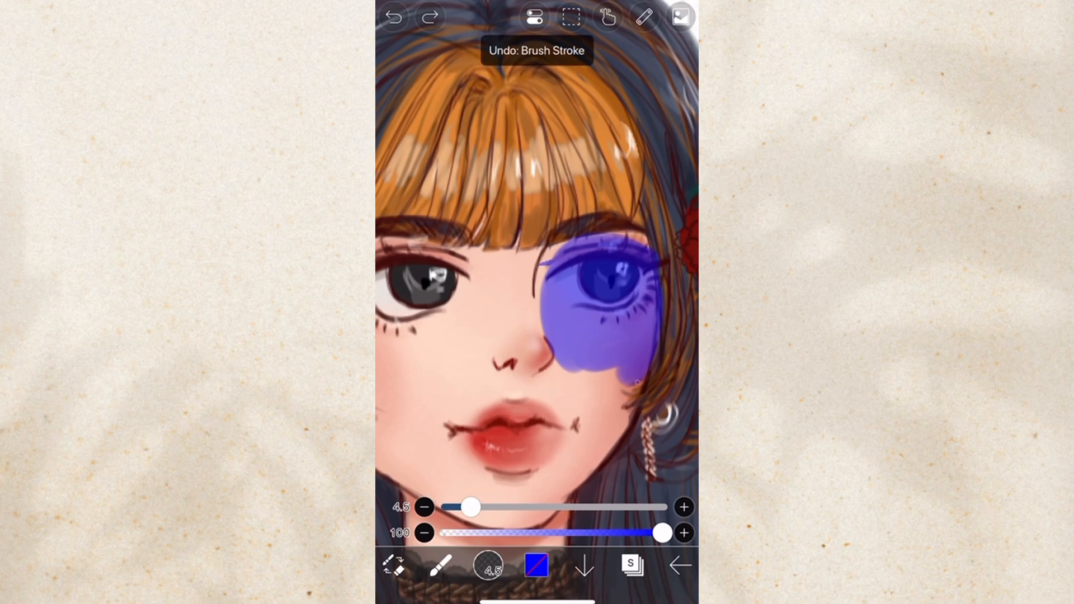
click(392, 17)
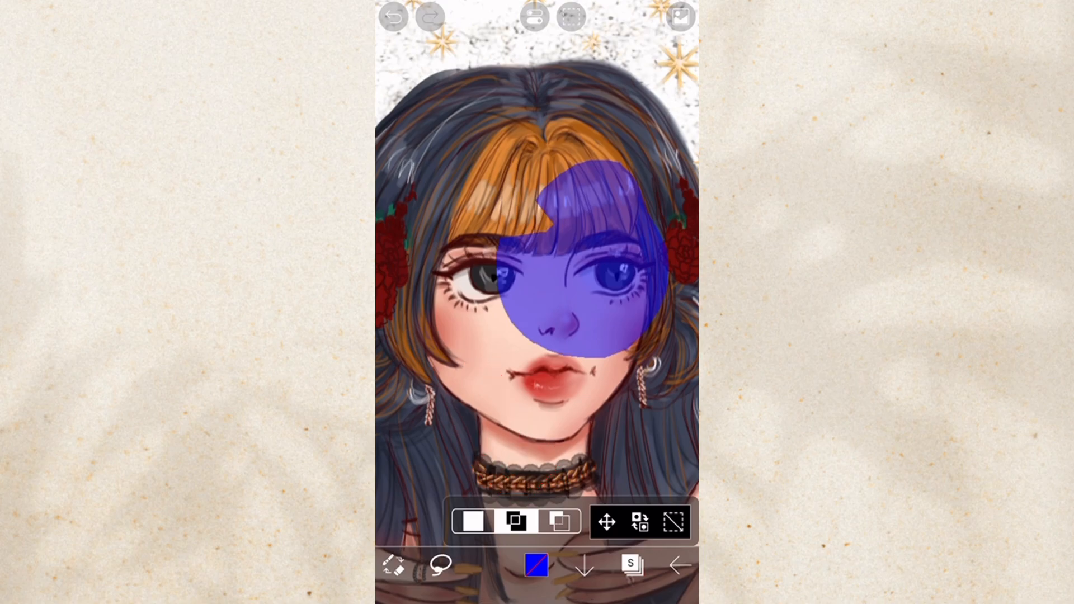
Step: Lasso the area around the right eye, clear the selection and start a new outline near the eye
click(557, 521)
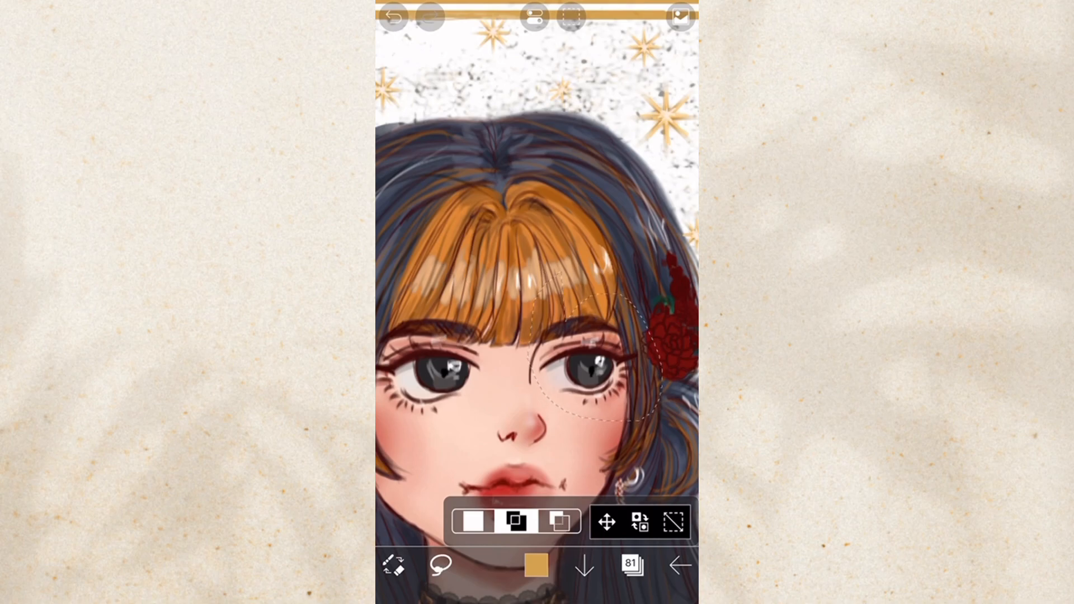
click(673, 521)
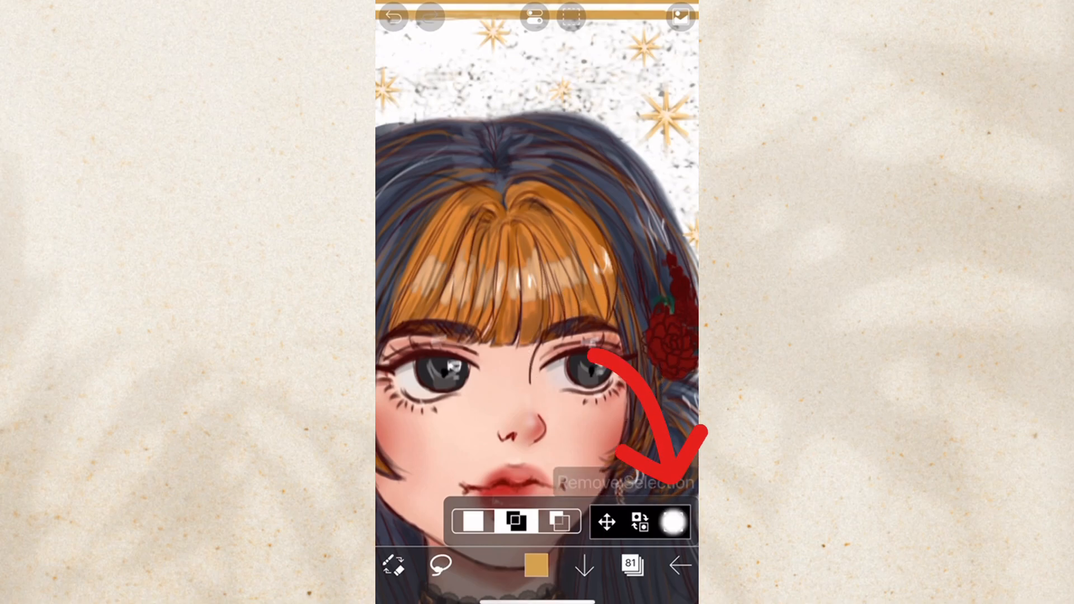
click(571, 16)
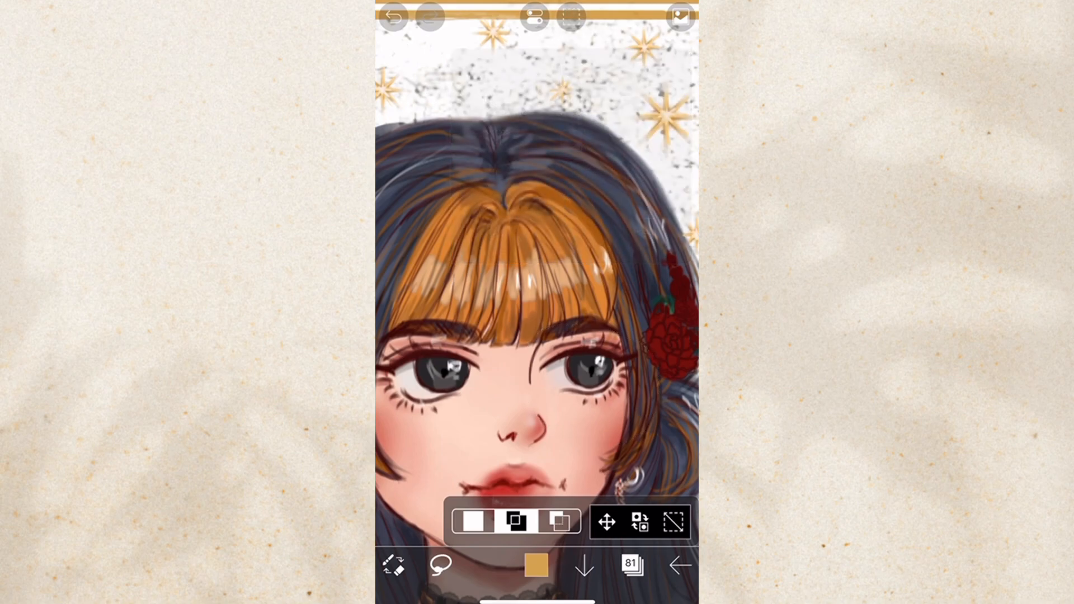
click(569, 15)
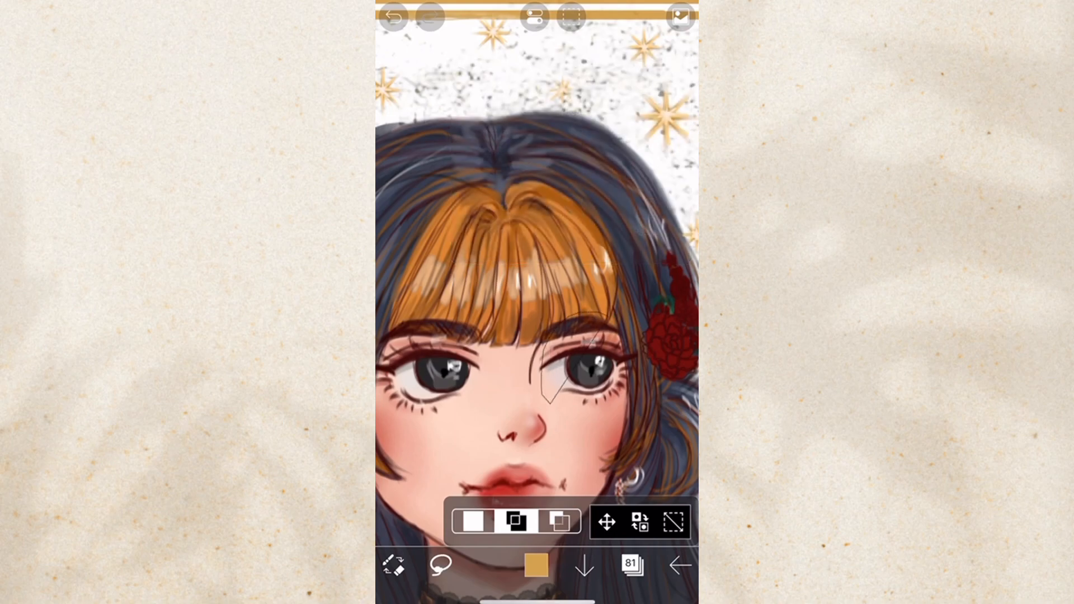
click(570, 16)
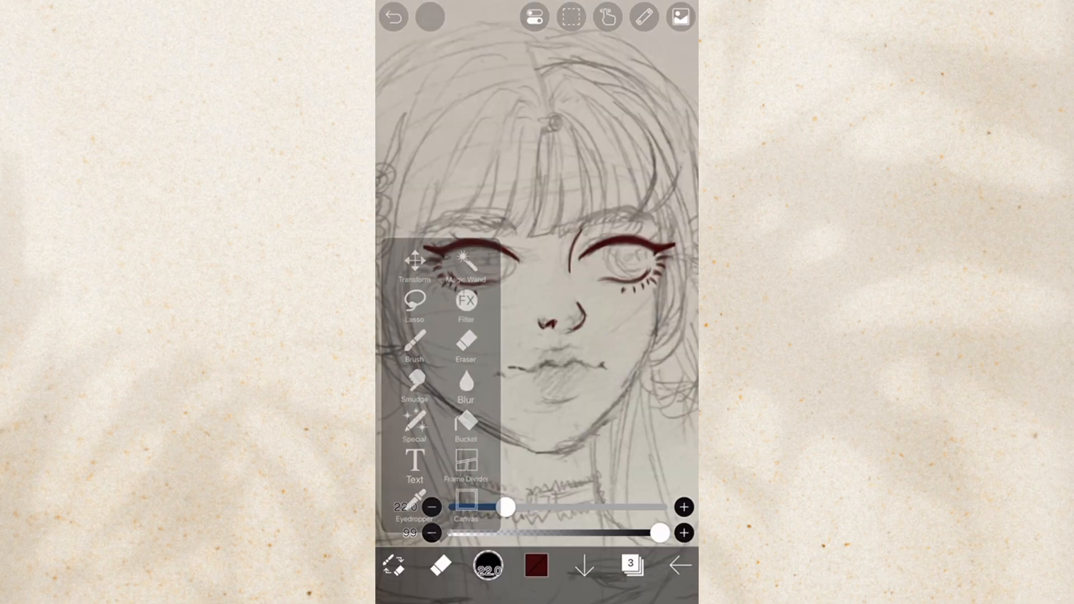
Step: Duplicate the outline layer so the brown line art spans four layers
click(414, 267)
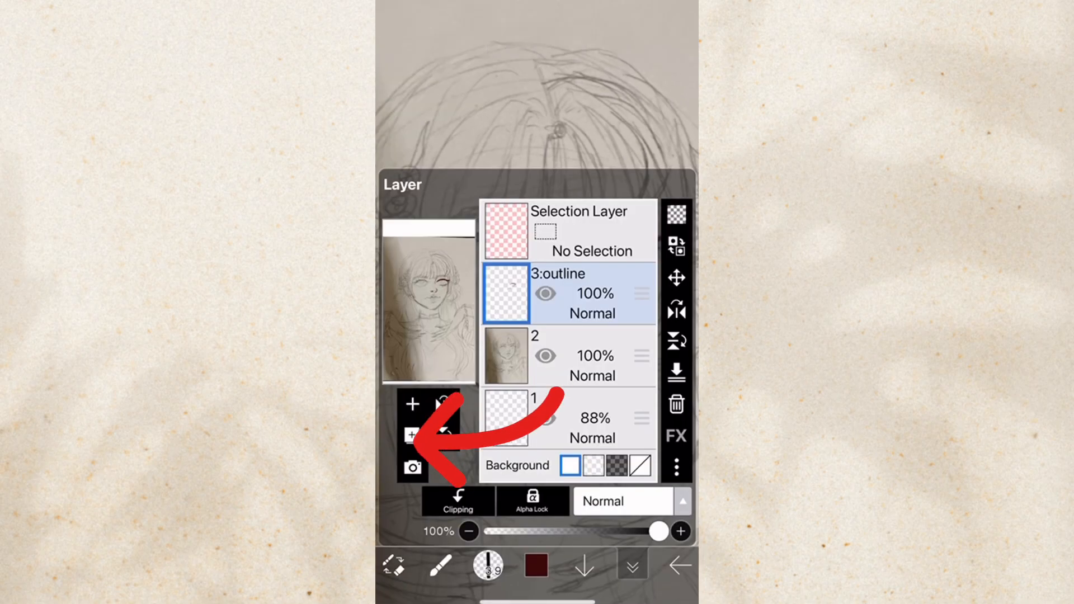
click(413, 402)
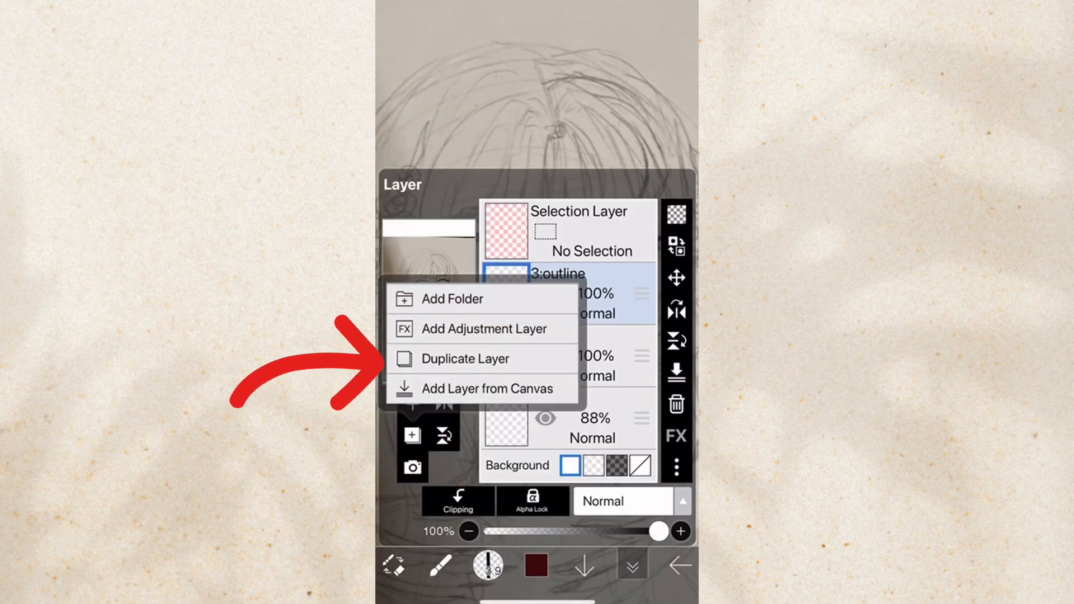
click(465, 358)
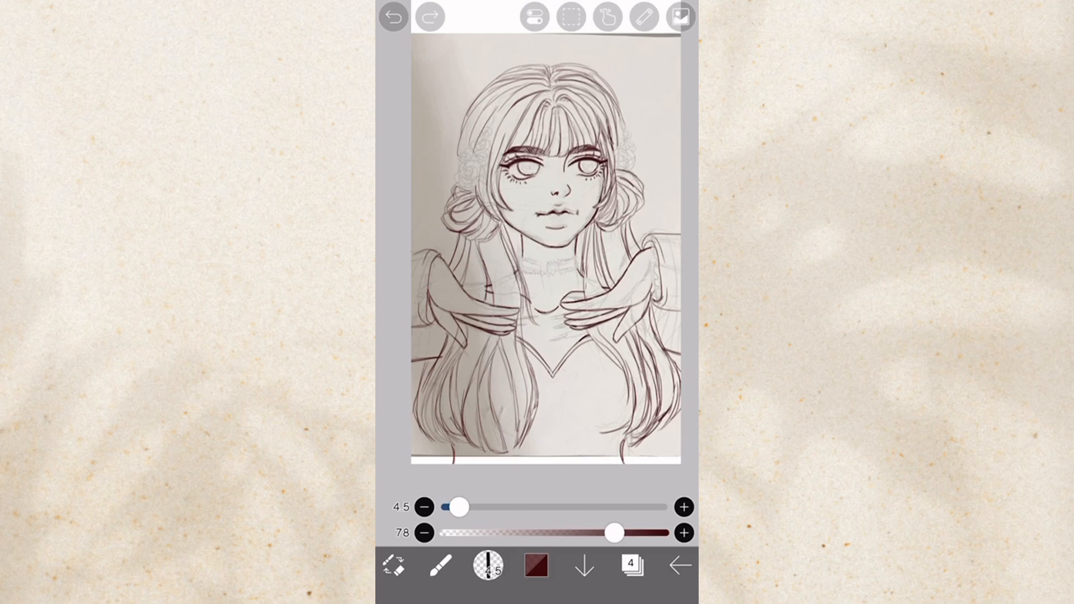
Step: Choose a decorative lace pattern brush at 120px from the Basic brush set
click(486, 566)
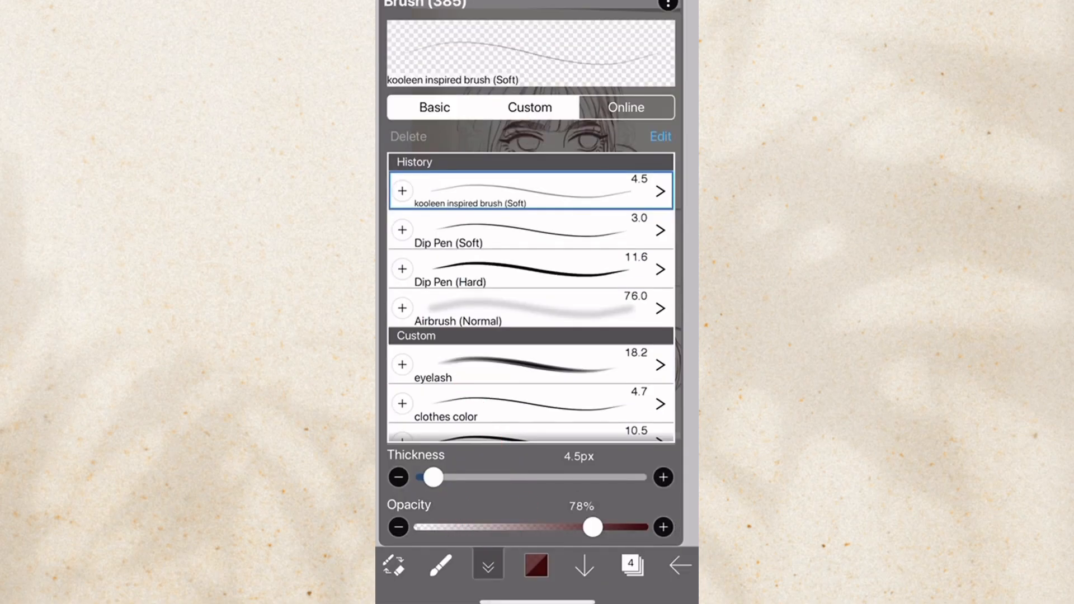
click(432, 107)
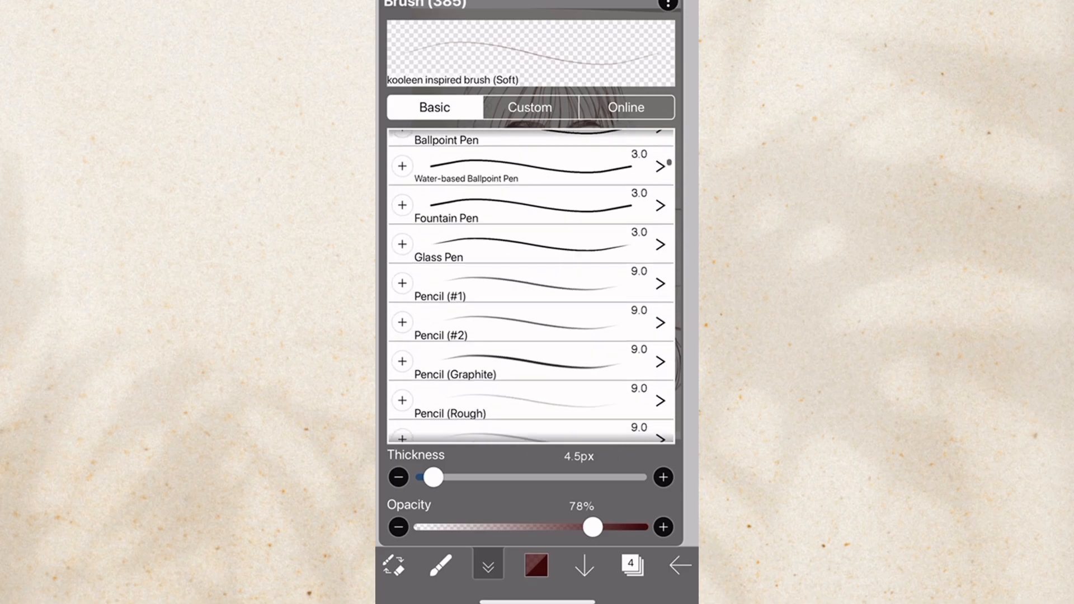
scroll(down, 3)
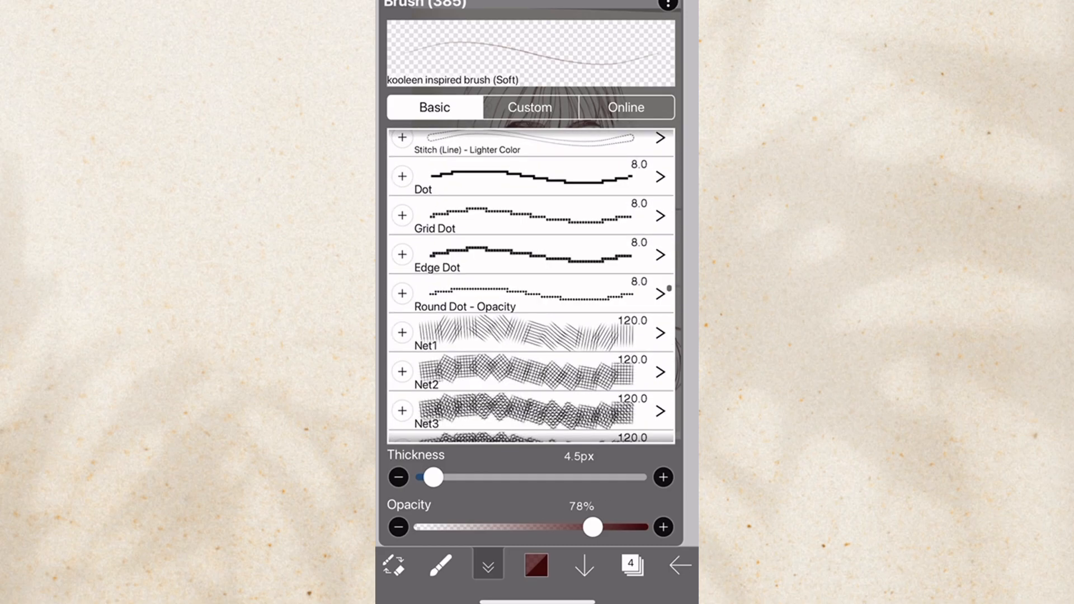
scroll(down, 3)
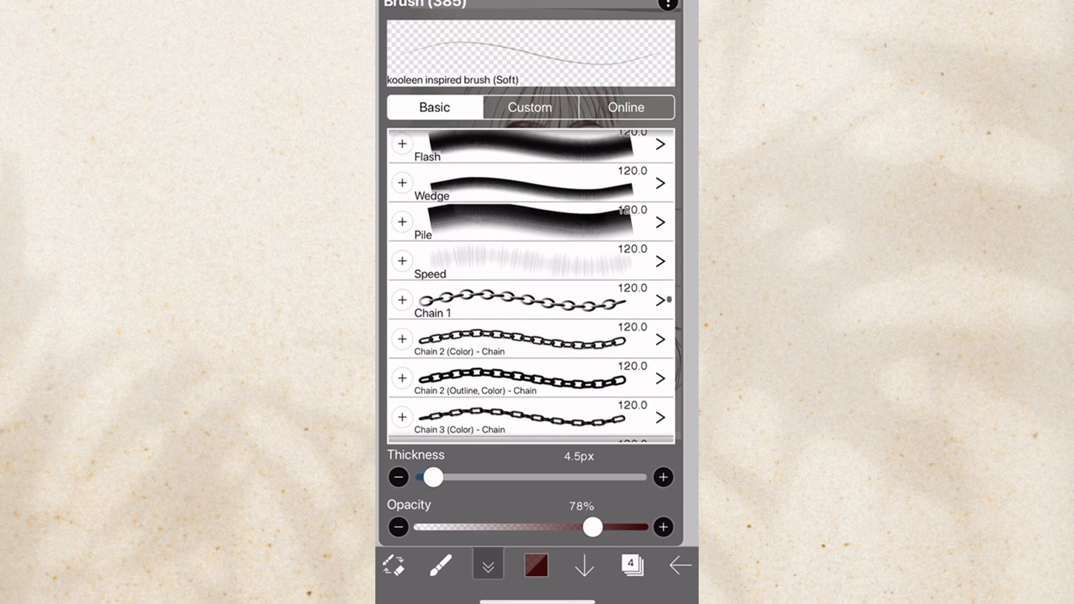
click(486, 565)
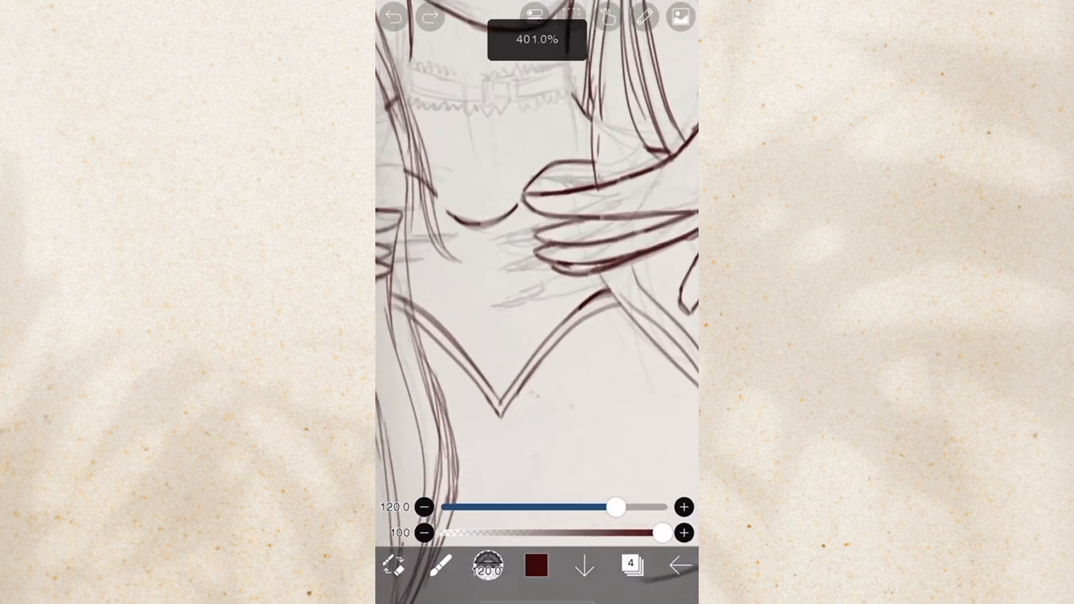
Step: Stroke scalloped lace along the dress neckline on a fresh layer, undoing a misplaced stroke, then switch to the eraser
click(627, 566)
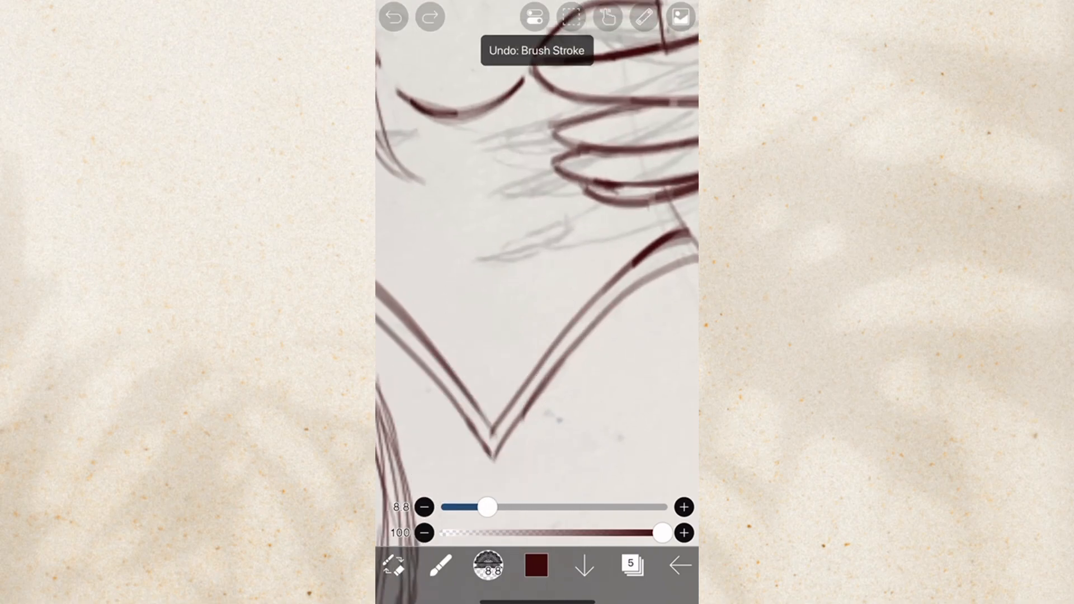
drag(487, 507, 532, 507)
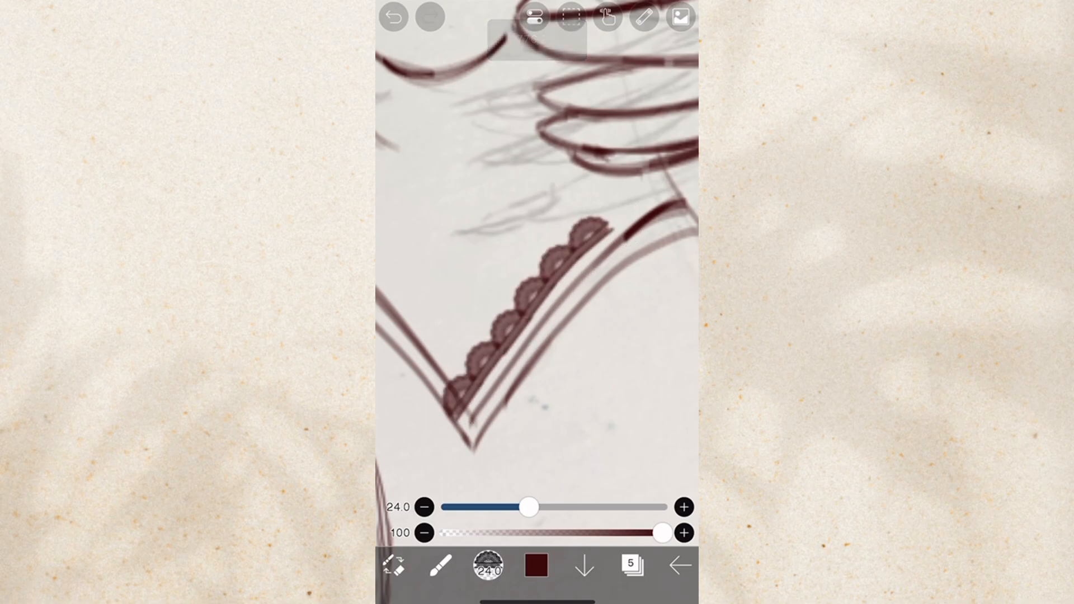
click(395, 15)
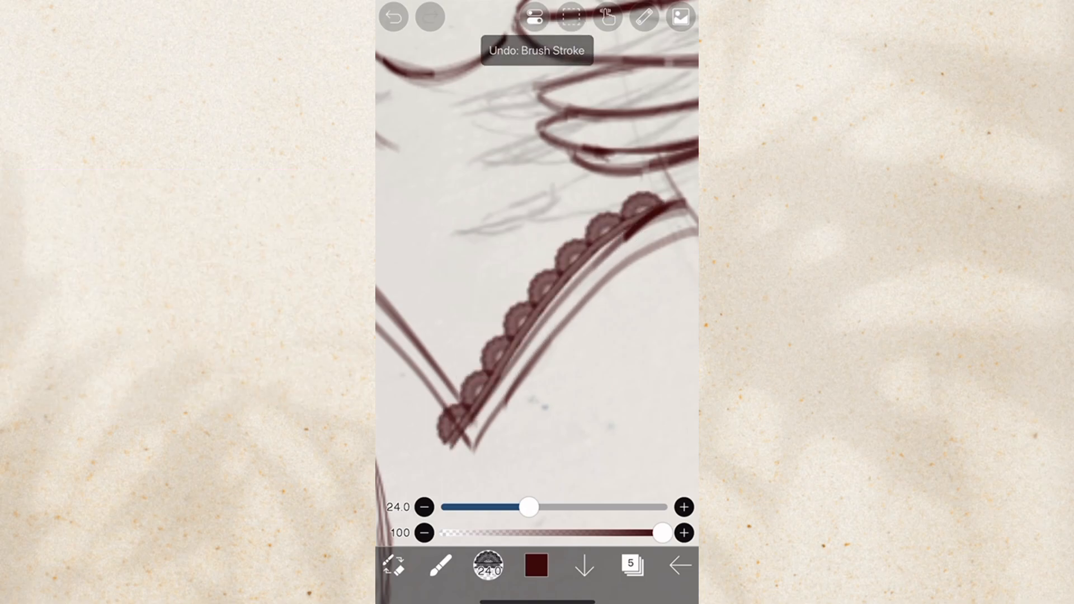
click(395, 15)
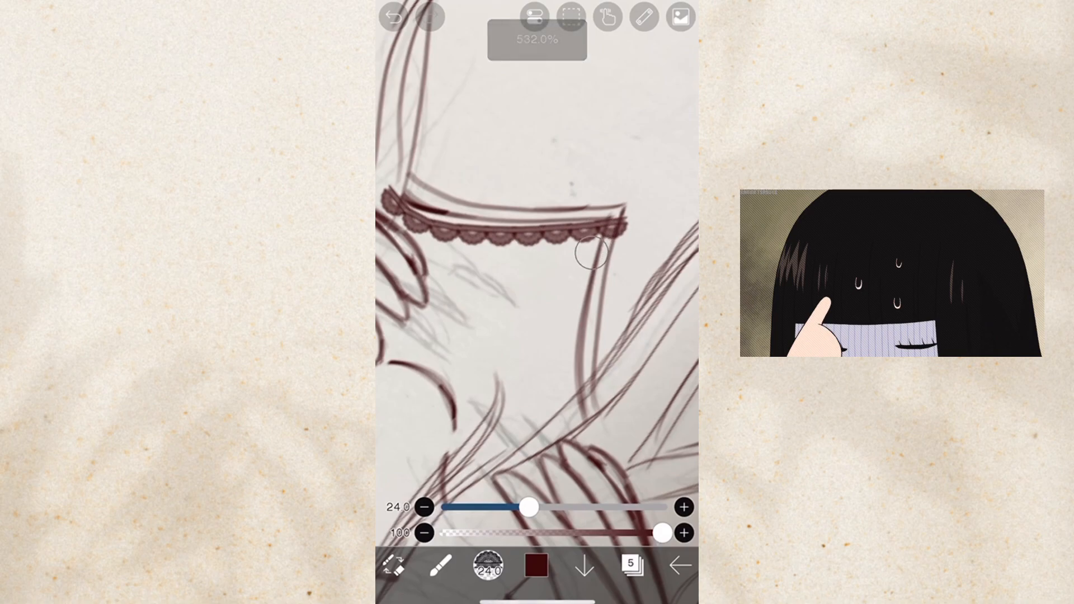
click(393, 17)
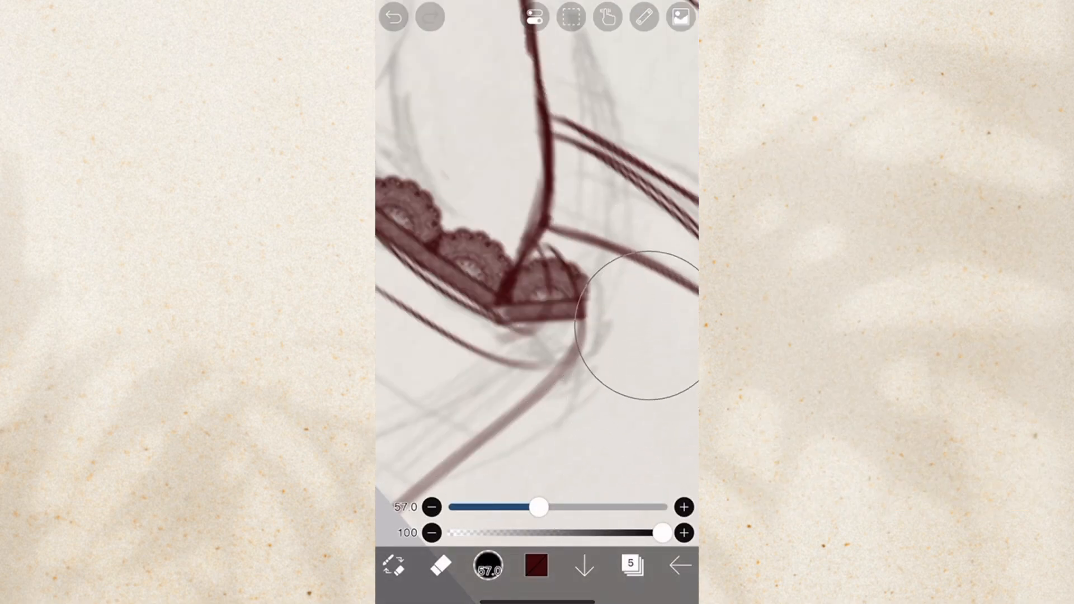
Step: Lower the eraser opacity and erase the lace overlapping the corner
drag(661, 533, 617, 532)
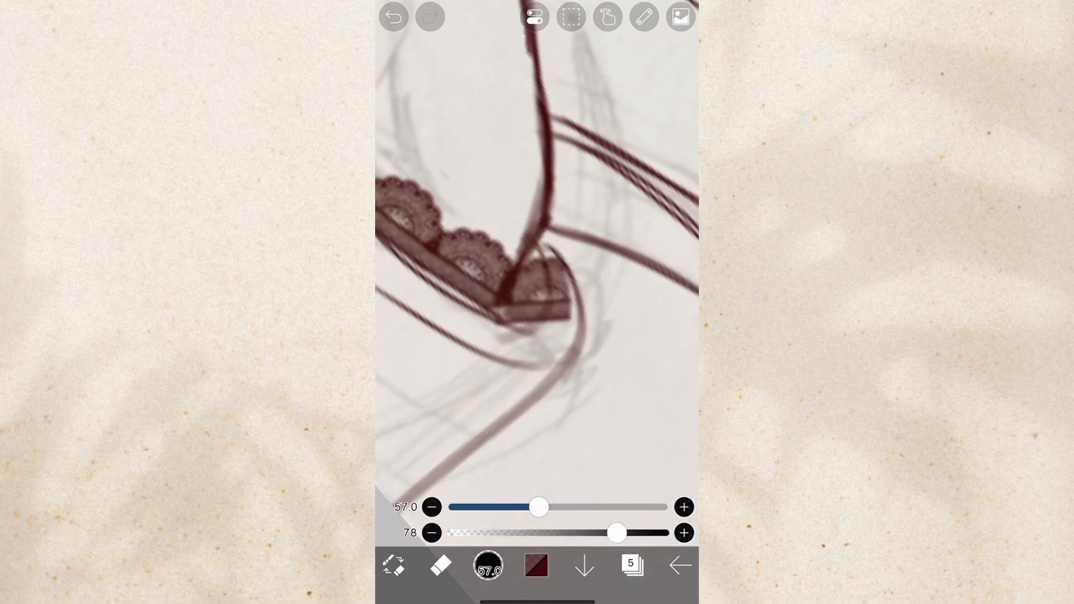
drag(614, 532, 465, 532)
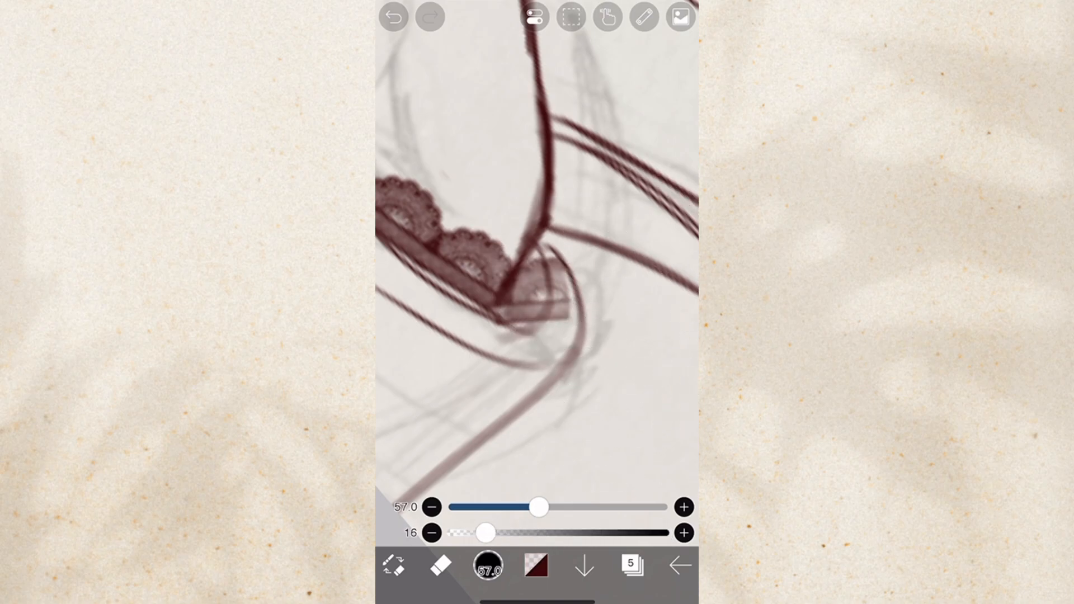
drag(487, 533, 661, 533)
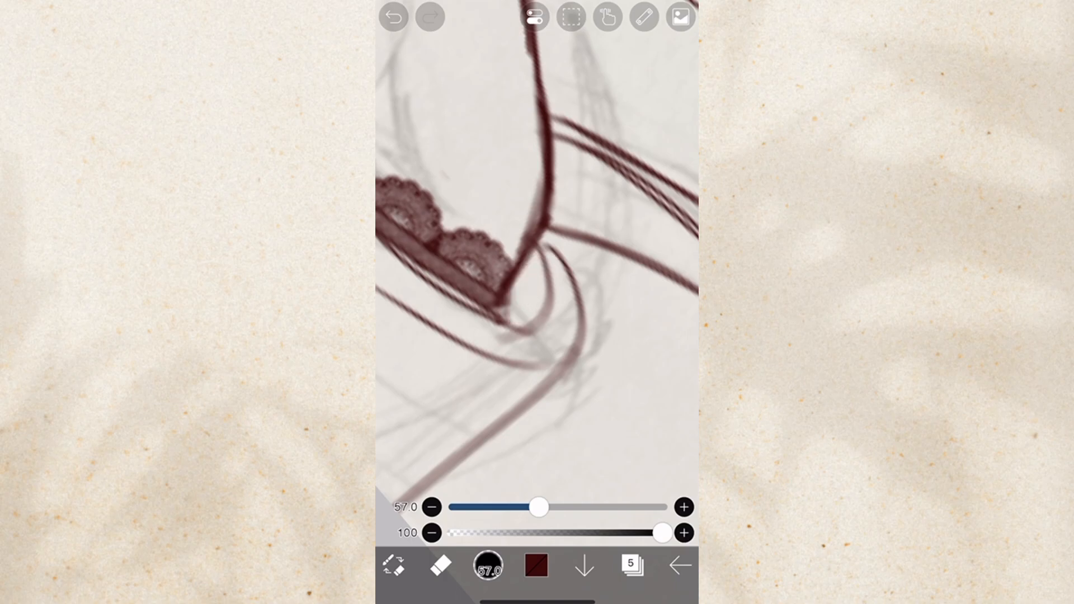
Step: Add lace along the collar band with an enlarged brush, undo it, and bring up the finished portrait's layers
click(395, 16)
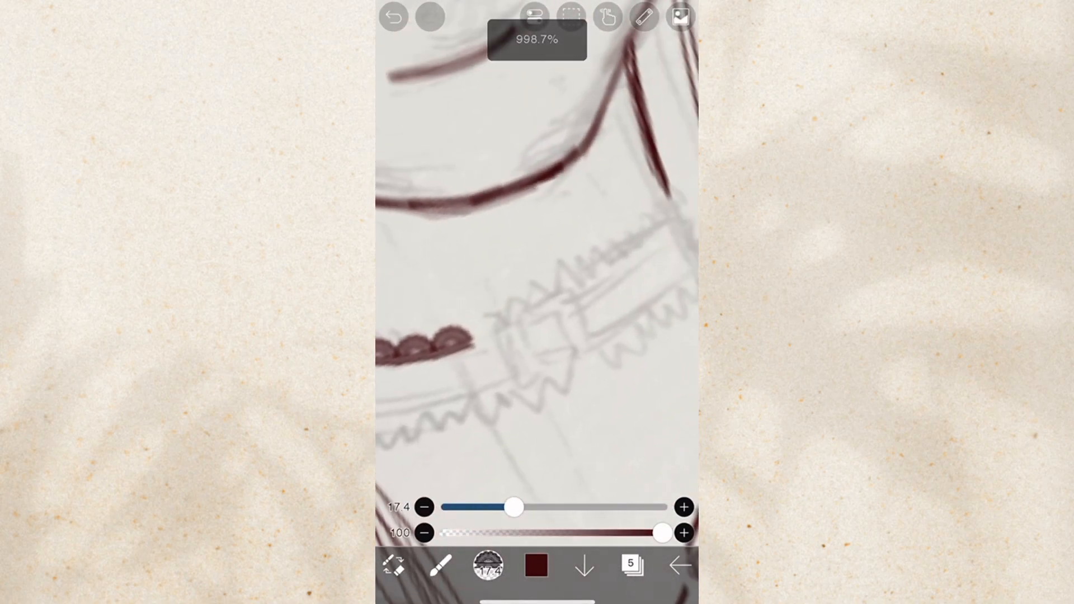
click(394, 17)
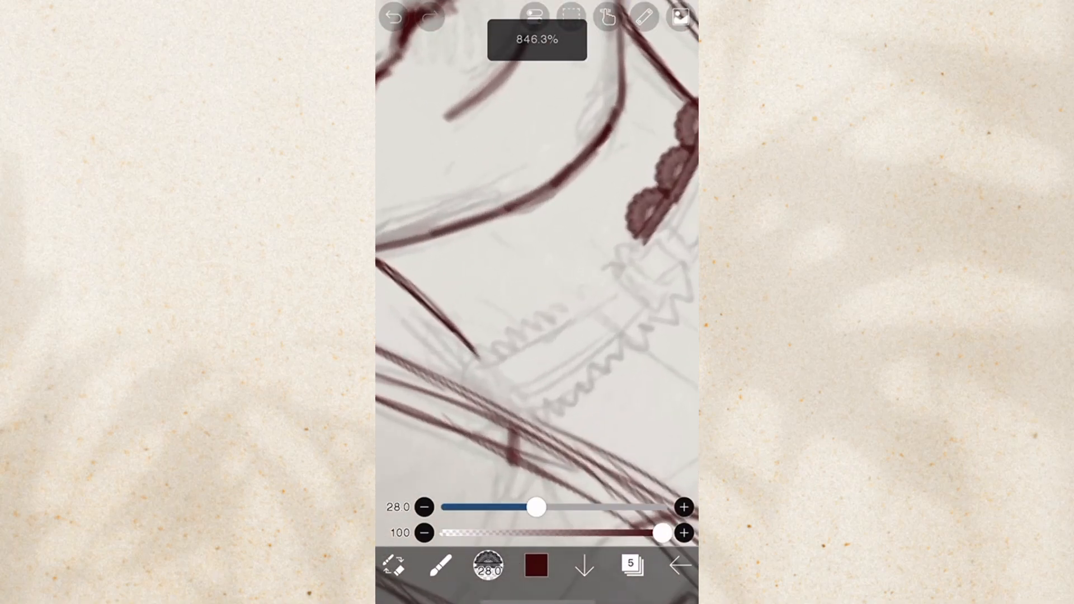
click(396, 17)
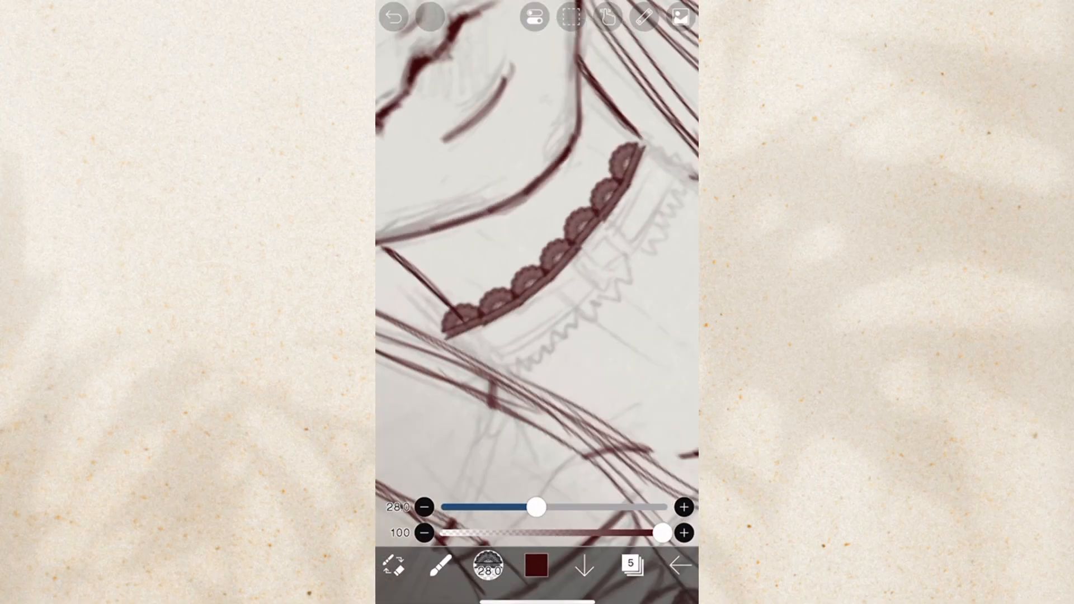
click(396, 16)
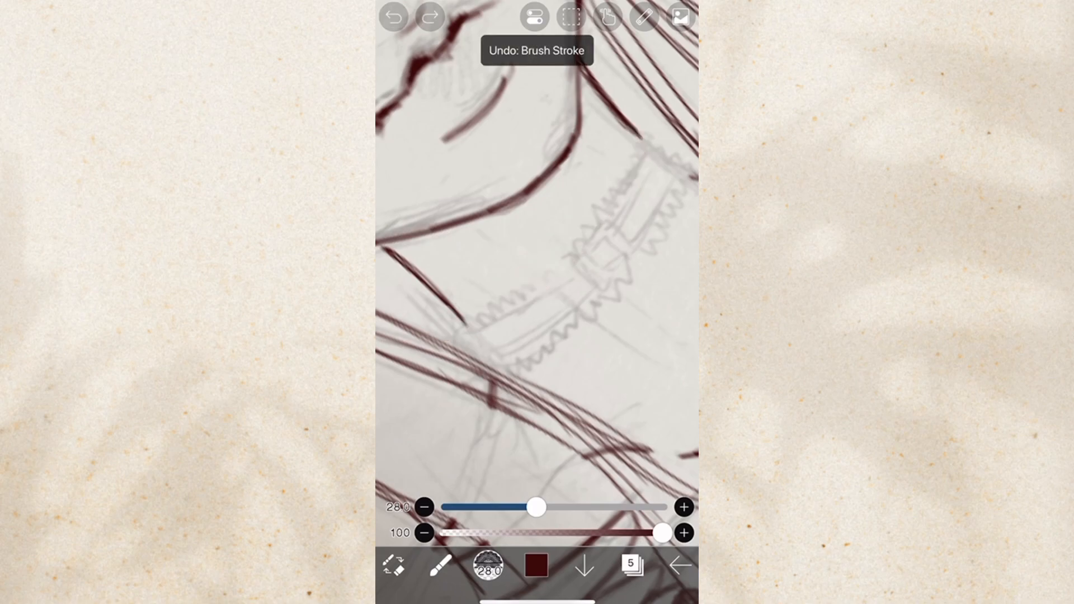
drag(455, 322, 636, 141)
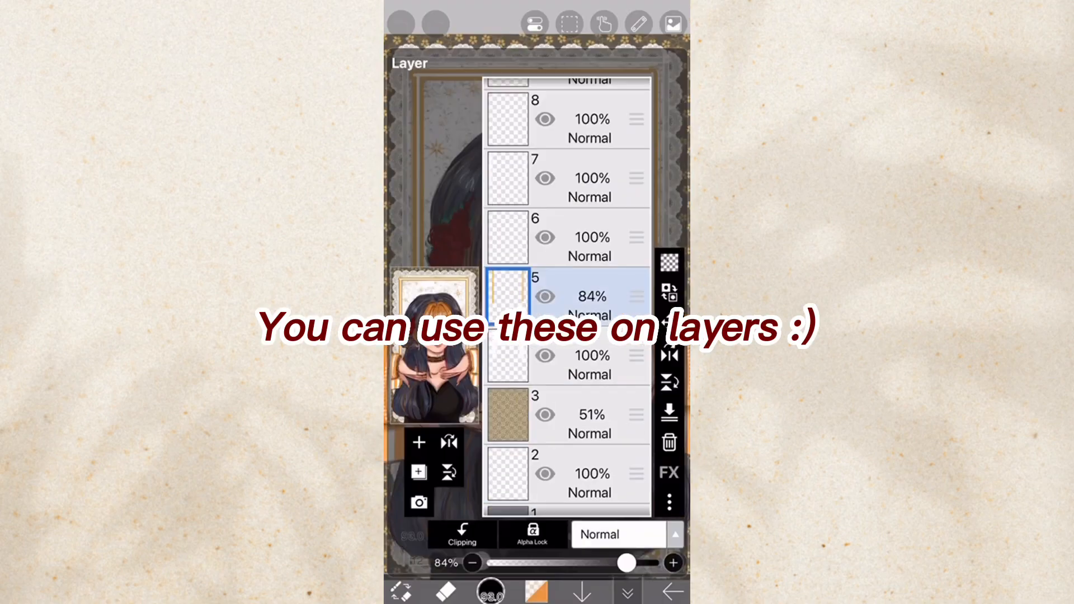
Step: Set a layer's blending to the Noise screen tone for a noise overlay on the portrait
click(616, 534)
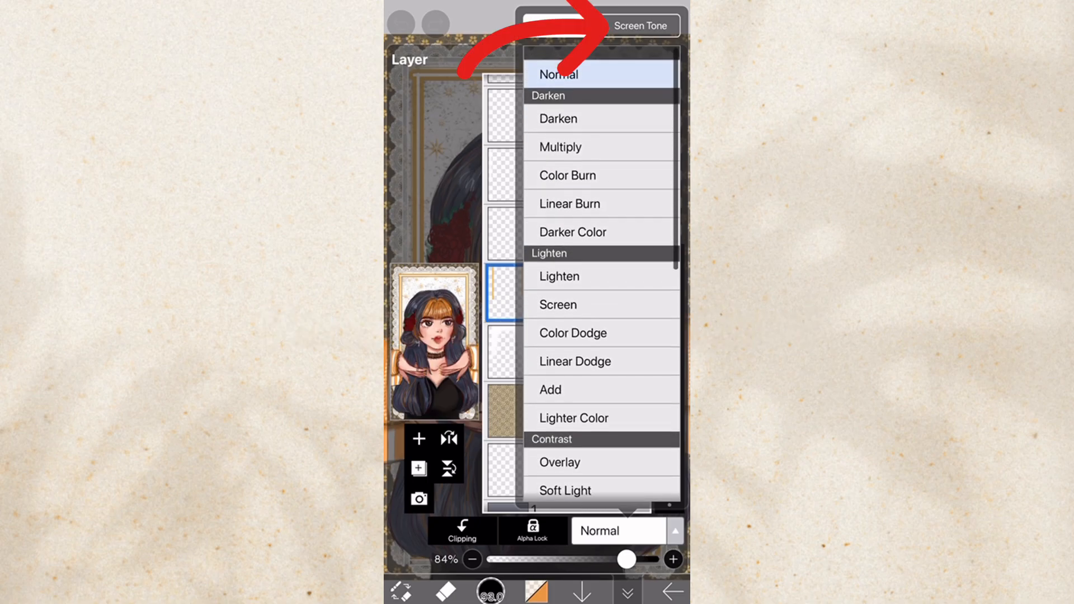
click(641, 26)
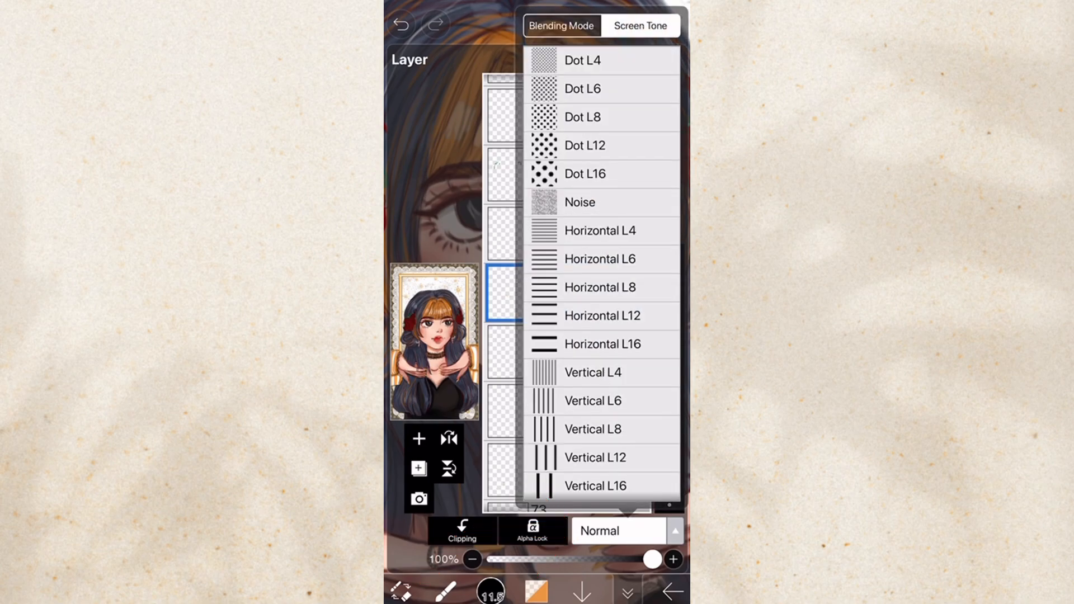
click(582, 61)
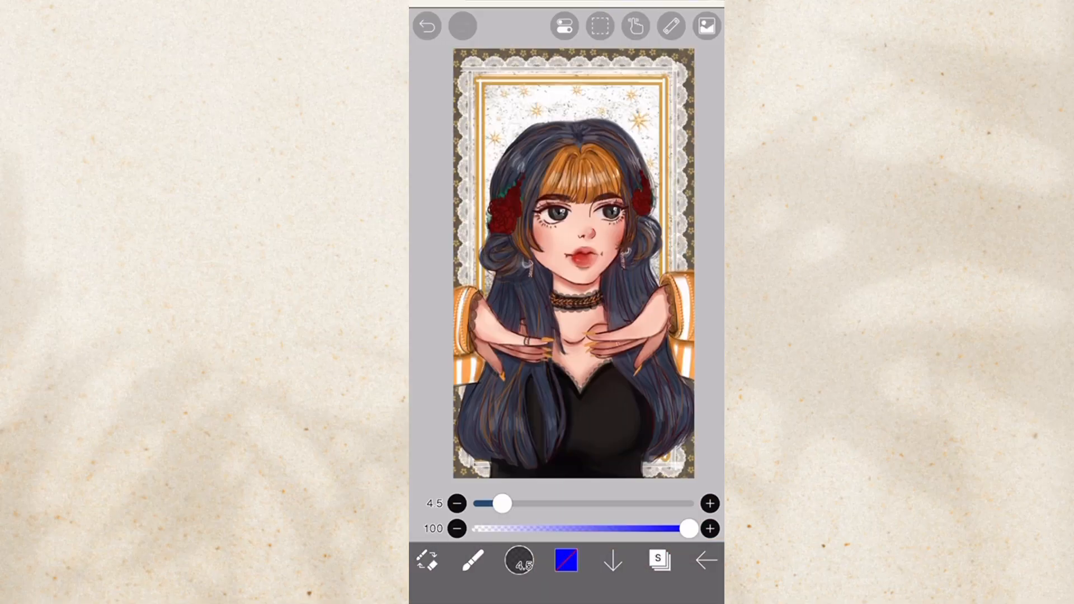
Step: Browse the Materials library through the partial and whole-body tracing sketch collections
click(706, 26)
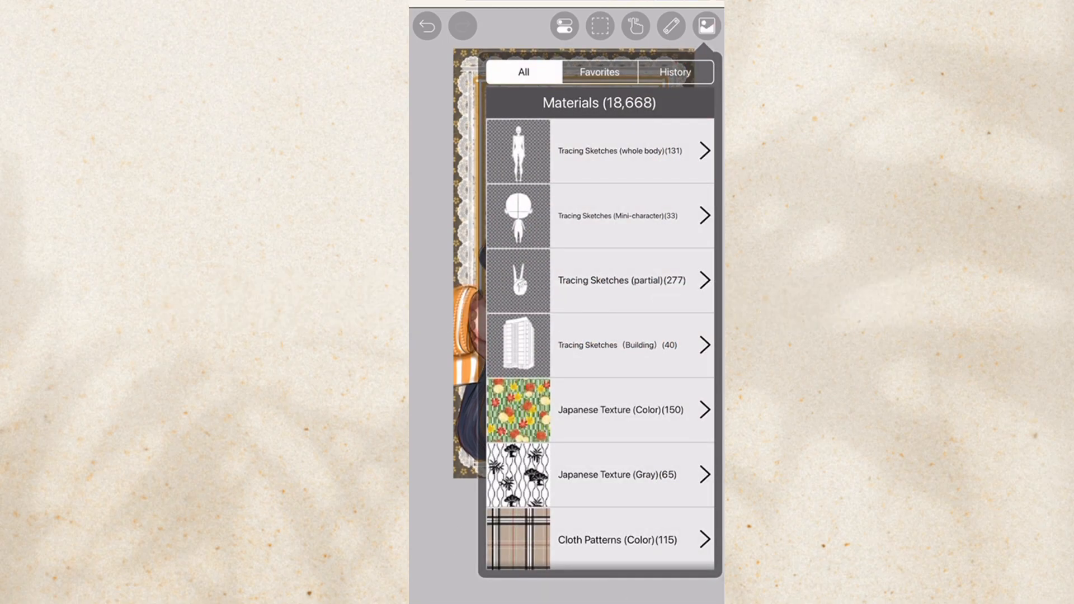
click(630, 280)
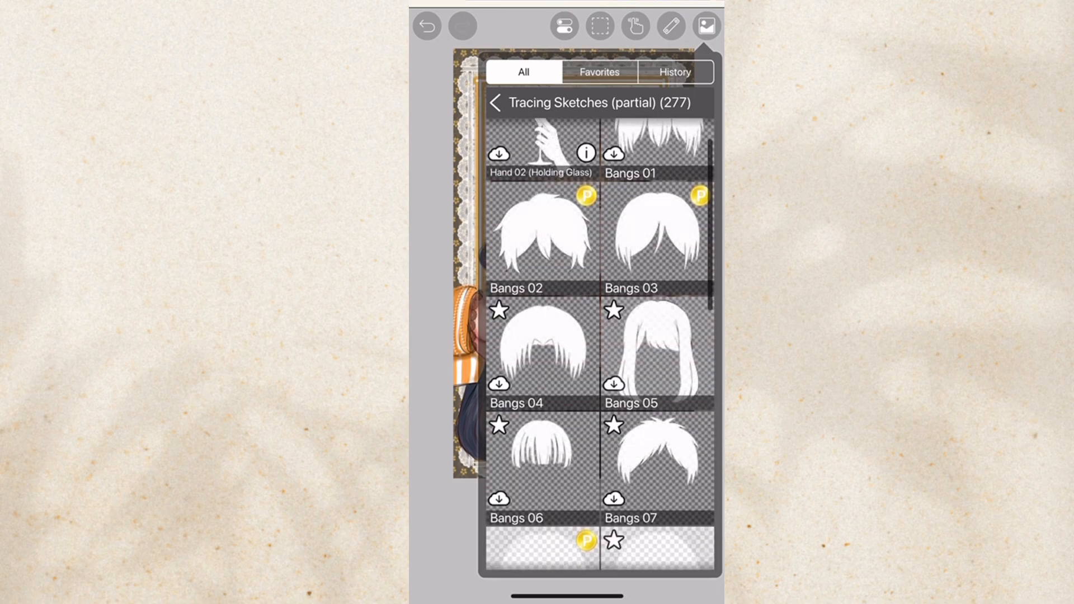
click(496, 101)
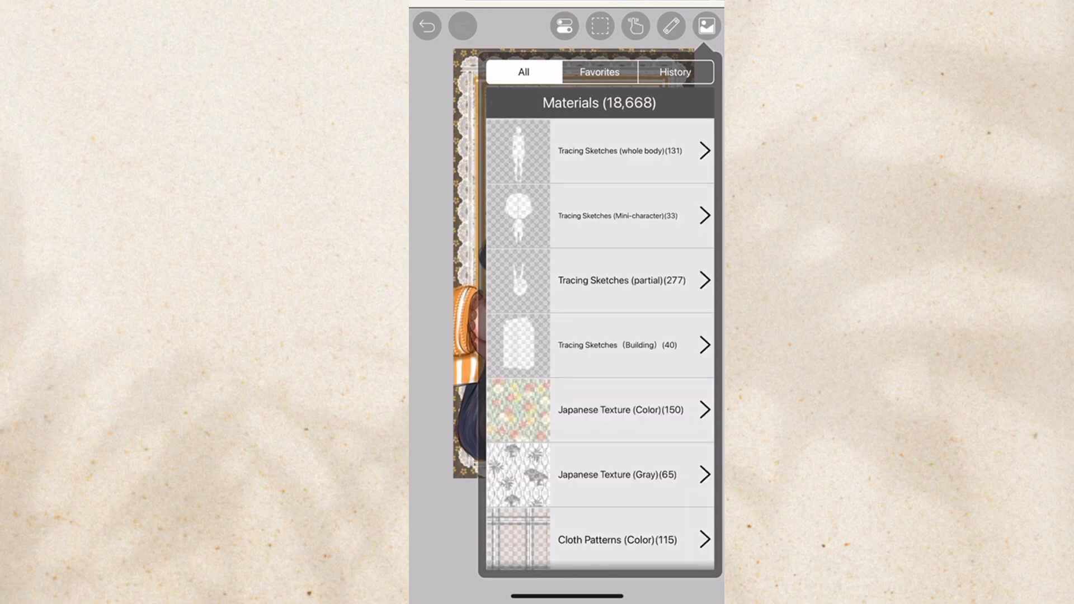
click(613, 151)
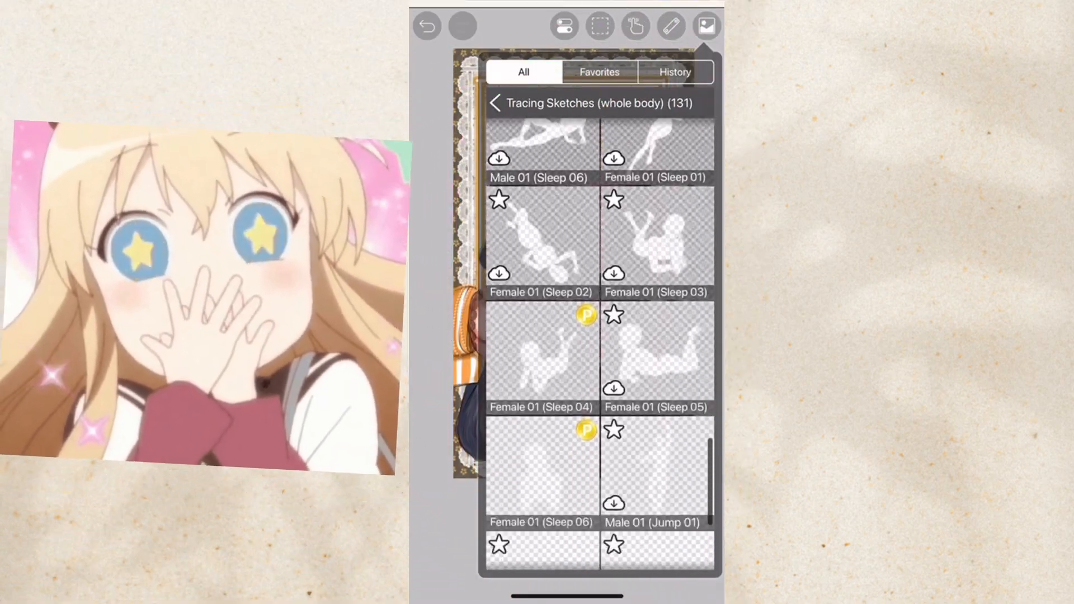
click(496, 103)
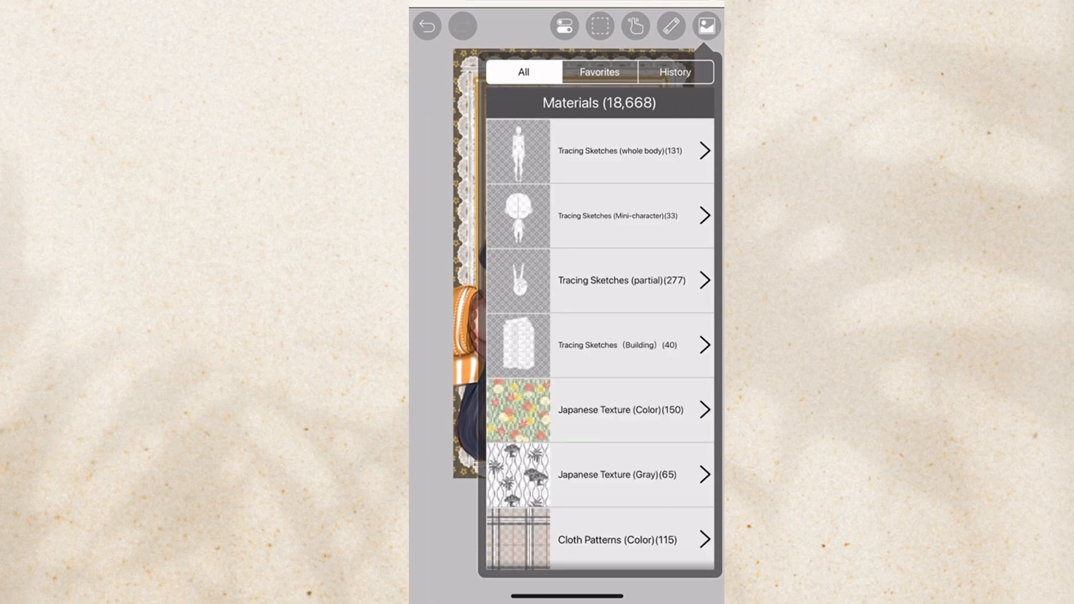
scroll(down, 3)
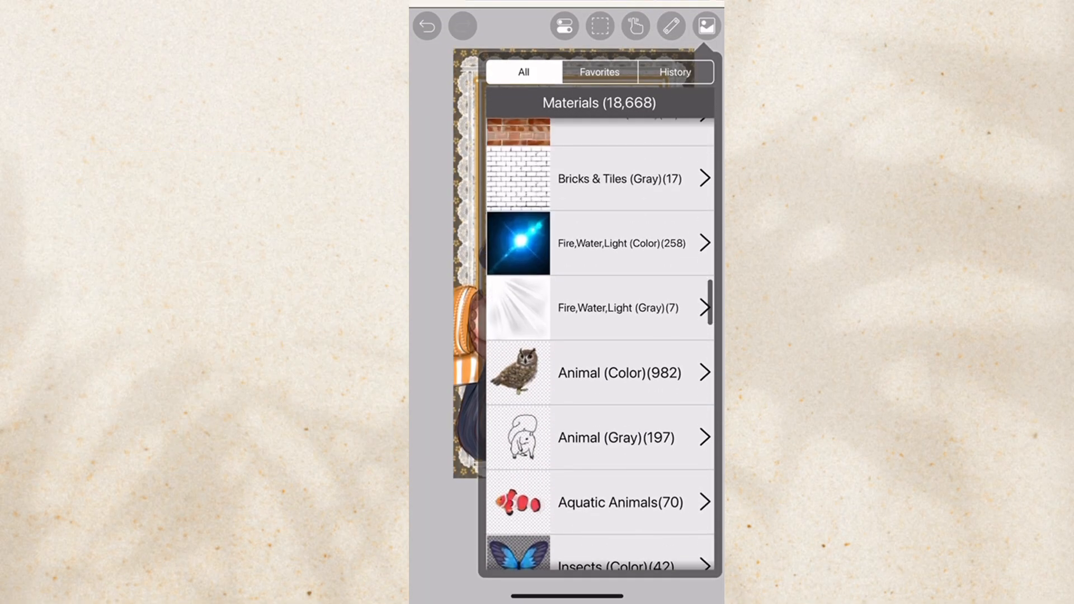
scroll(down, 3)
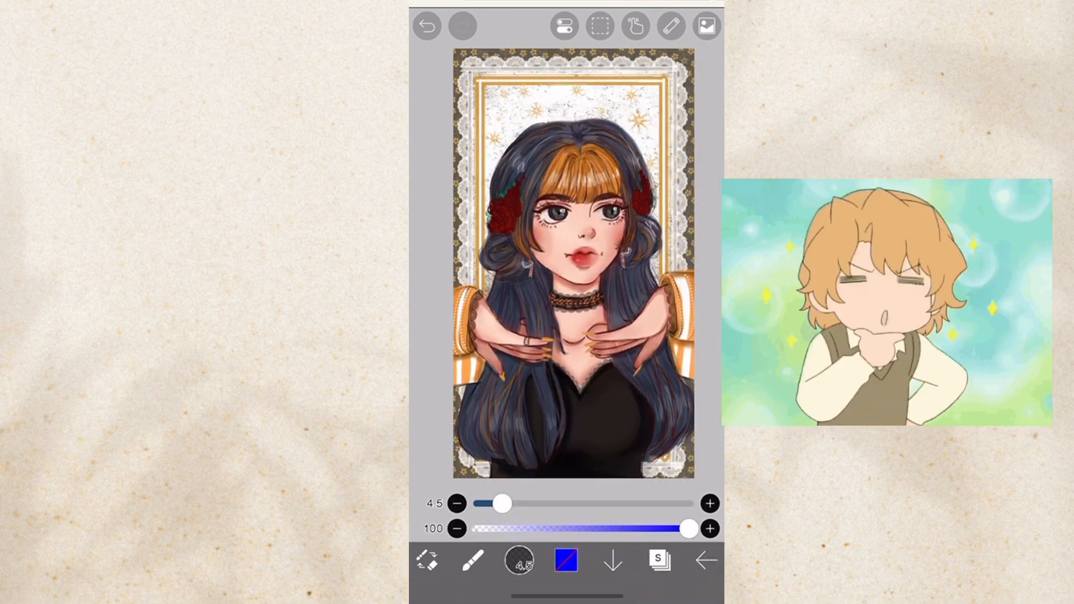
Step: In Real Backgrounds (Gray), unstar Disaster 01 and star Bench 01 instead, then start the Text tool
click(706, 26)
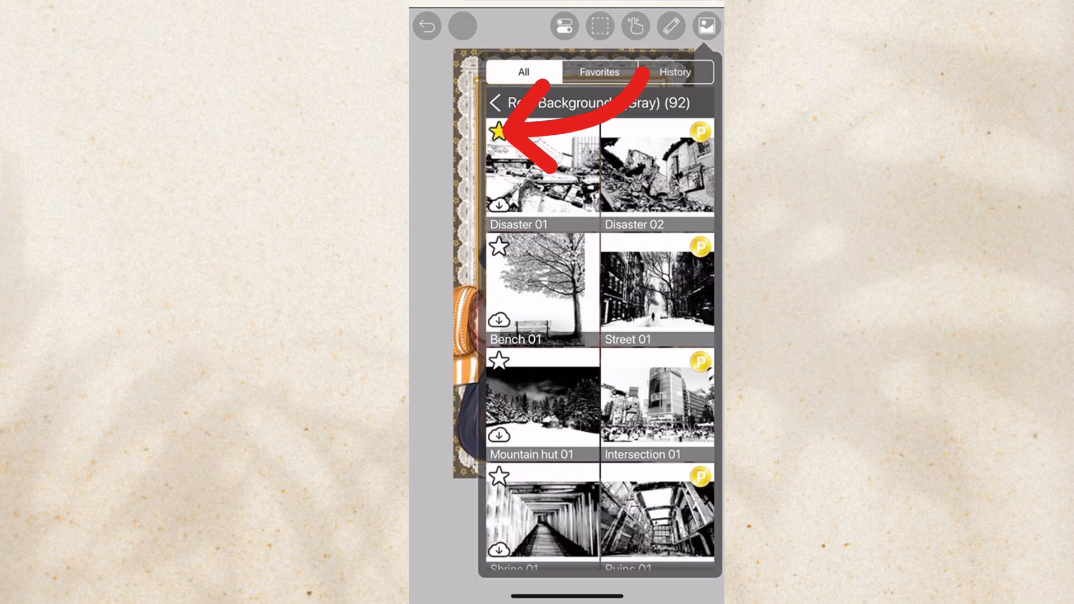
click(499, 132)
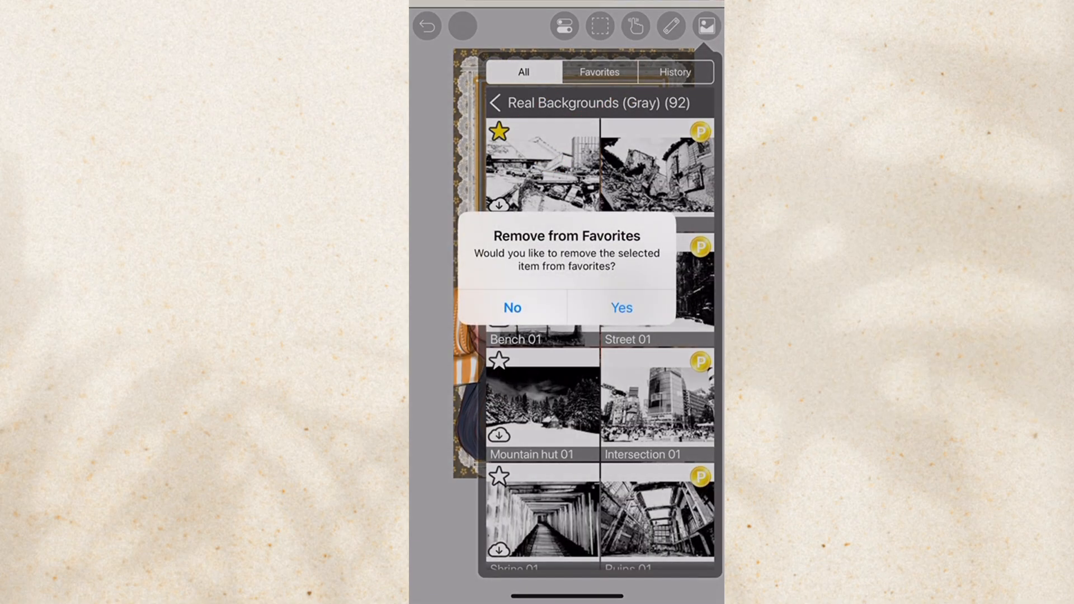
click(619, 308)
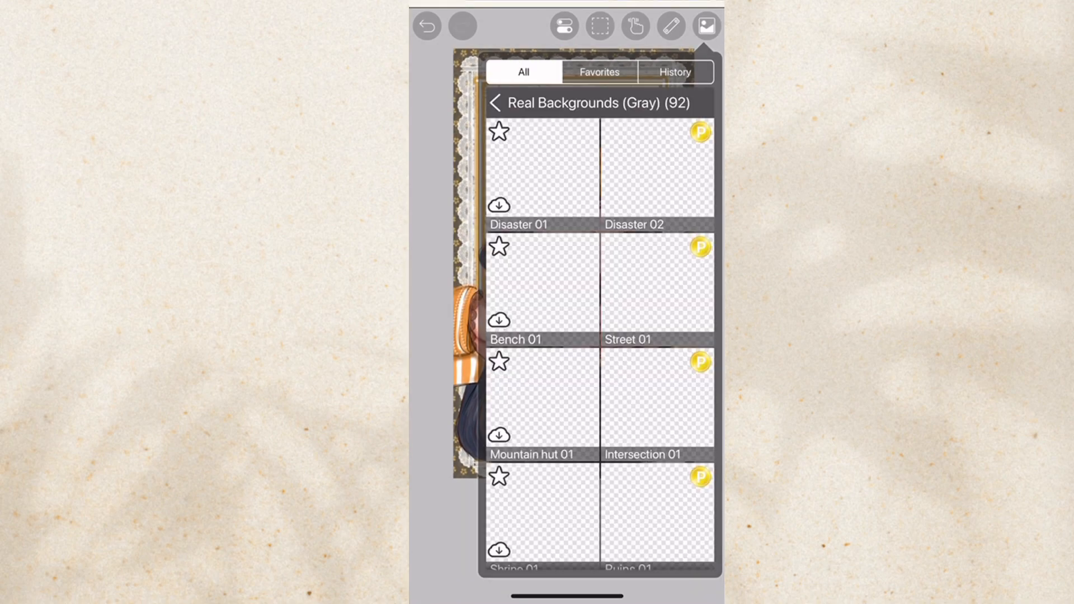
click(498, 248)
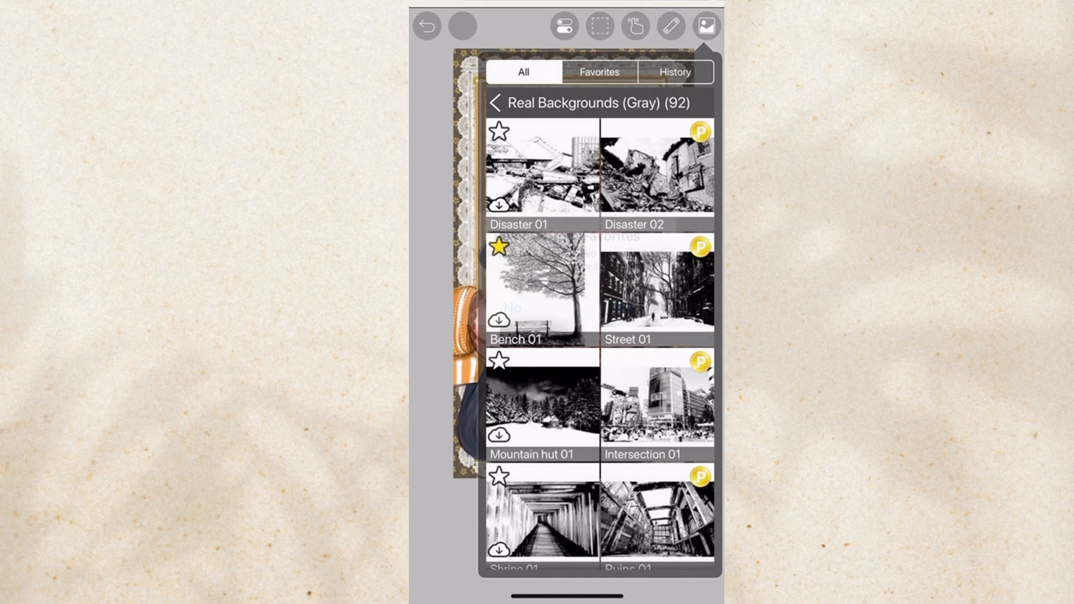
click(673, 72)
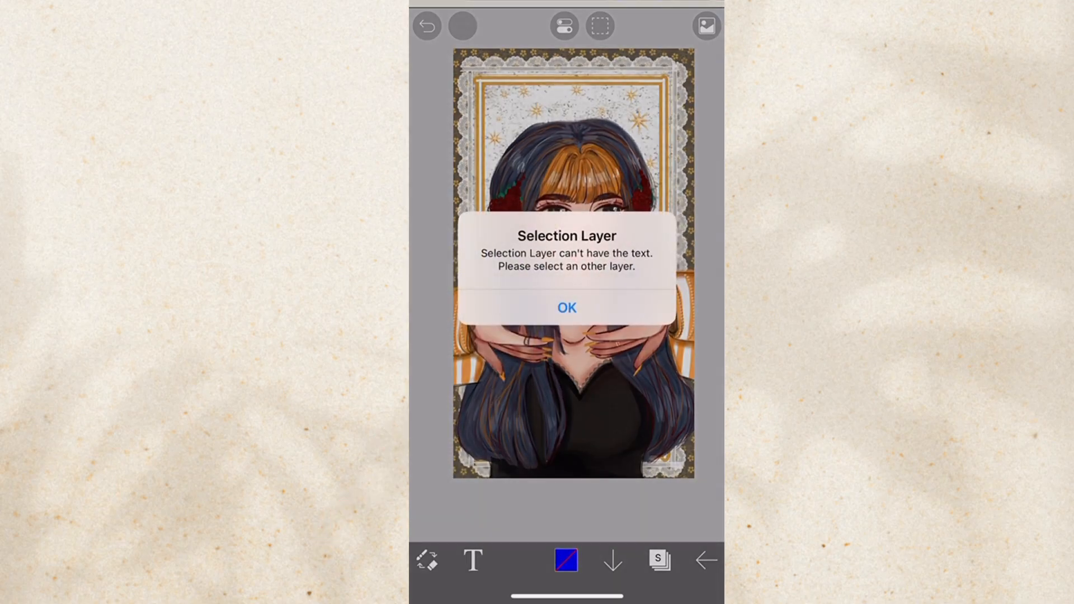
Step: Dismiss the selection-layer alert and draft the caption 'Subscribe Tehe 🙂' on the canvas
click(565, 307)
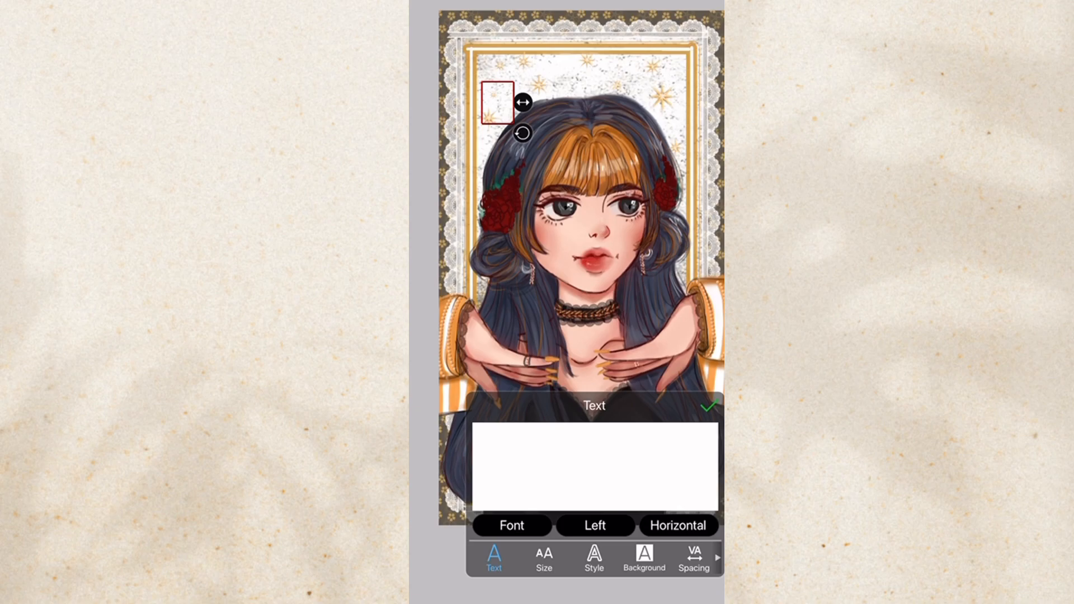
text(Subscribe Tehe 🙂)
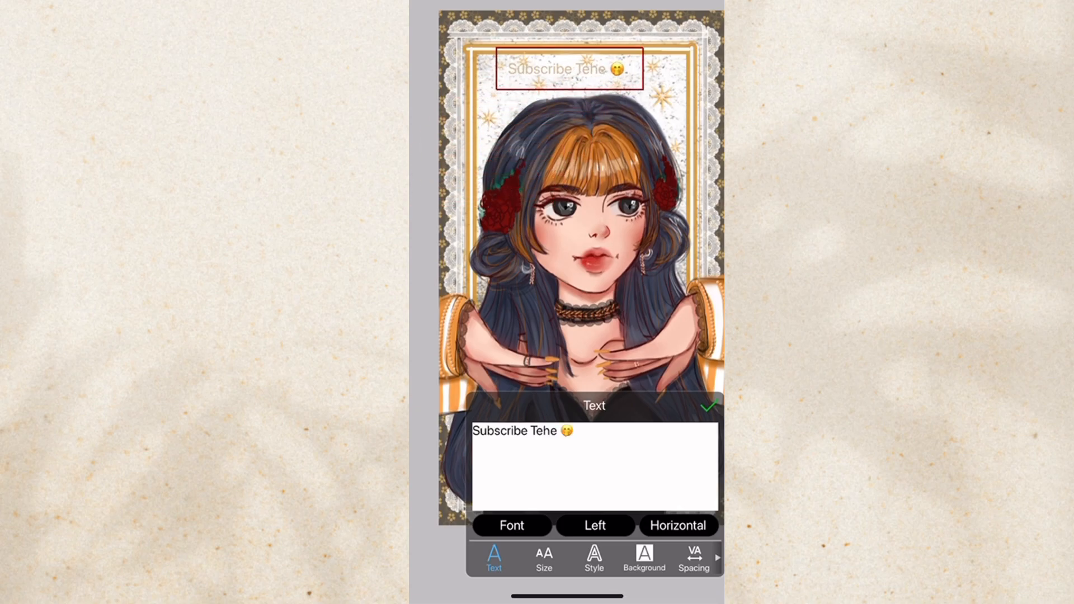
click(543, 558)
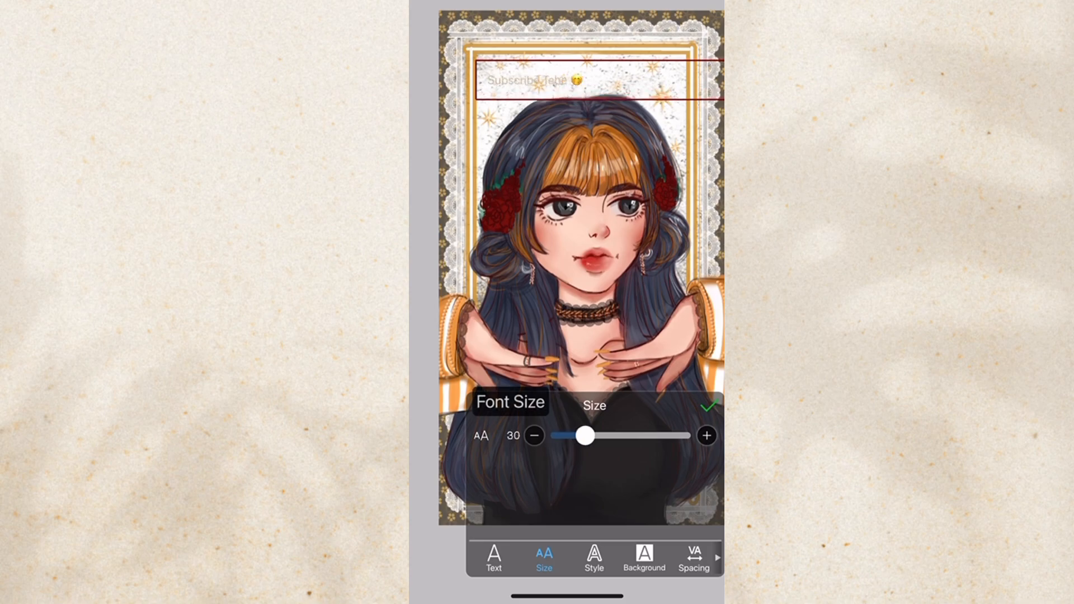
Step: Style the caption with a red outline of stroke width 22, check Background, and show the layer list
click(593, 558)
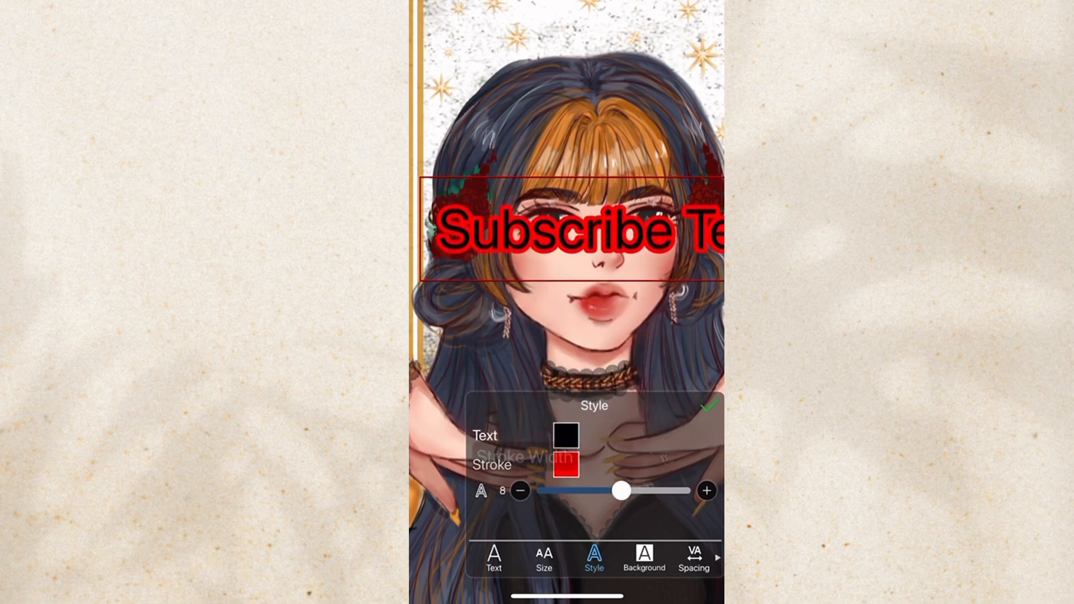
drag(620, 491, 563, 491)
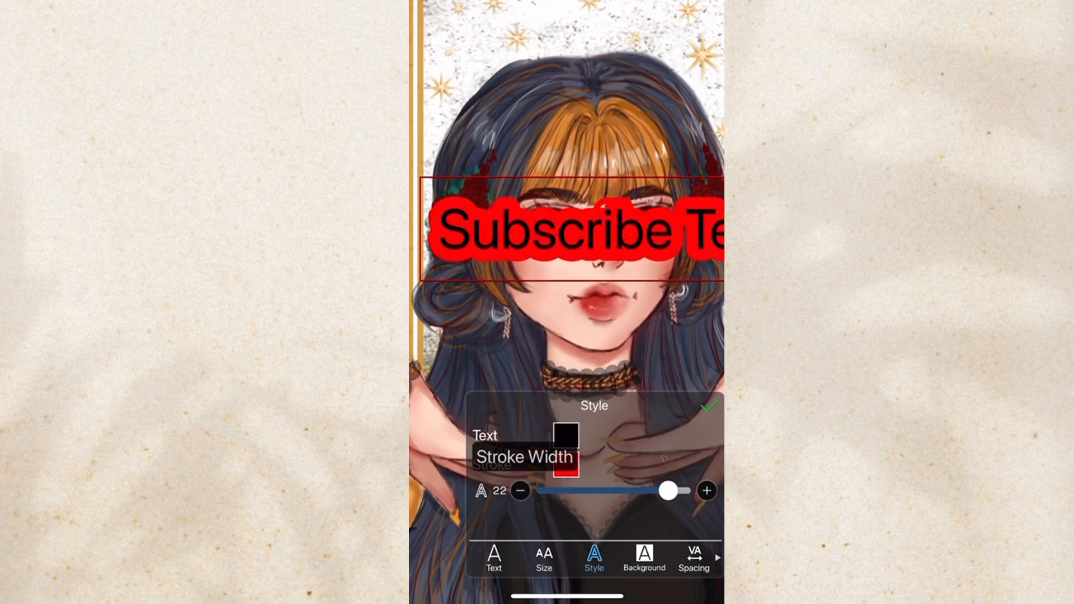
click(643, 558)
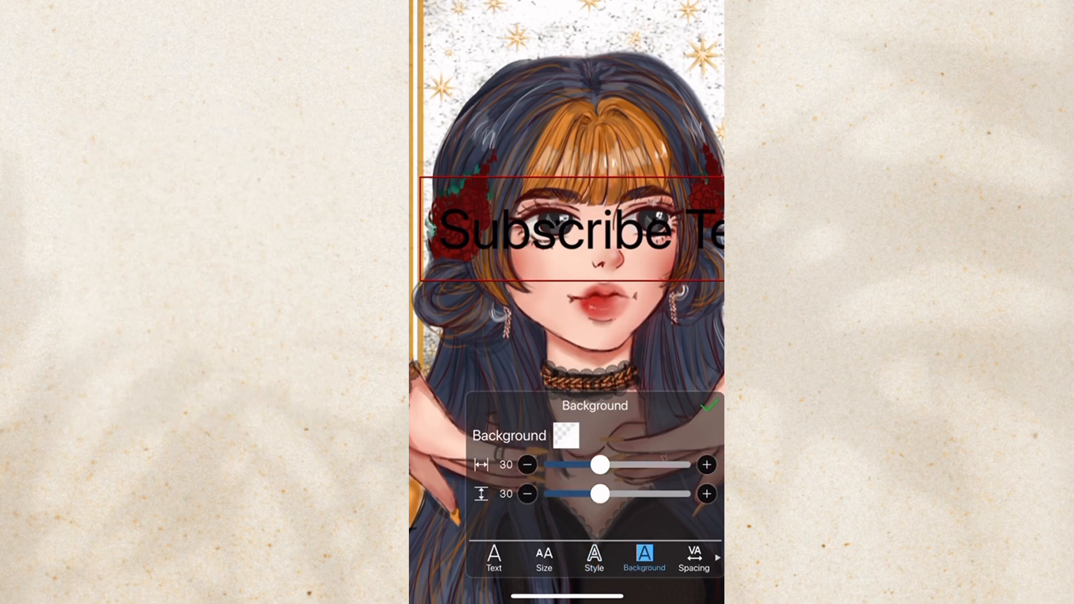
click(706, 405)
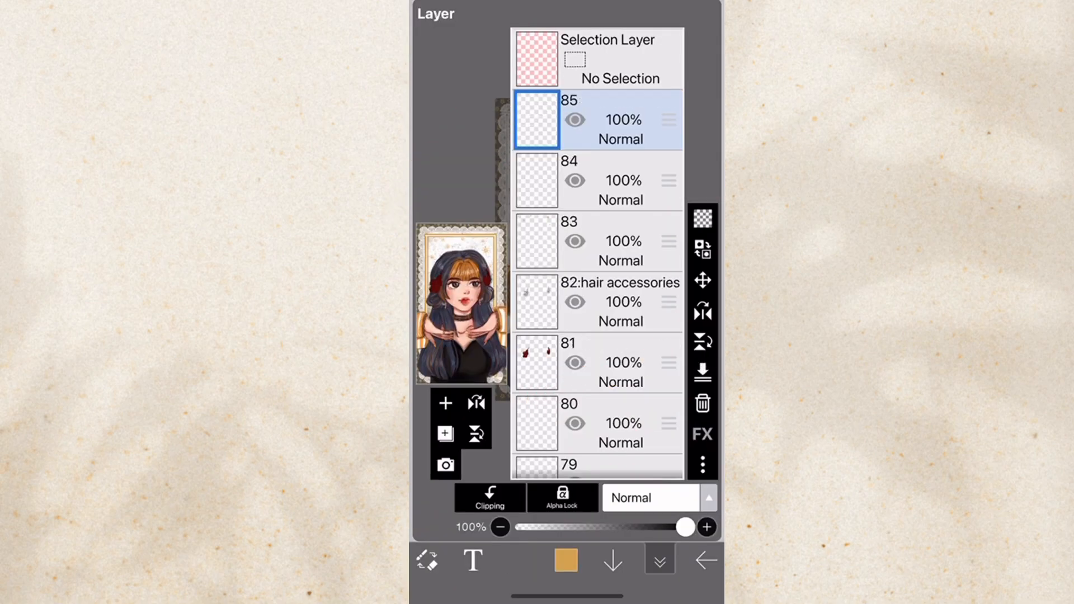
Step: Close the layers and exit the canvas back to My Gallery
click(658, 558)
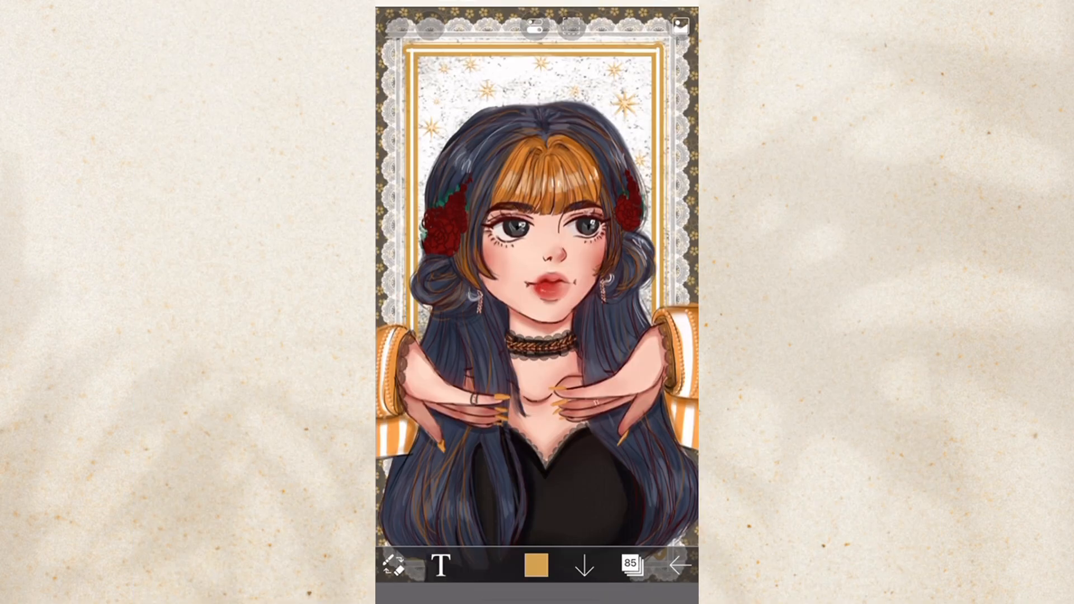
click(677, 566)
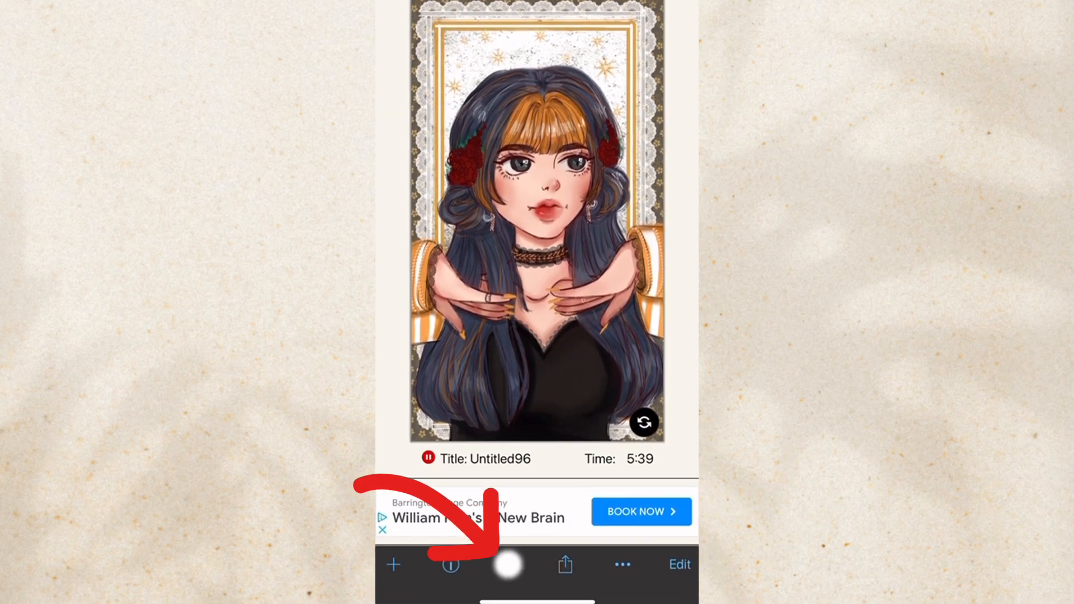
Step: Play the Untitled96 time-lapse replay and close it
click(507, 564)
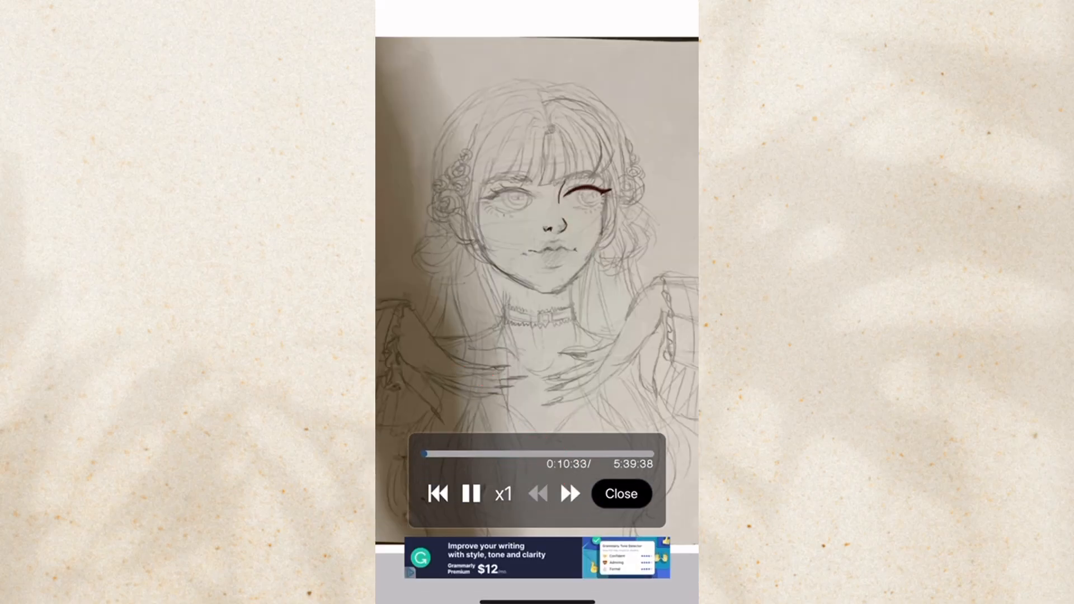
click(502, 494)
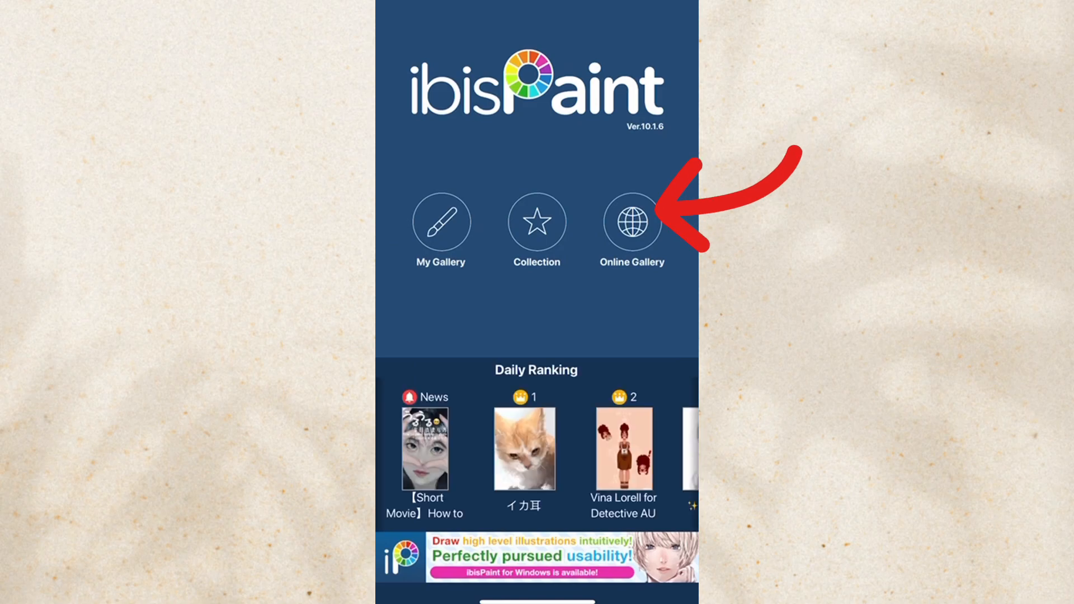
Step: Open Untitled96 from My Gallery and show its artwork info
click(631, 221)
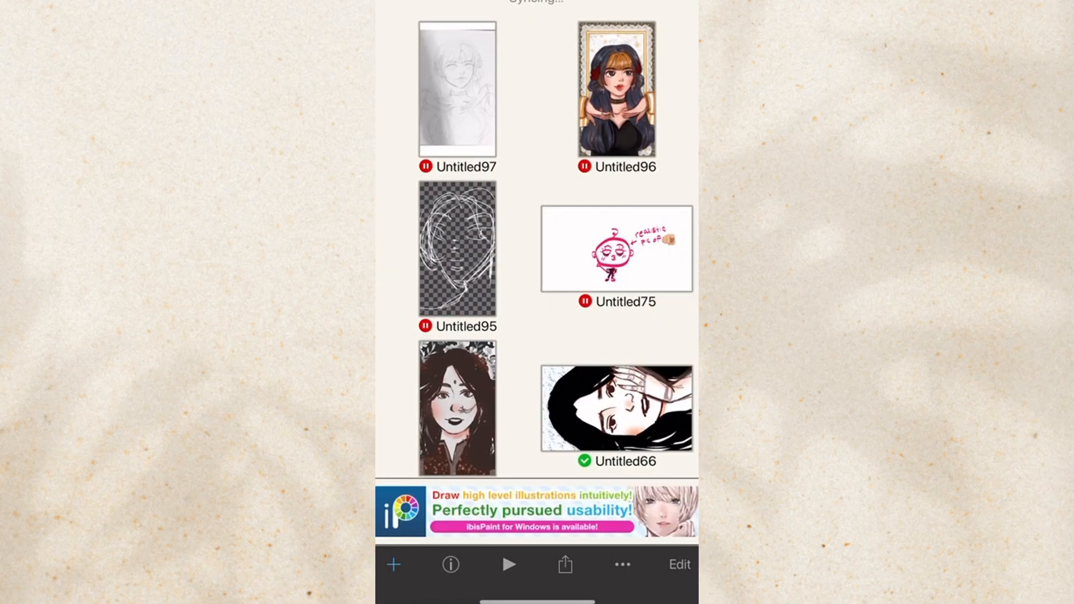
click(614, 87)
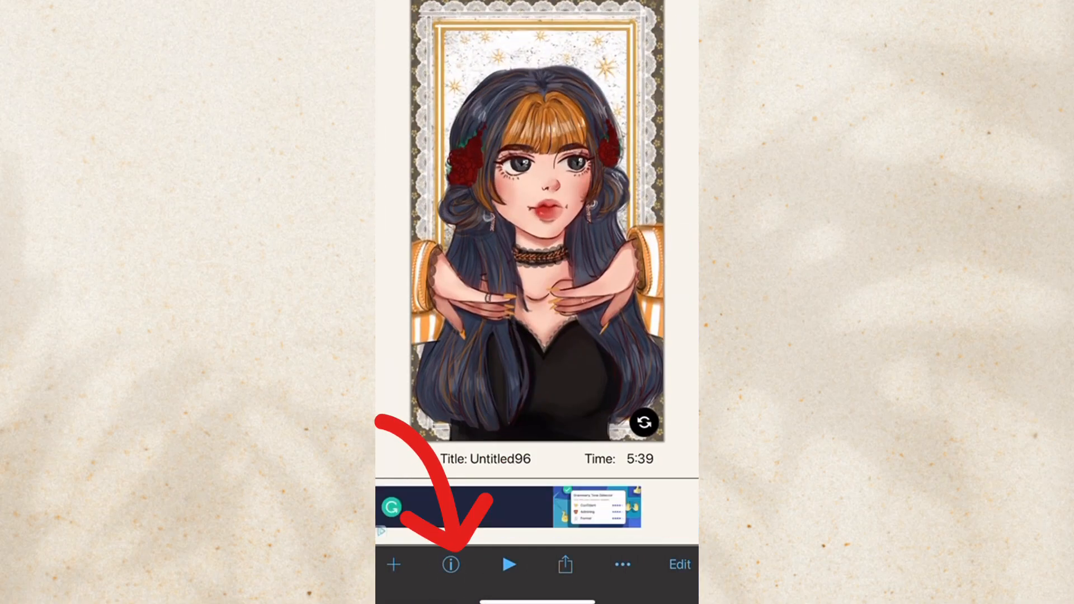
click(450, 564)
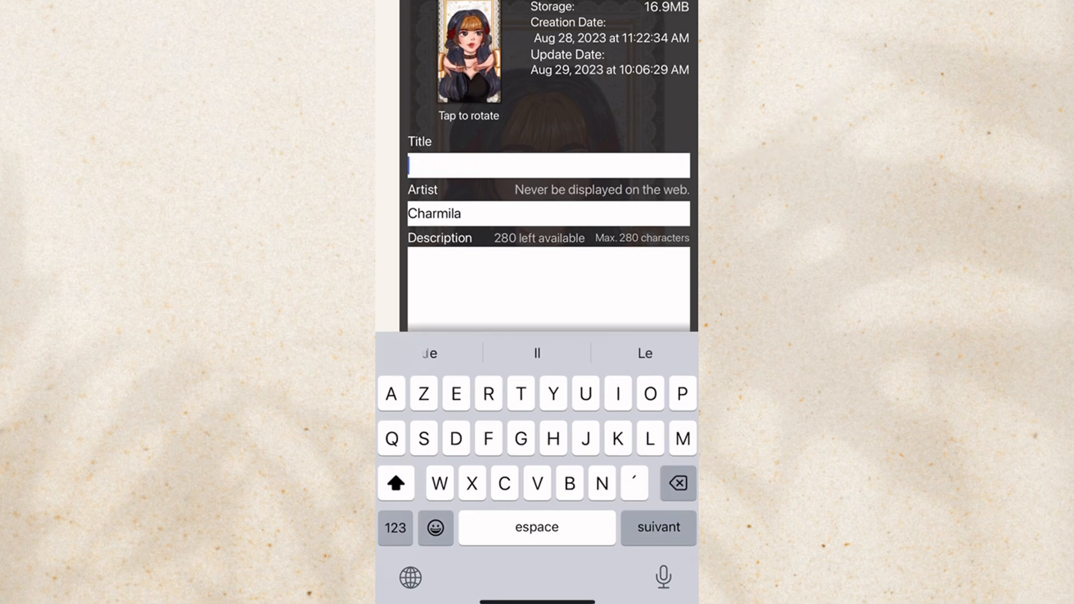
Step: Title the artwork 'Girl Drawing' and send it for upload to the online gallery
text(G)
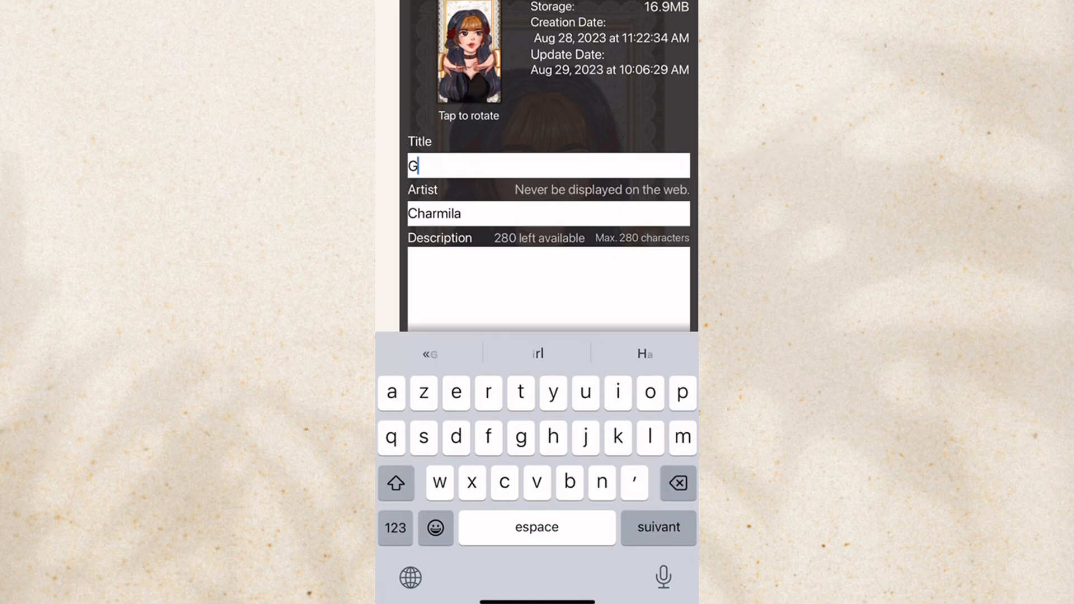
text(irl Drawing)
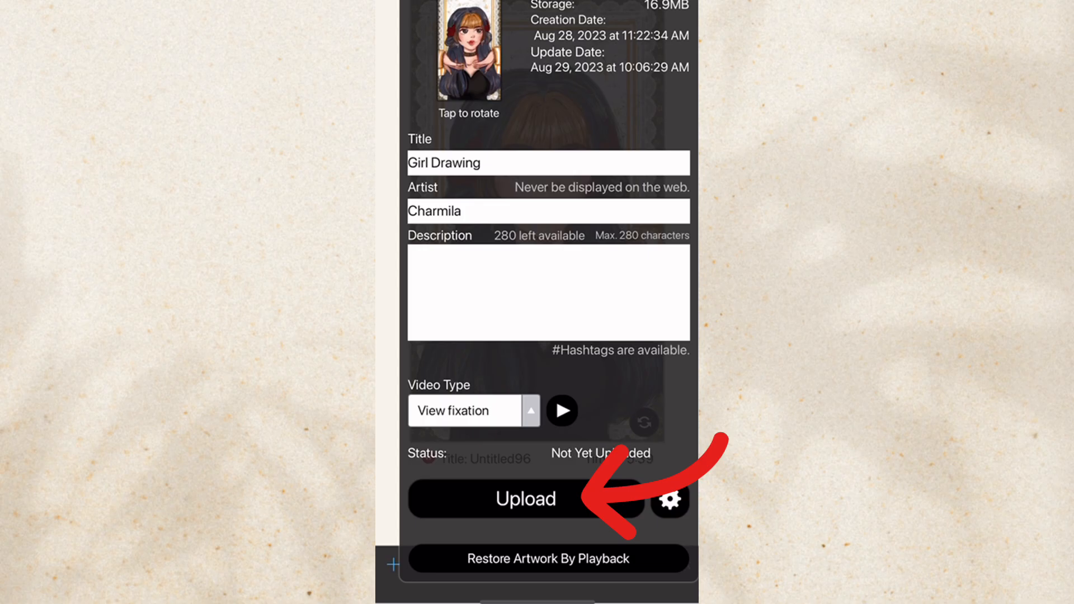
click(525, 498)
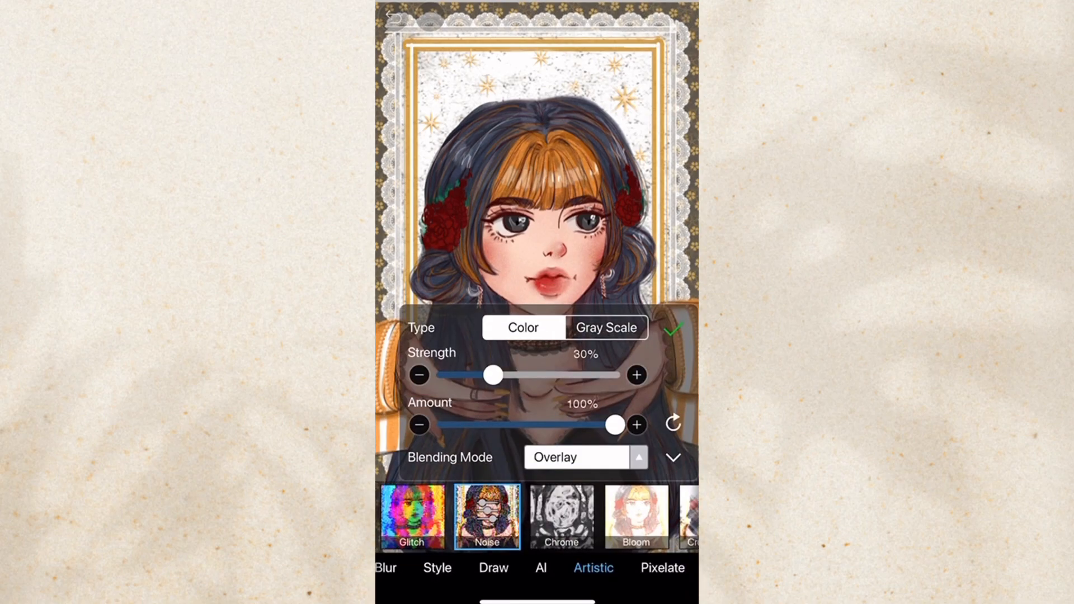
Step: Raise the colour Noise filter strength to about 89% in Overlay
drag(494, 375, 594, 375)
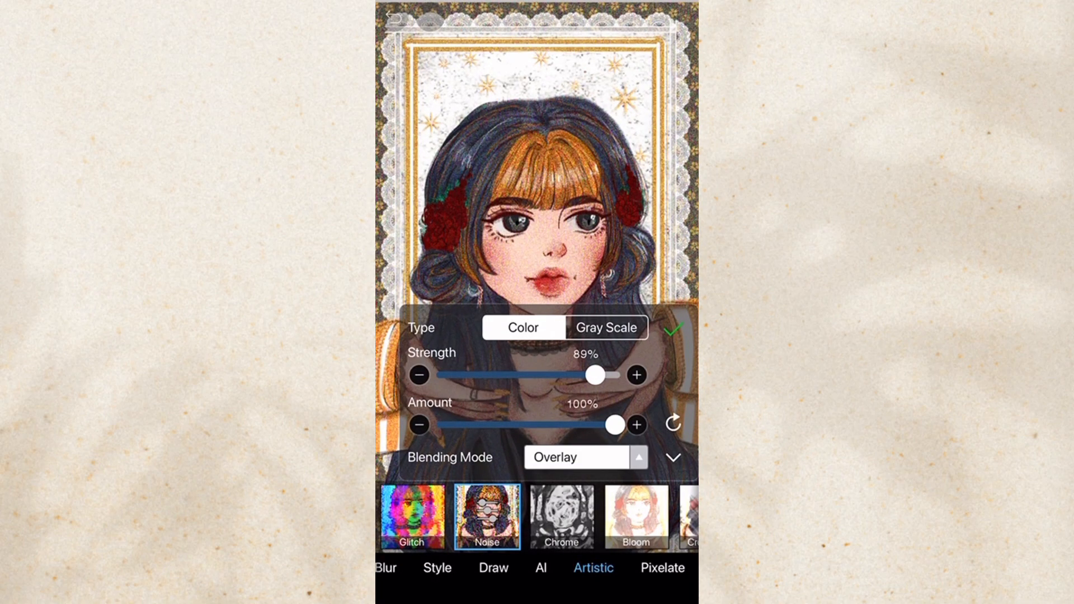